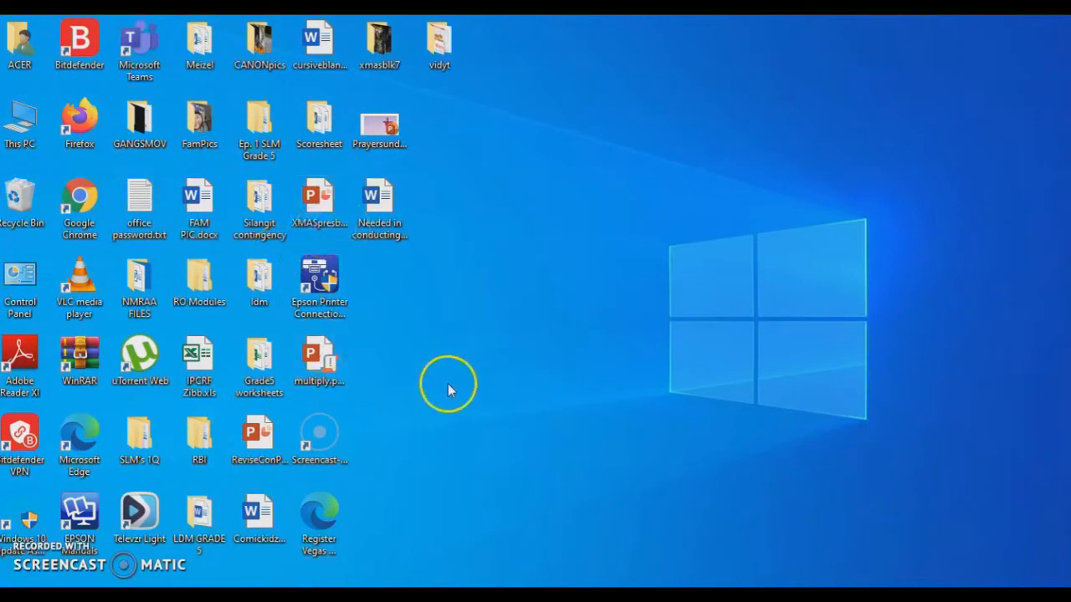
mouse_move(378, 262)
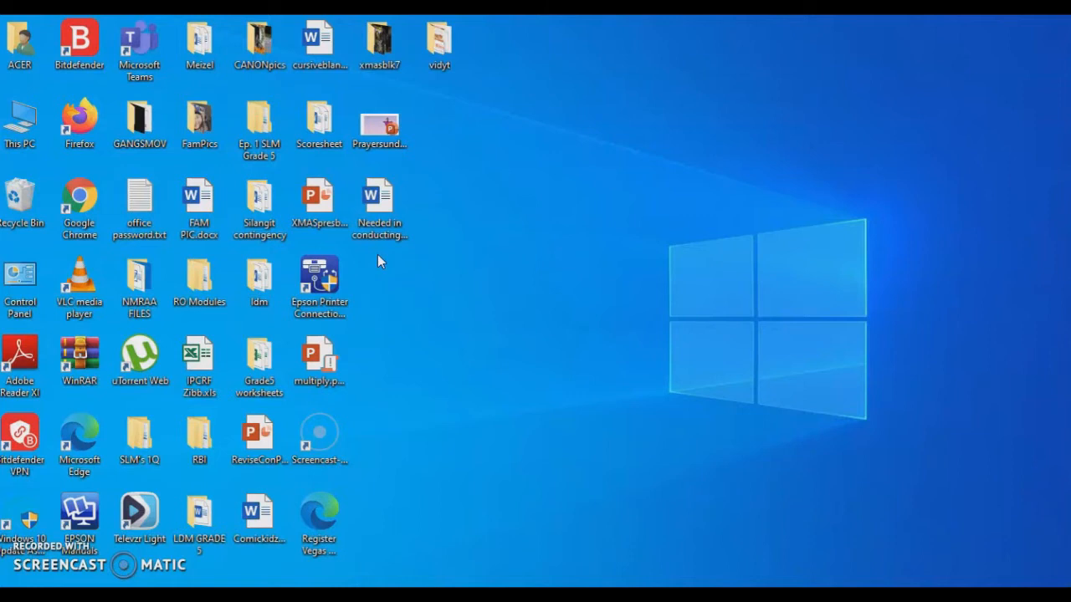
mouse_move(622, 368)
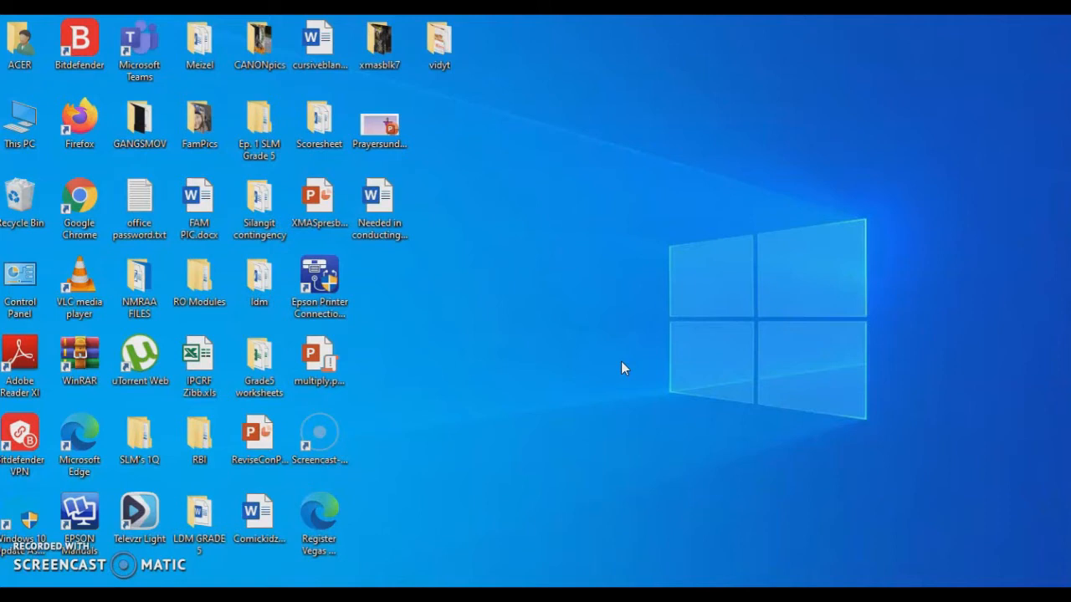
Step: Launch Chrome and switch the Google home page to the second signed-in account
click(630, 482)
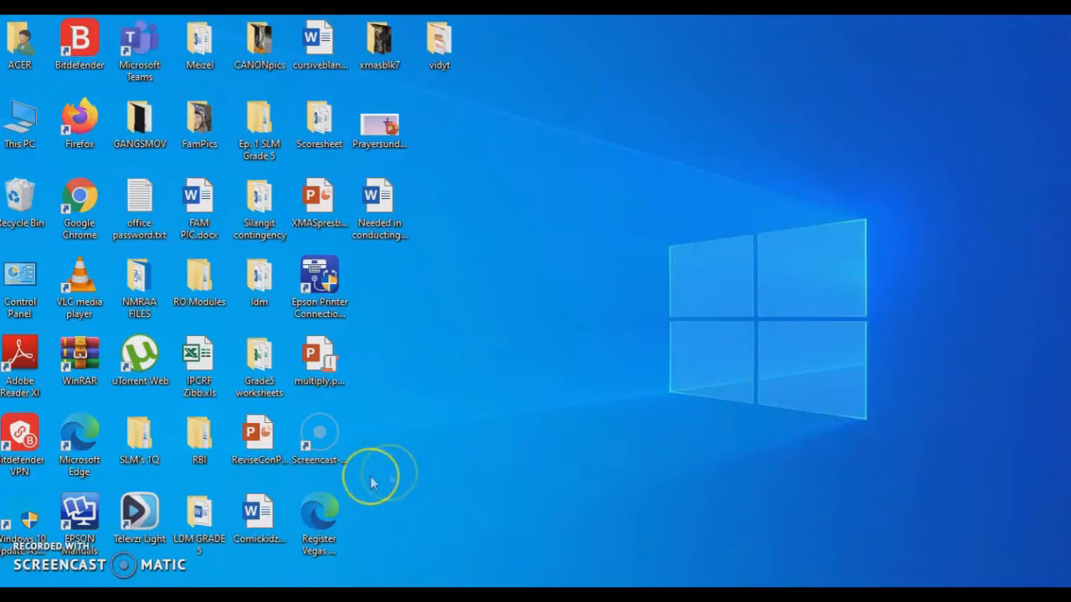
mouse_move(494, 372)
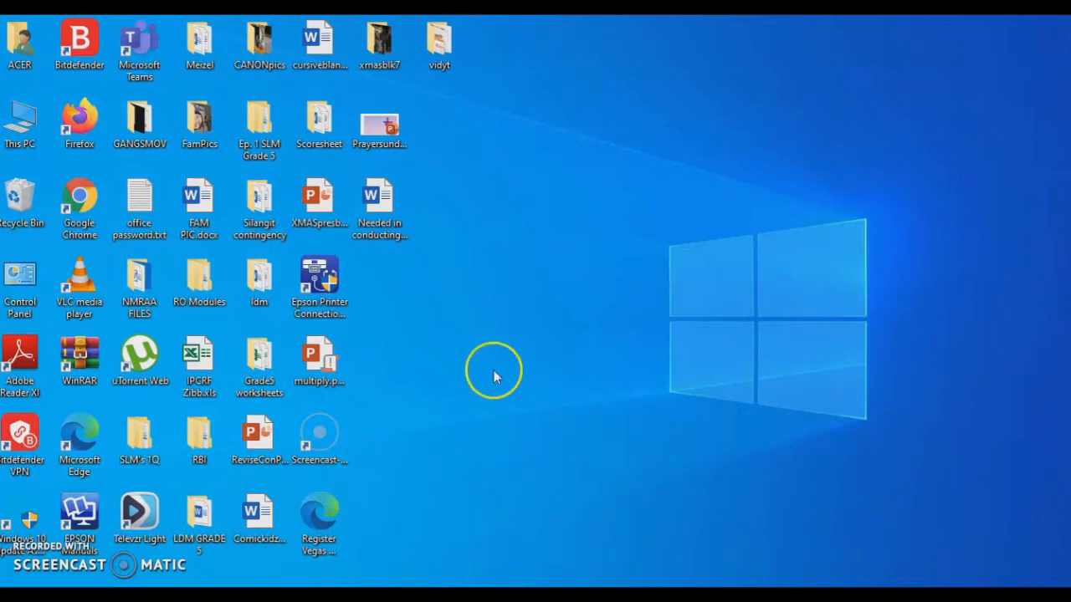
mouse_move(527, 254)
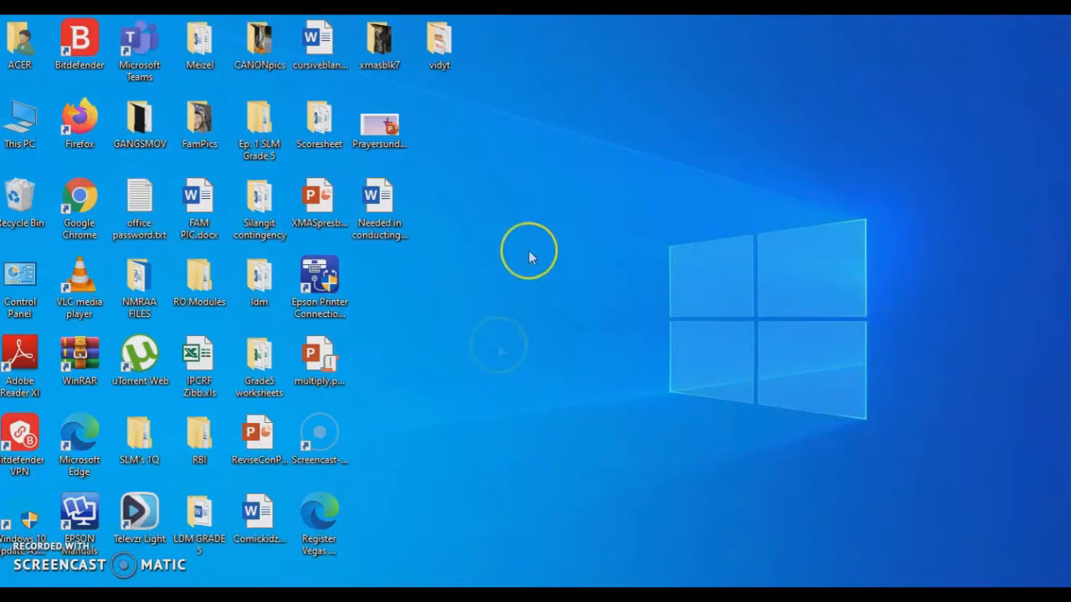
mouse_move(171, 181)
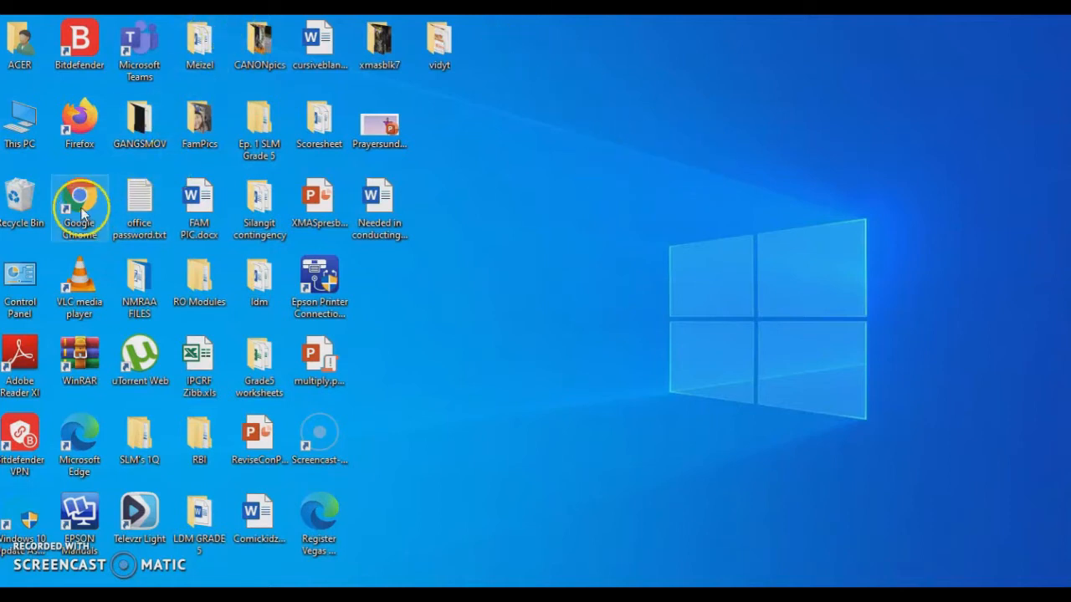
double_click(79, 207)
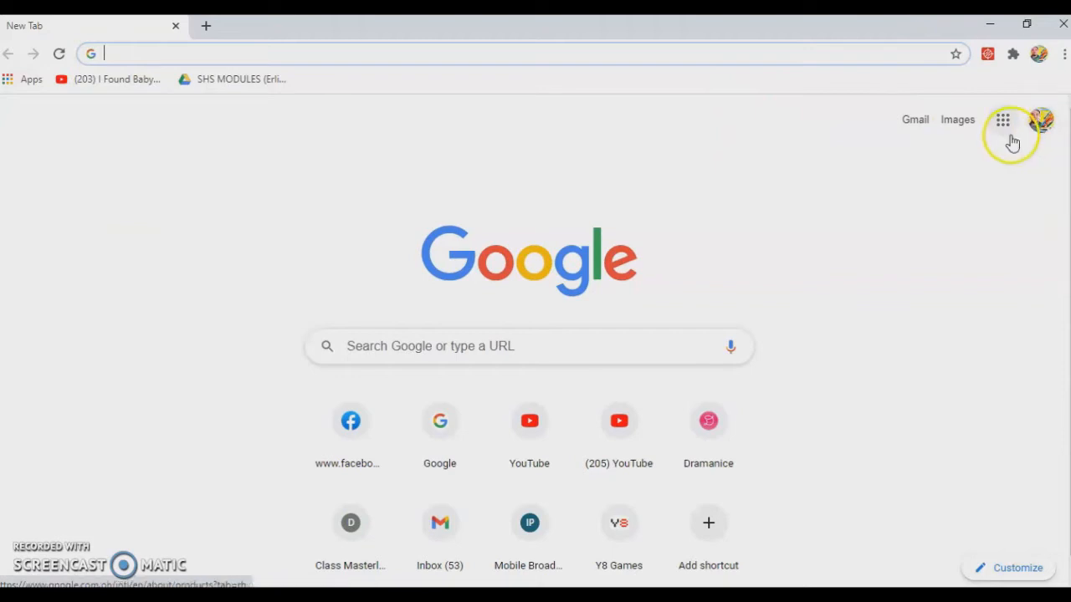
mouse_move(1039, 124)
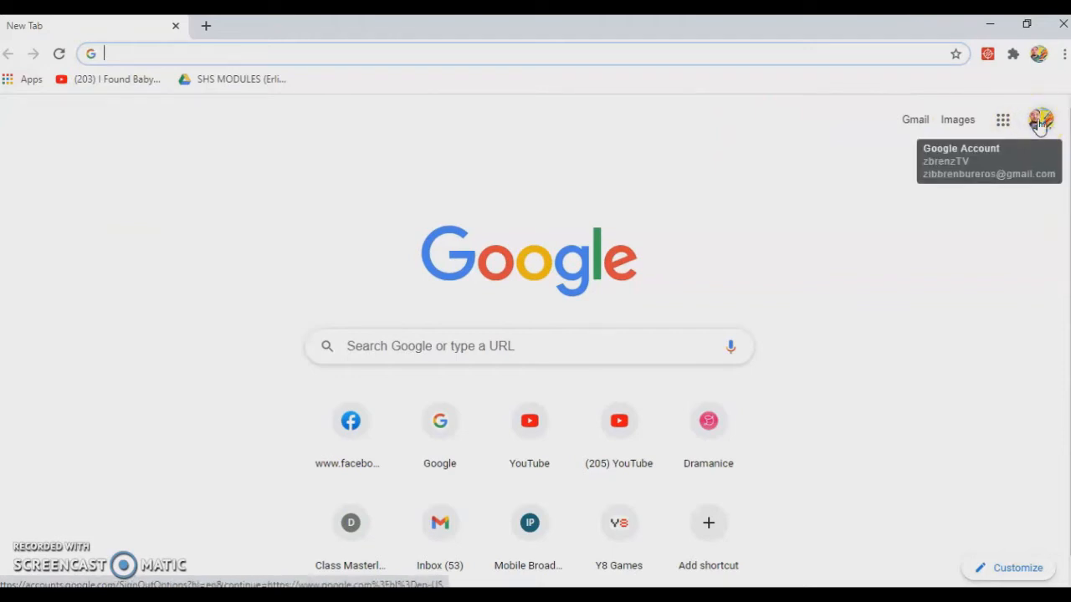
click(1041, 121)
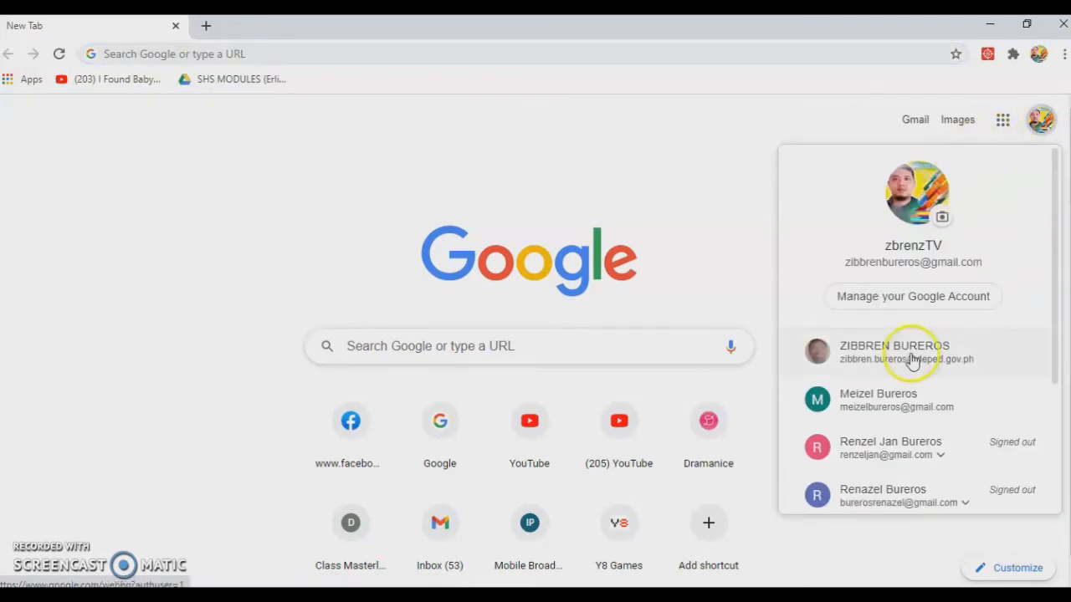
mouse_move(890, 361)
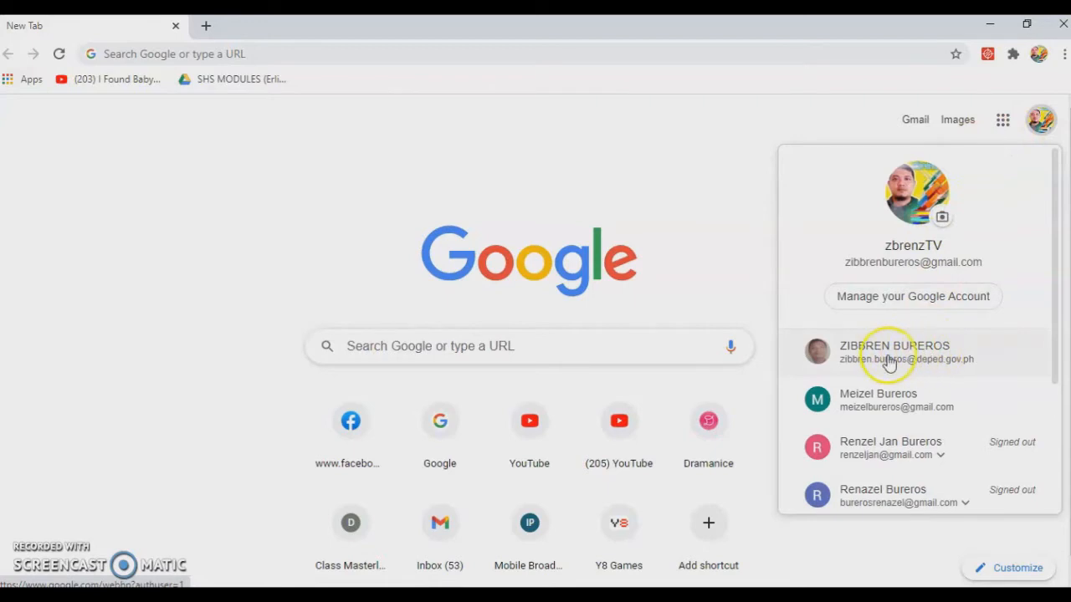
click(893, 351)
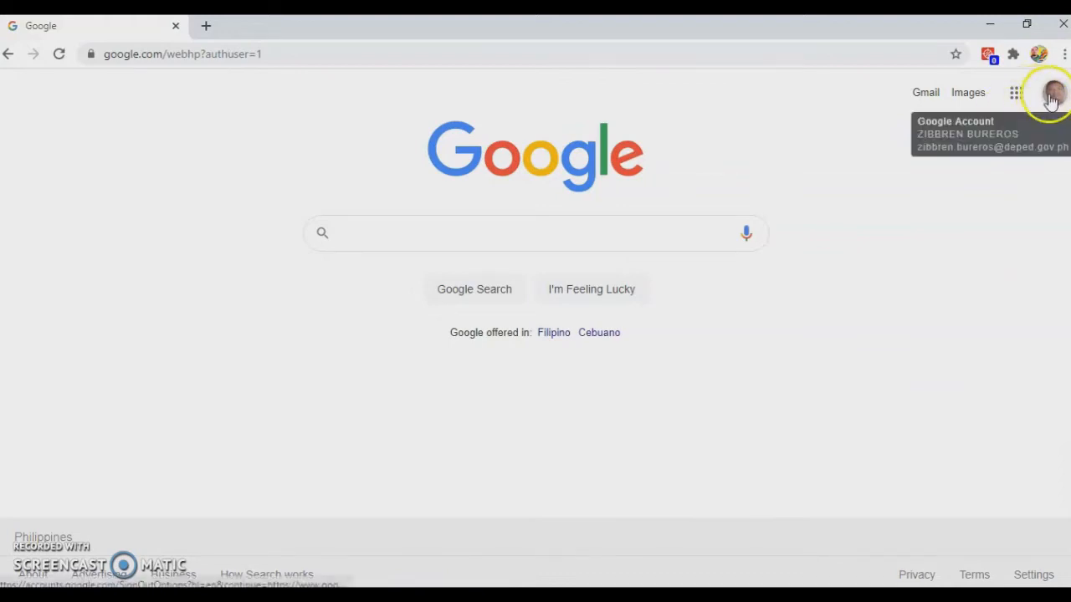
mouse_move(1016, 92)
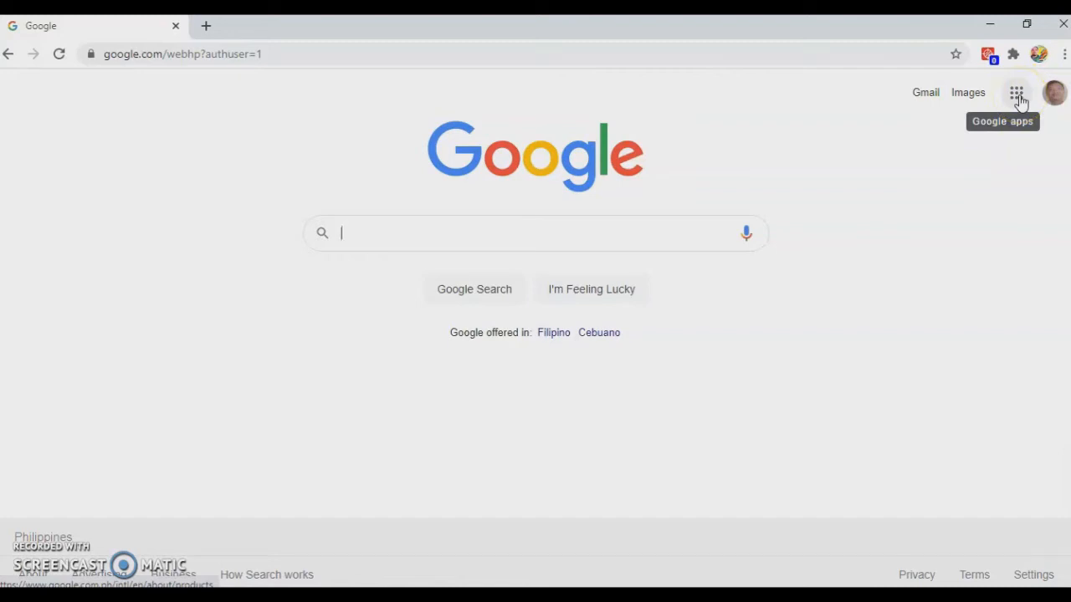
Step: Show the Google apps launcher and scroll through Docs, Sheets, Slides and Drive
click(1016, 92)
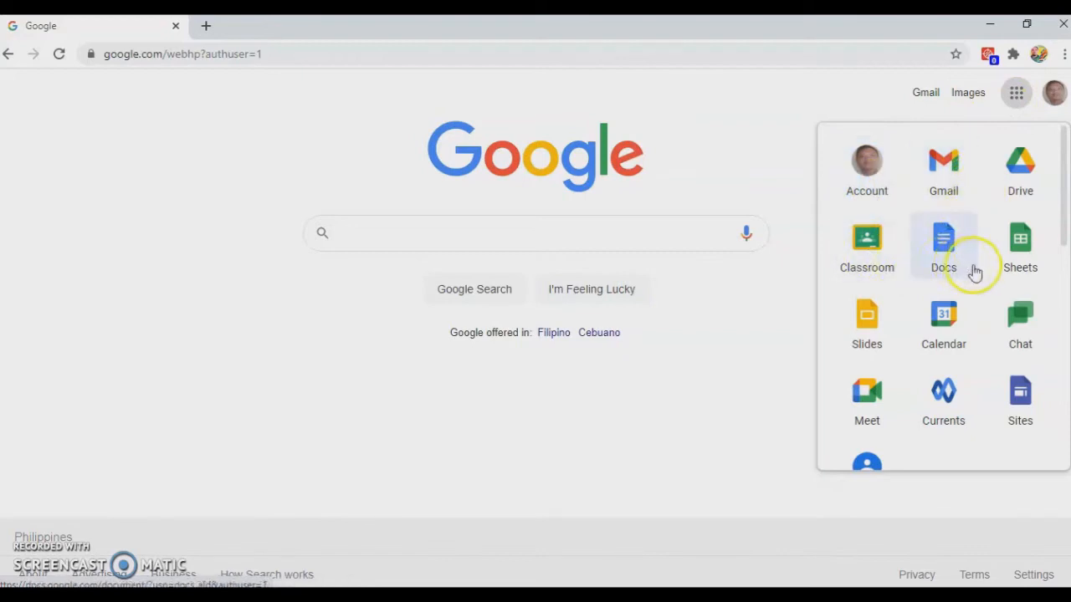
mouse_move(1021, 322)
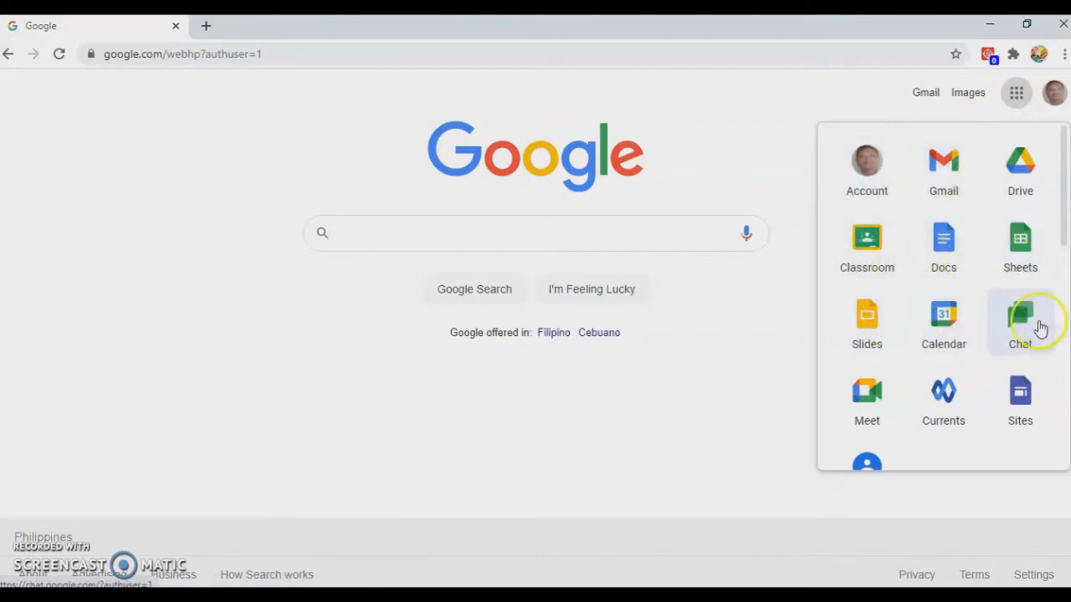
scroll(down, 3)
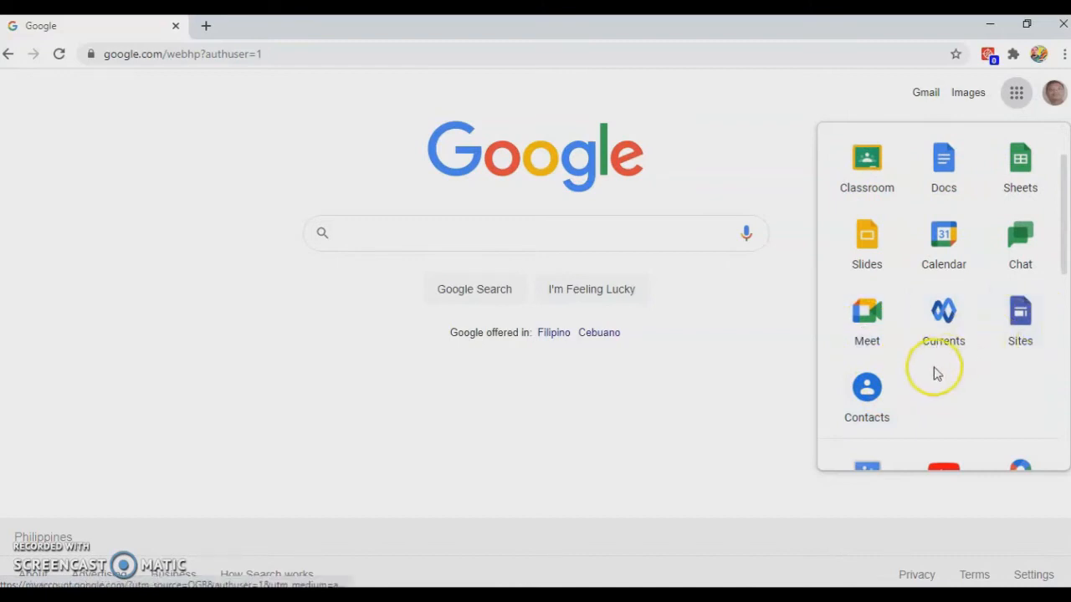
scroll(down, 3)
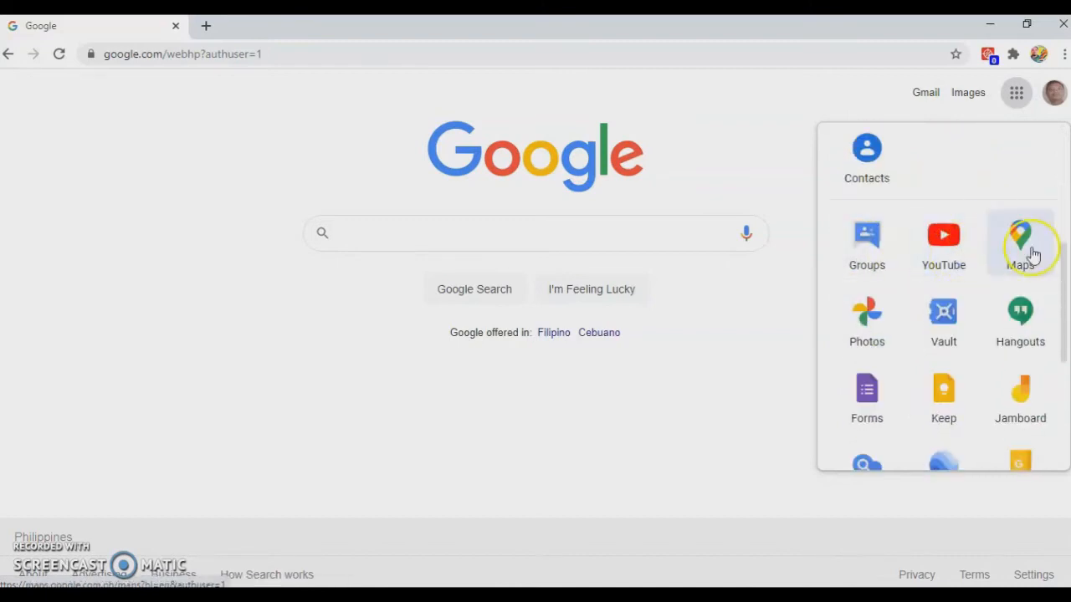
mouse_move(1020, 321)
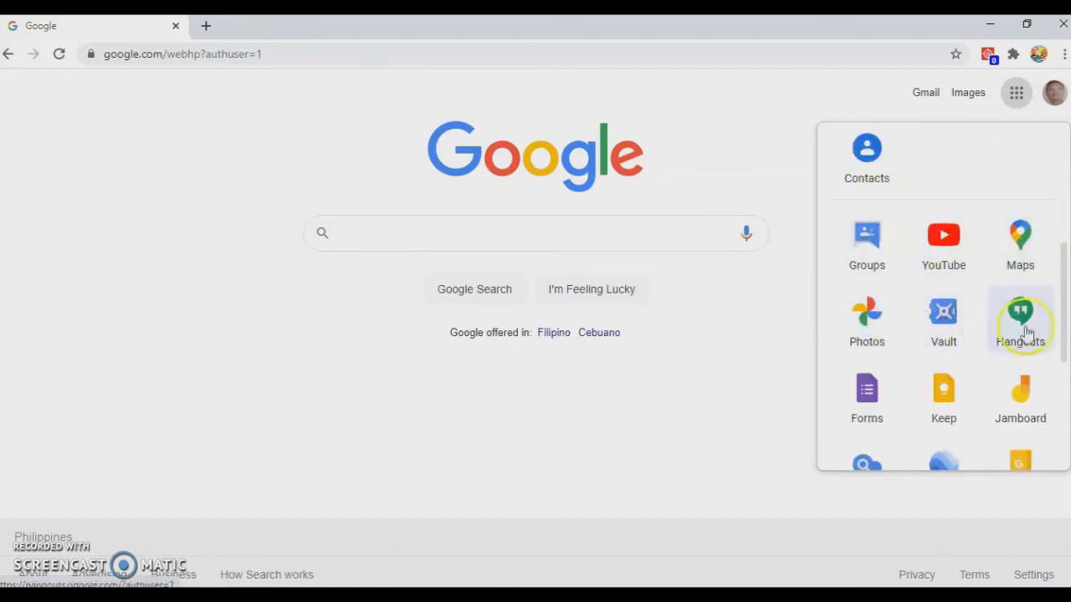
scroll(down, 3)
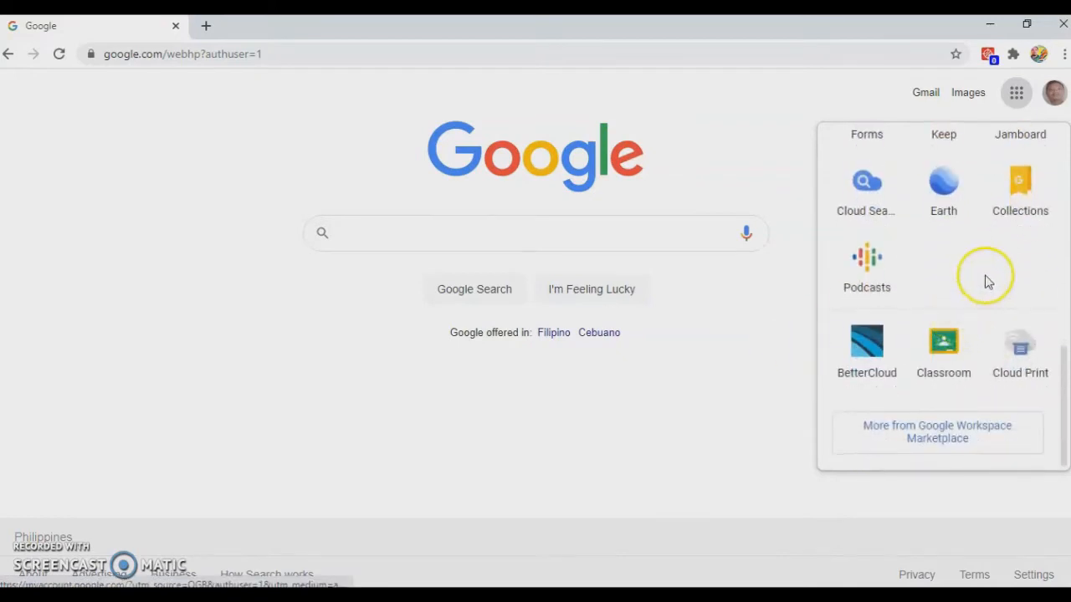
scroll(up, 3)
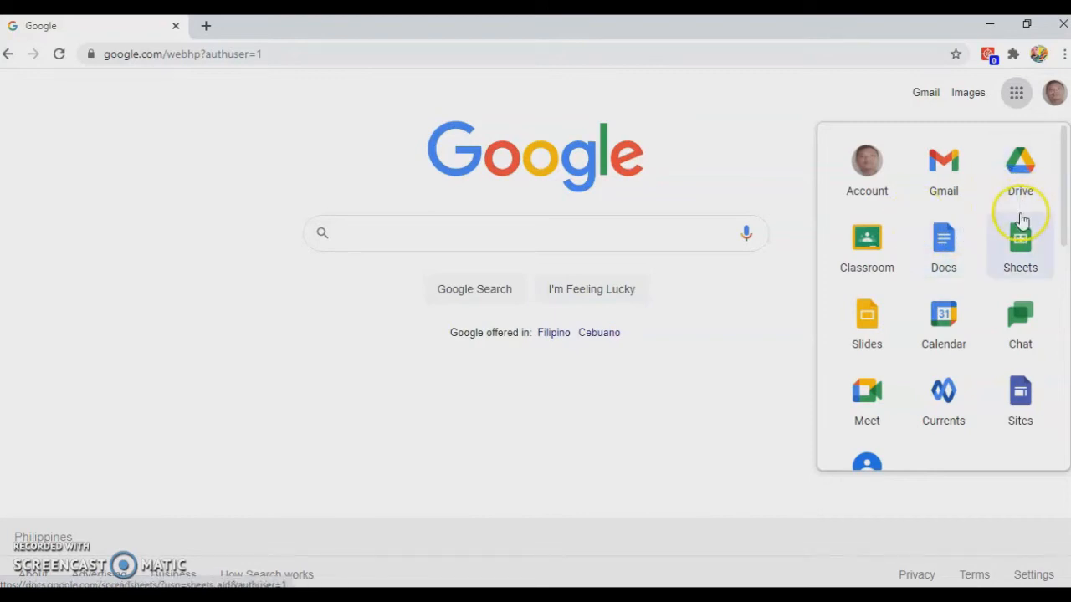
mouse_move(1021, 168)
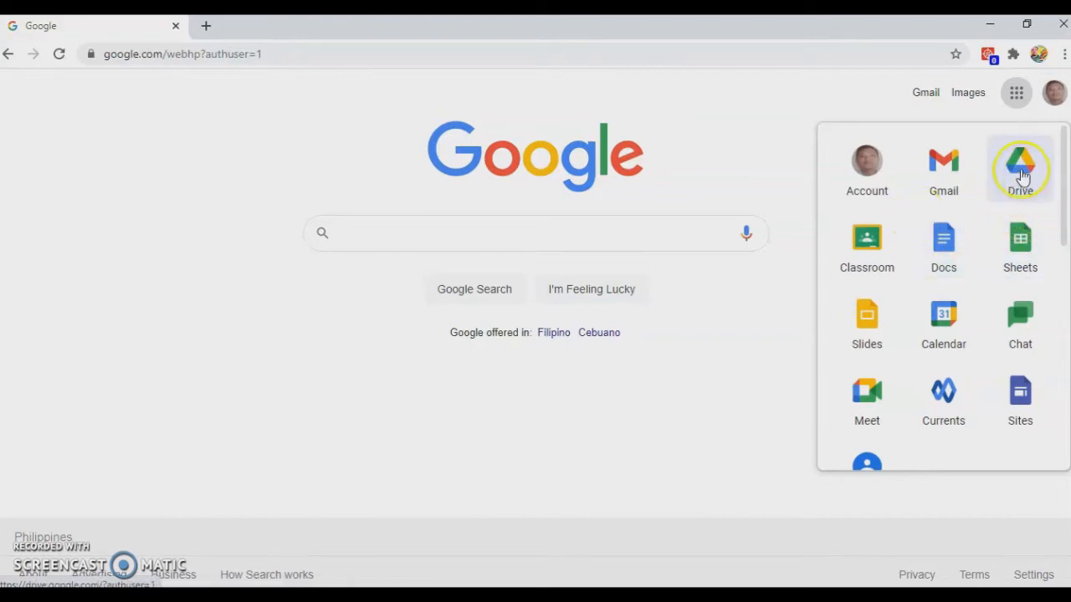
Step: Open Google Drive on My Drive with Quick Access and the Silangit E/S doc folder
click(1021, 164)
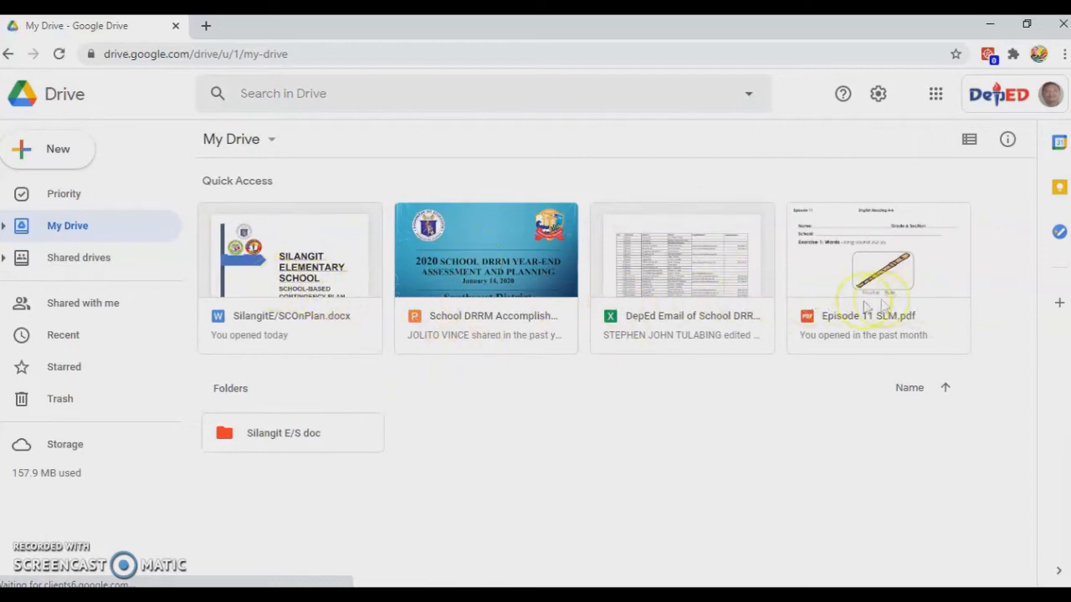
mouse_move(338, 303)
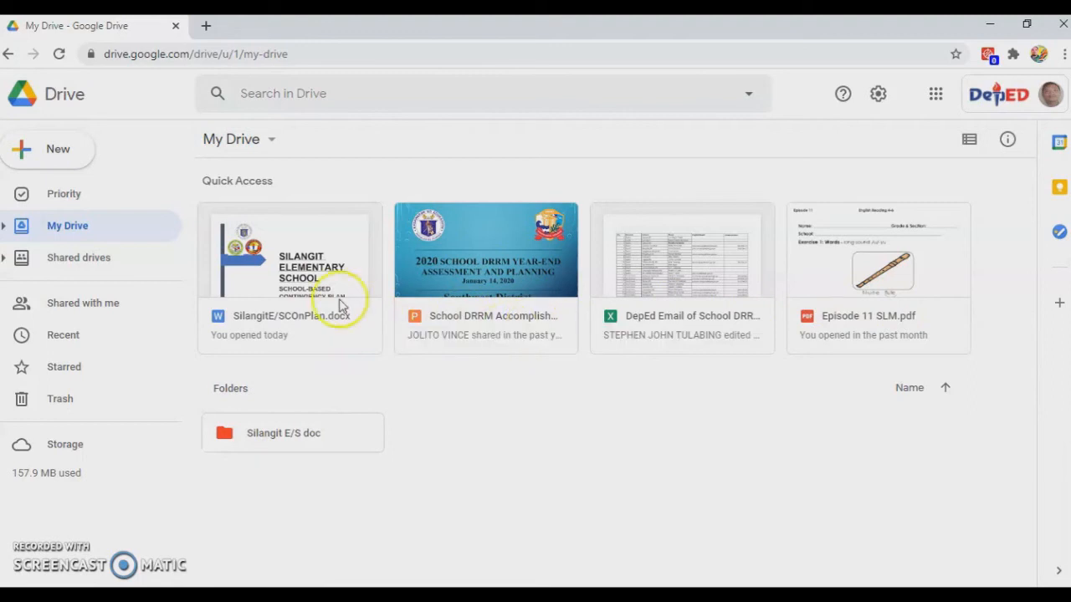
mouse_move(632, 321)
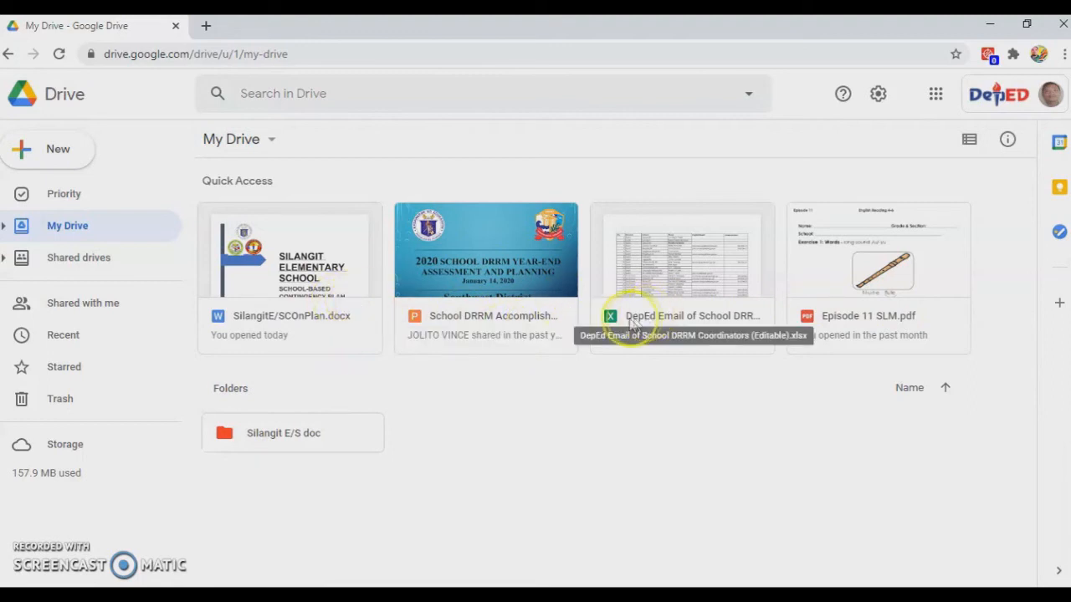
mouse_move(349, 291)
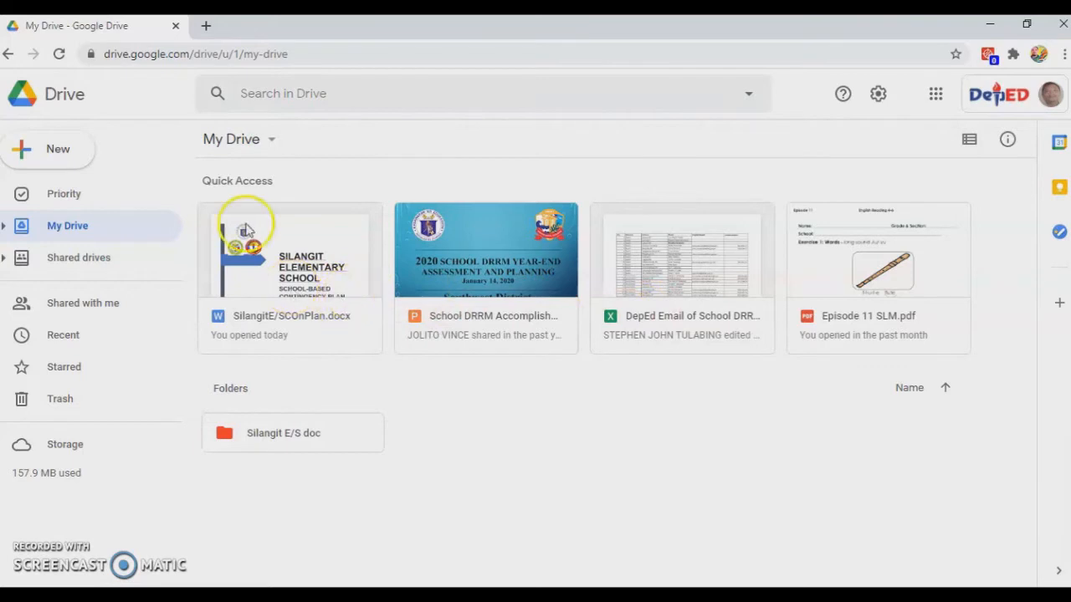
mouse_move(328, 187)
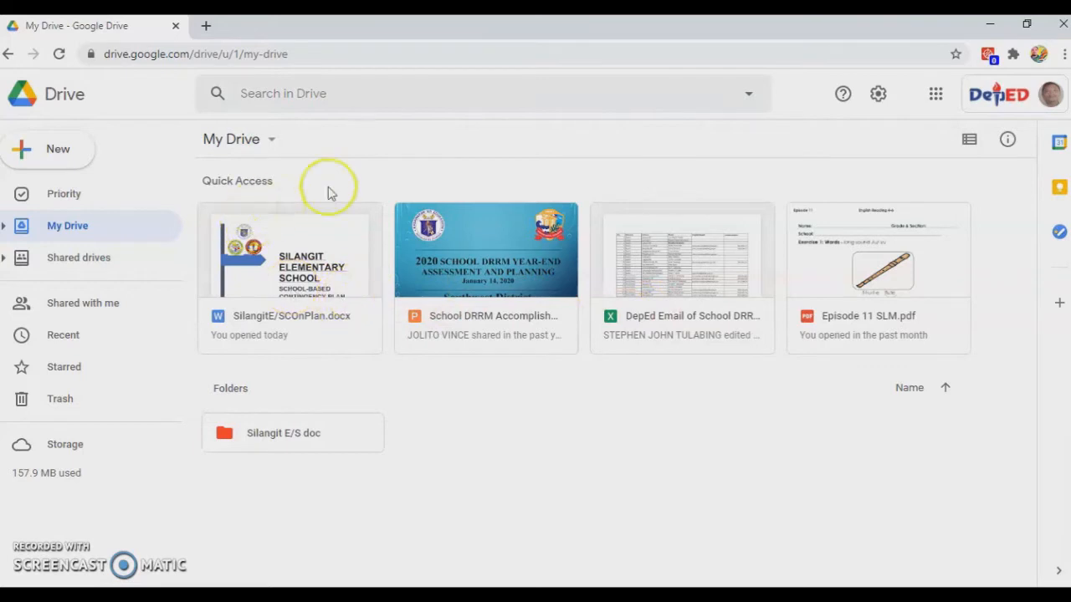
mouse_move(54, 134)
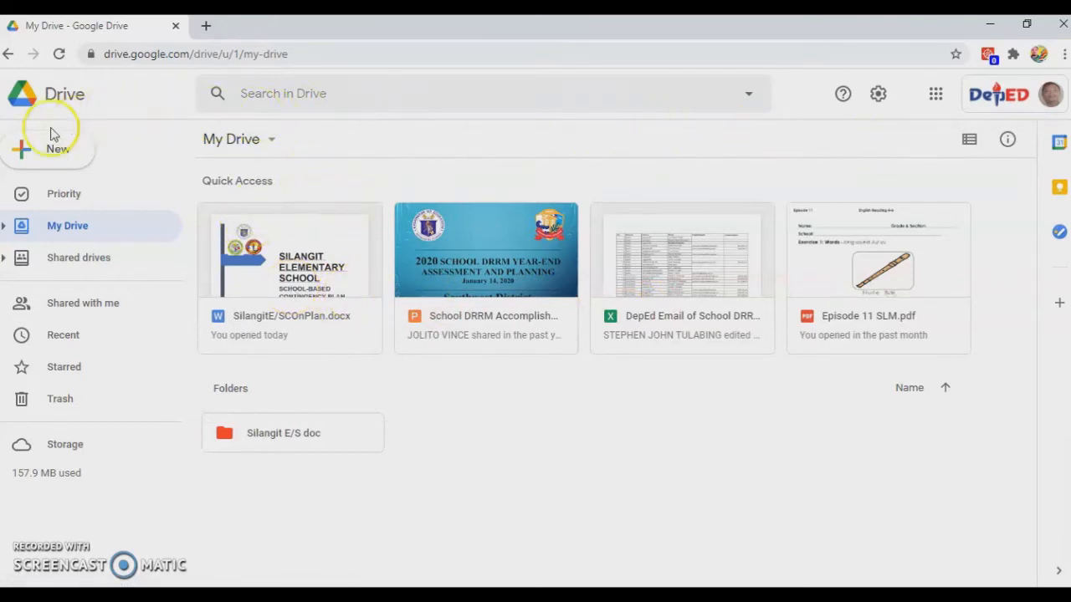
mouse_move(59, 93)
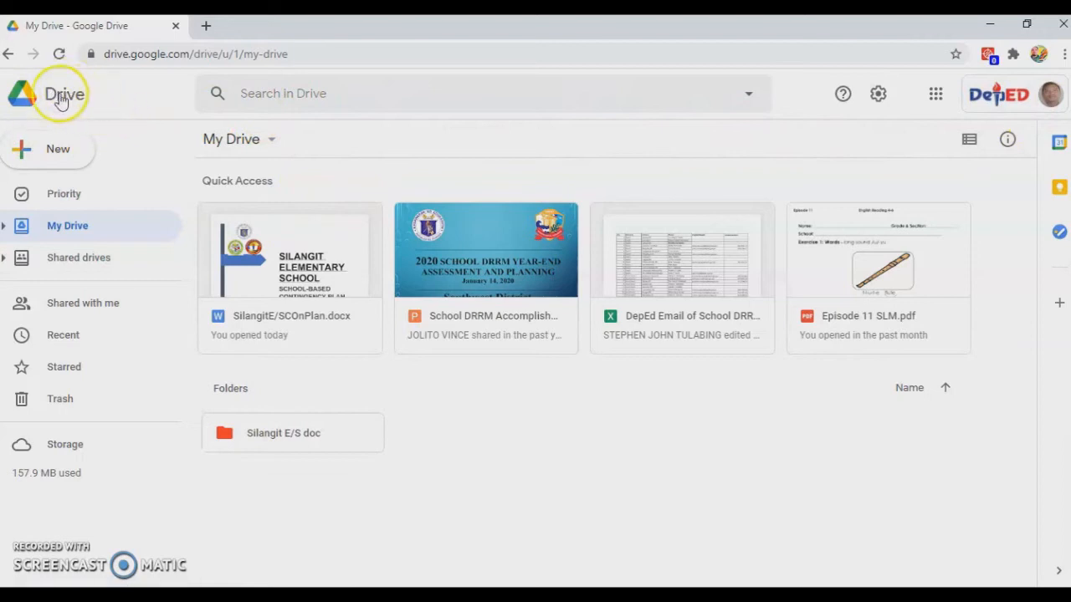
mouse_move(54, 159)
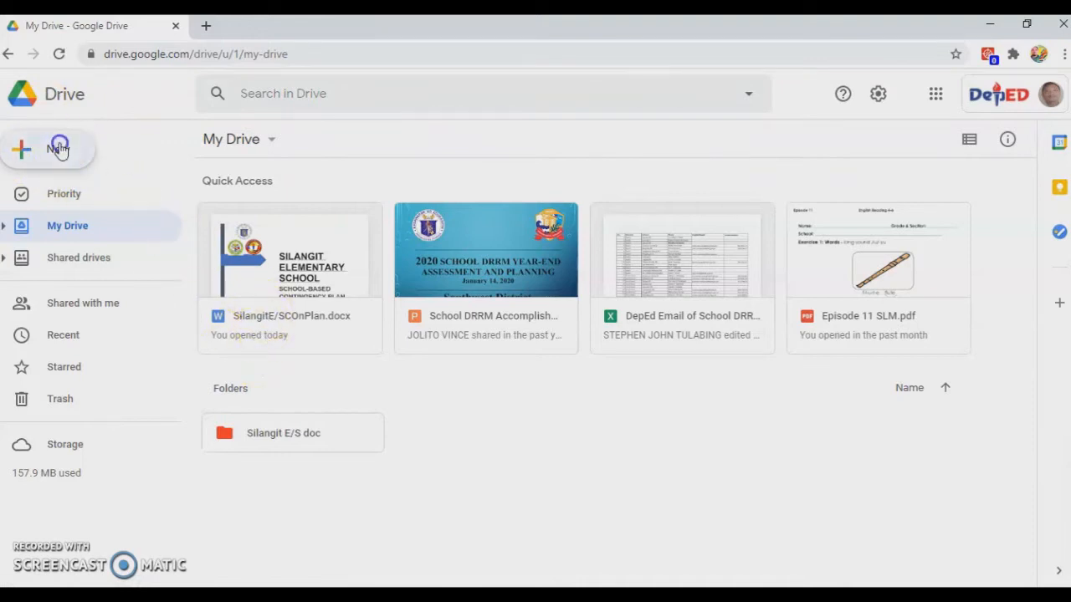
click(46, 148)
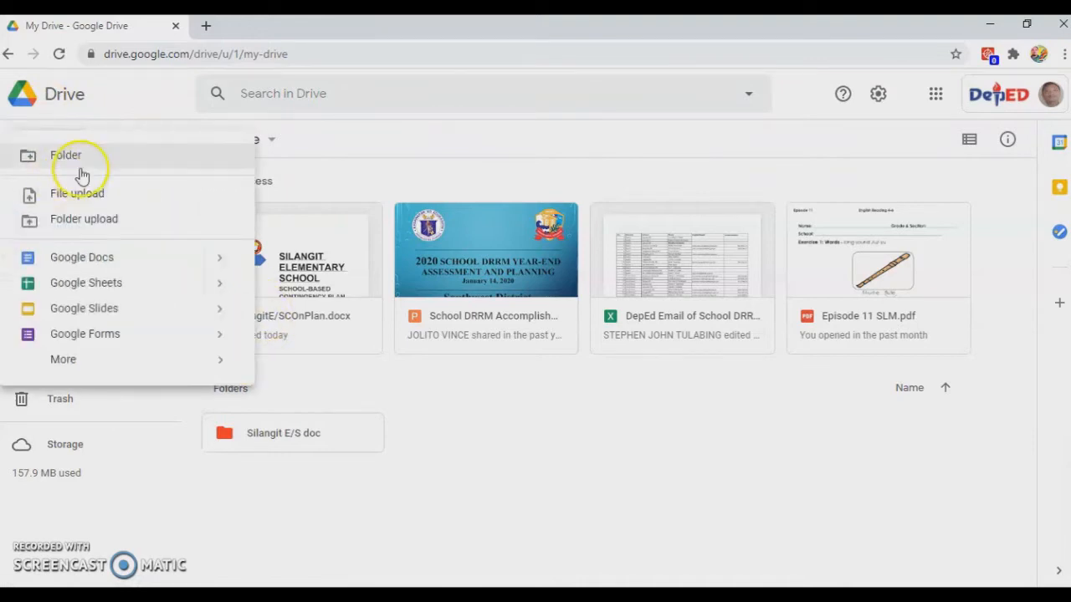
mouse_move(124, 207)
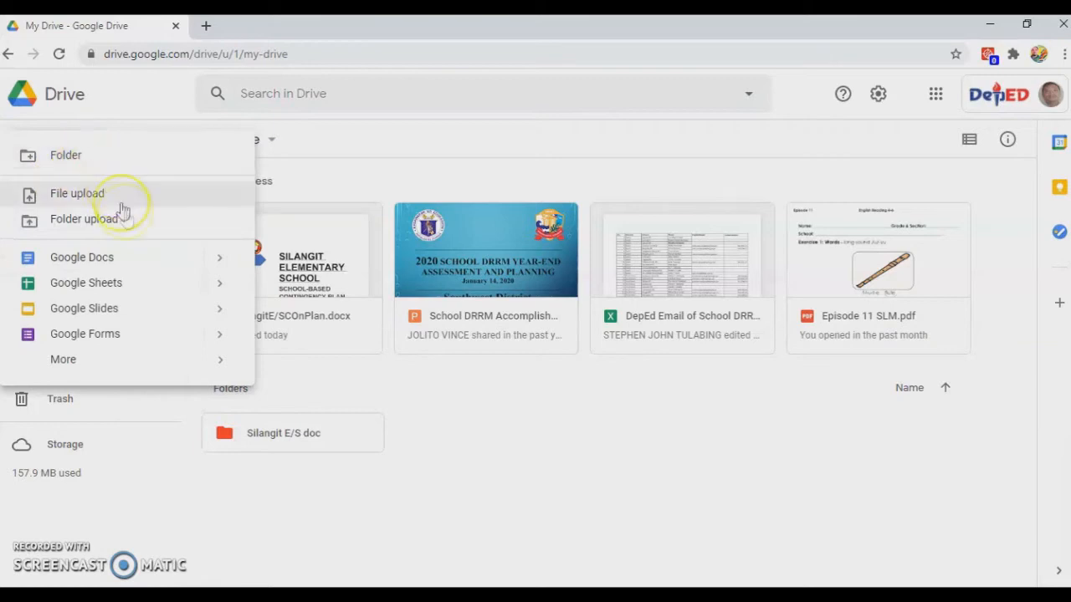
mouse_move(125, 283)
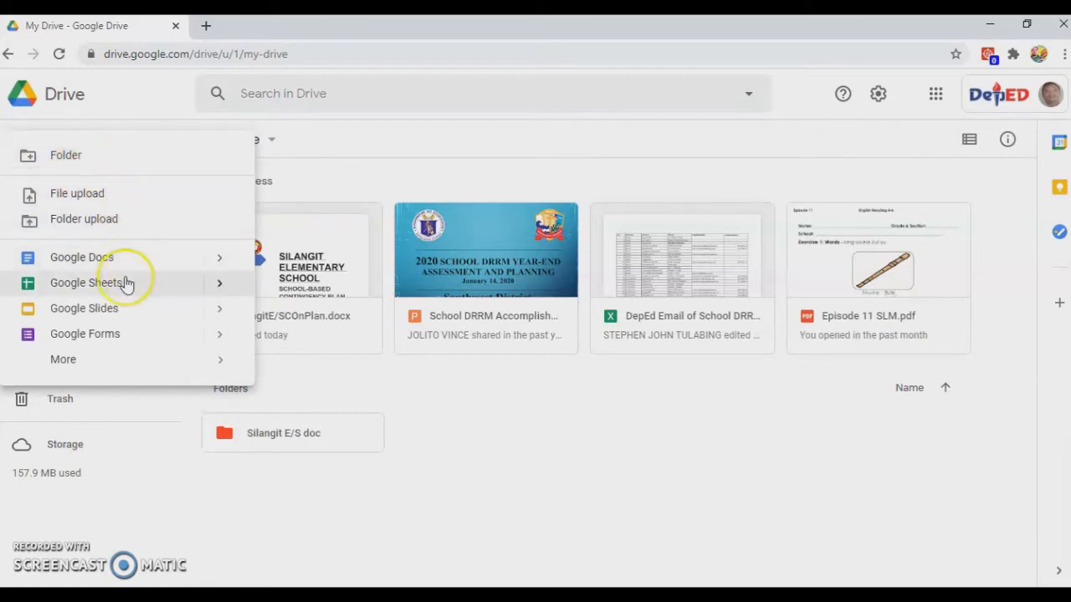
mouse_move(123, 351)
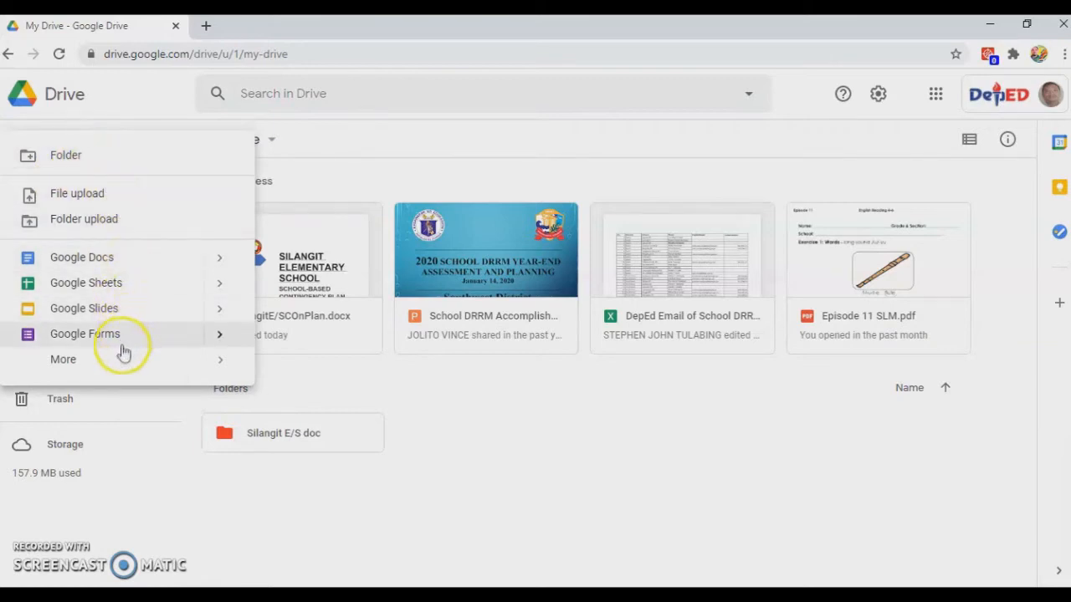
click(64, 358)
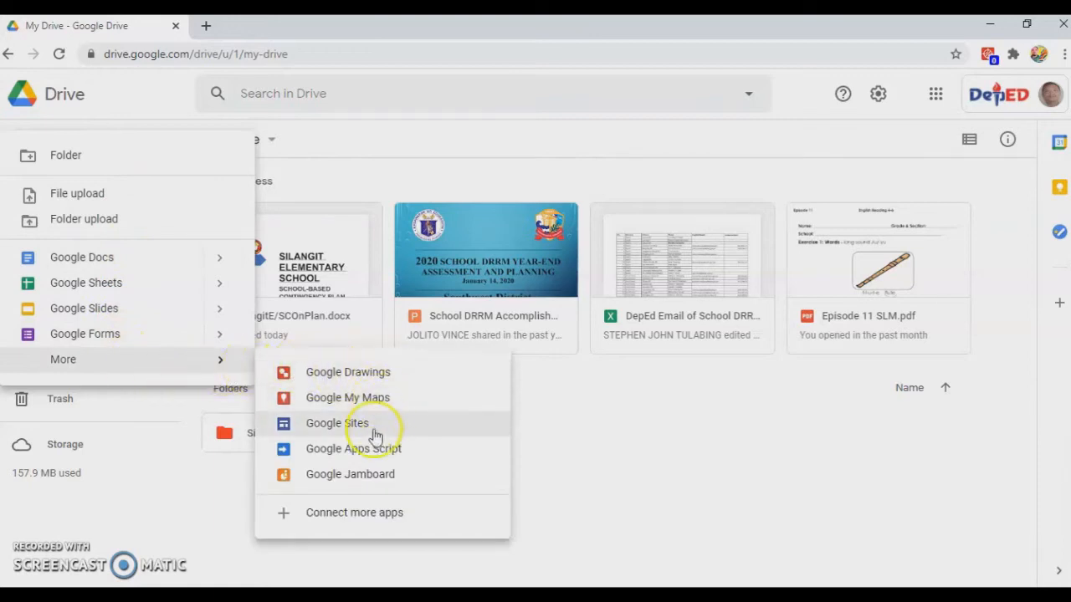
mouse_move(353, 449)
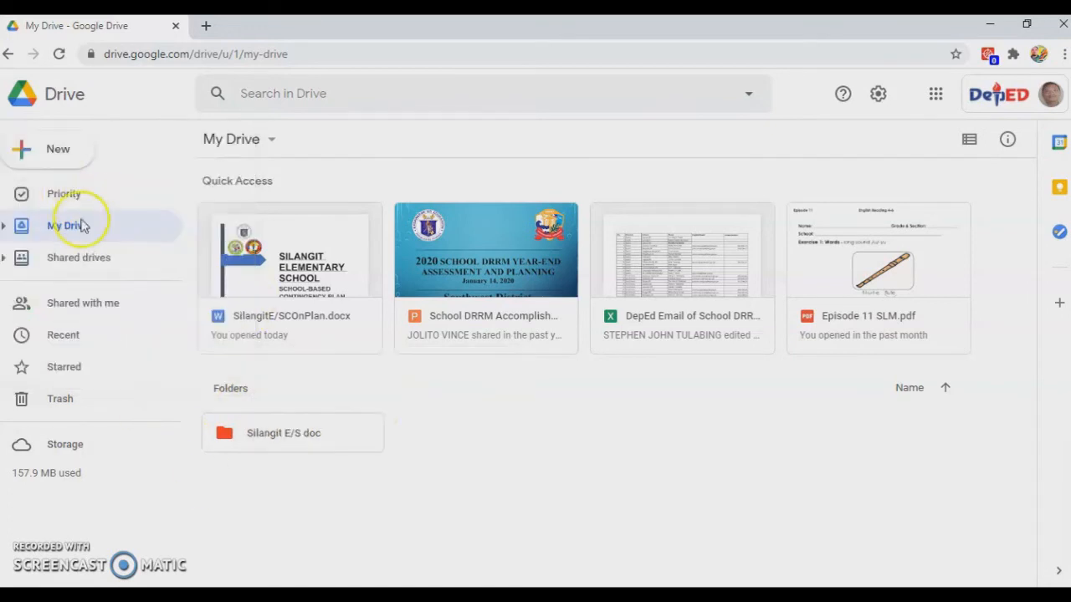
Step: Show the Priority page and advance its suggested-files row to reveal Episode 11 SLM.pdf
click(64, 194)
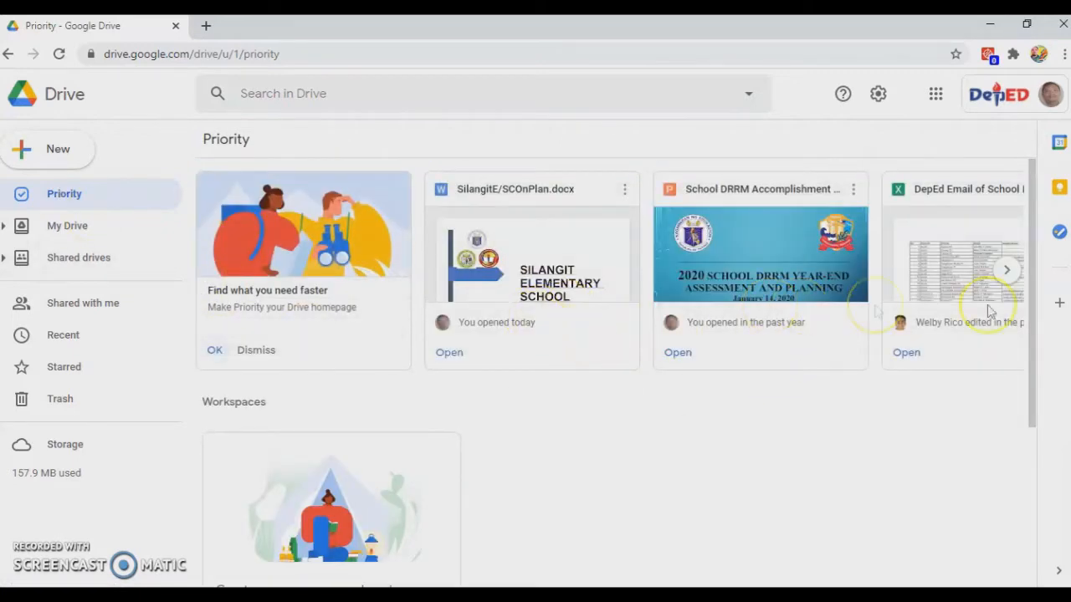
mouse_move(845, 272)
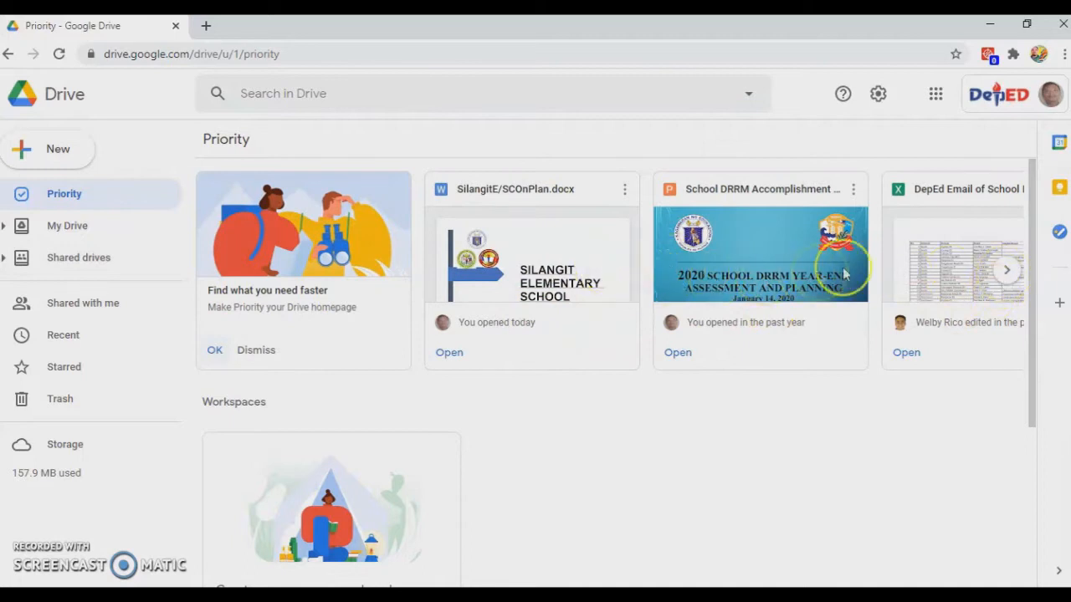
mouse_move(525, 201)
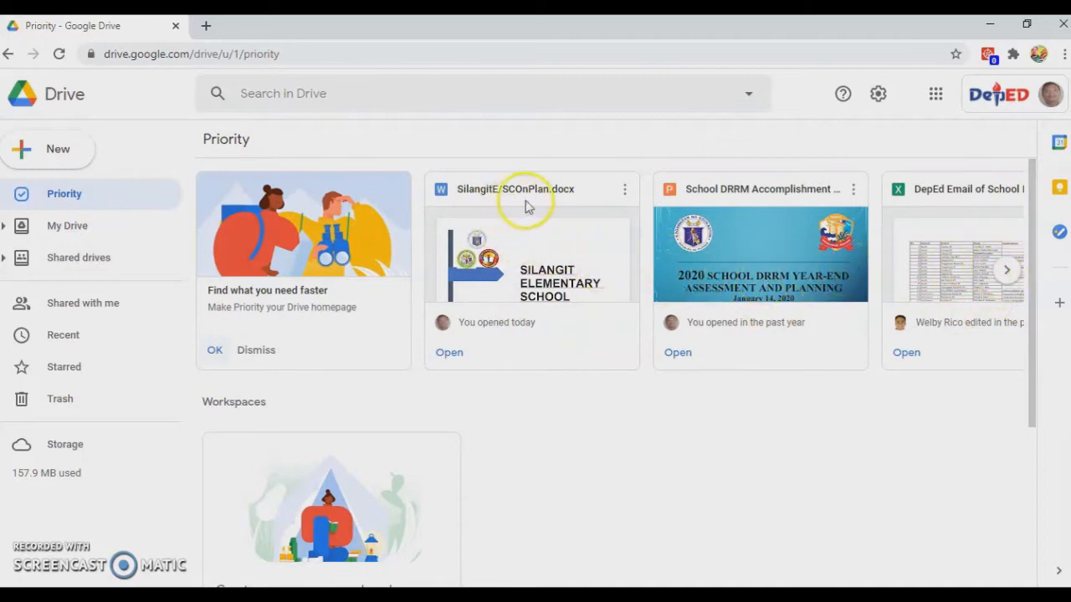
mouse_move(567, 300)
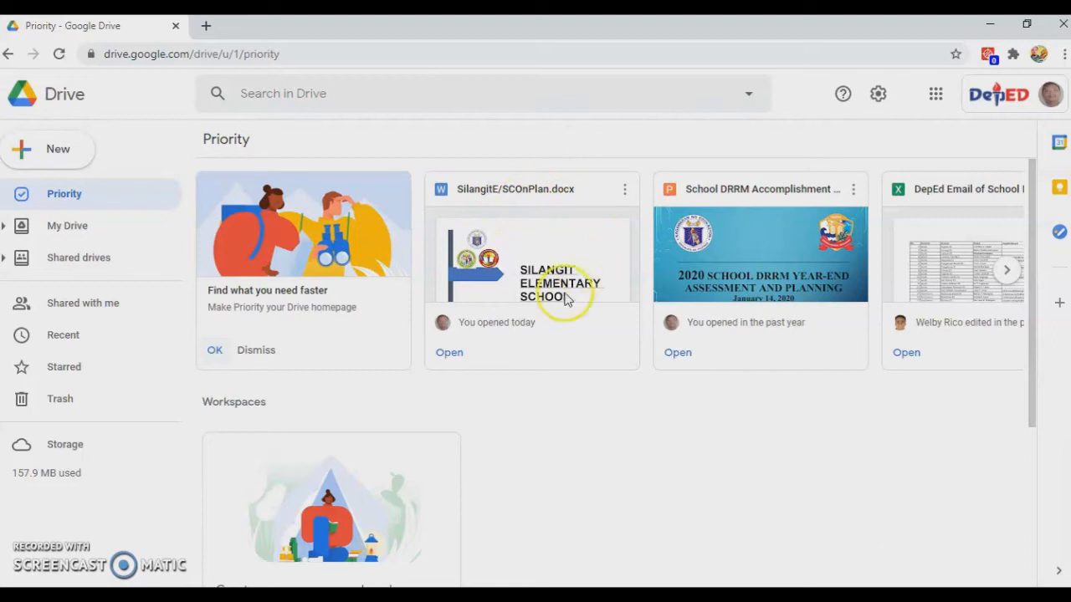
mouse_move(506, 232)
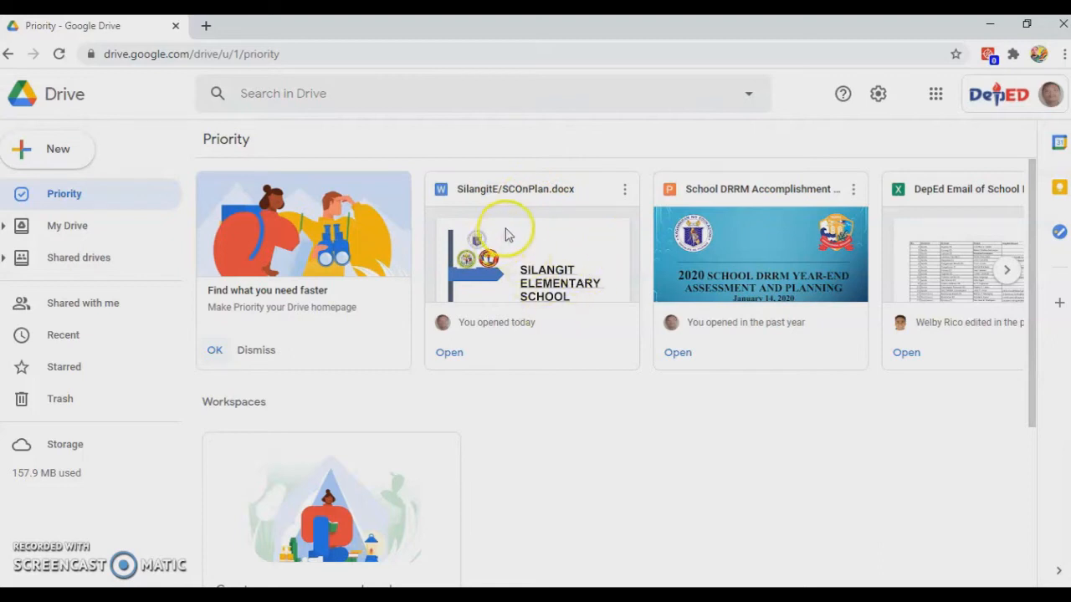
mouse_move(773, 214)
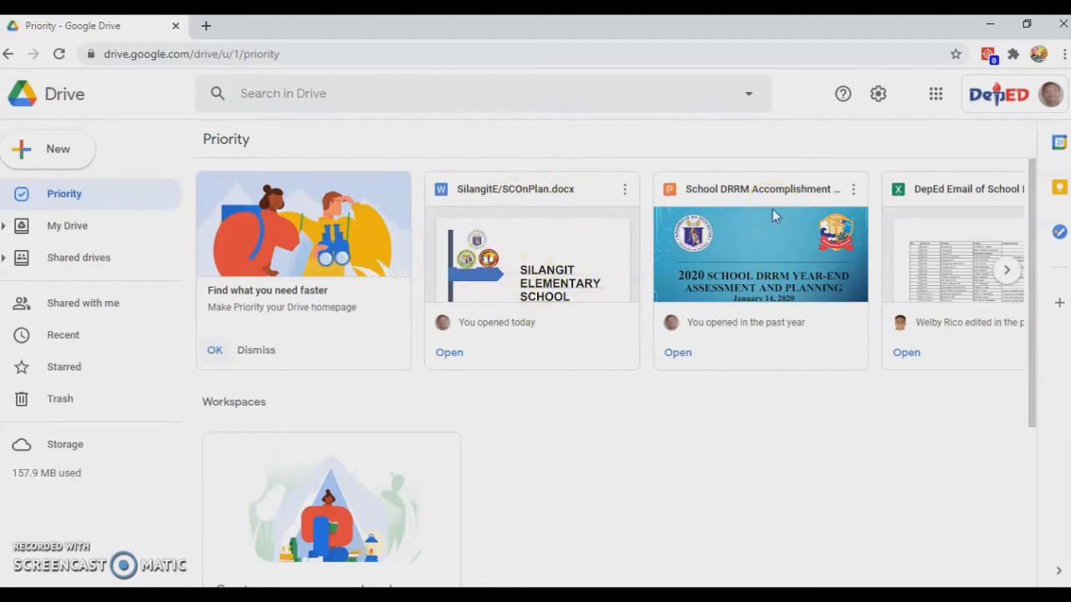
click(1007, 270)
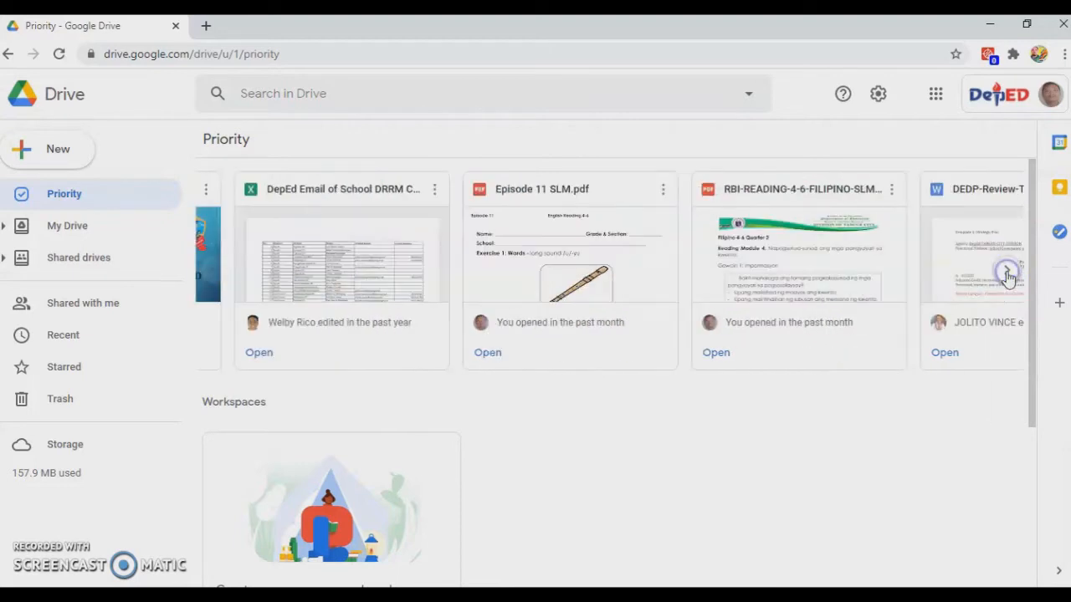
mouse_move(415, 270)
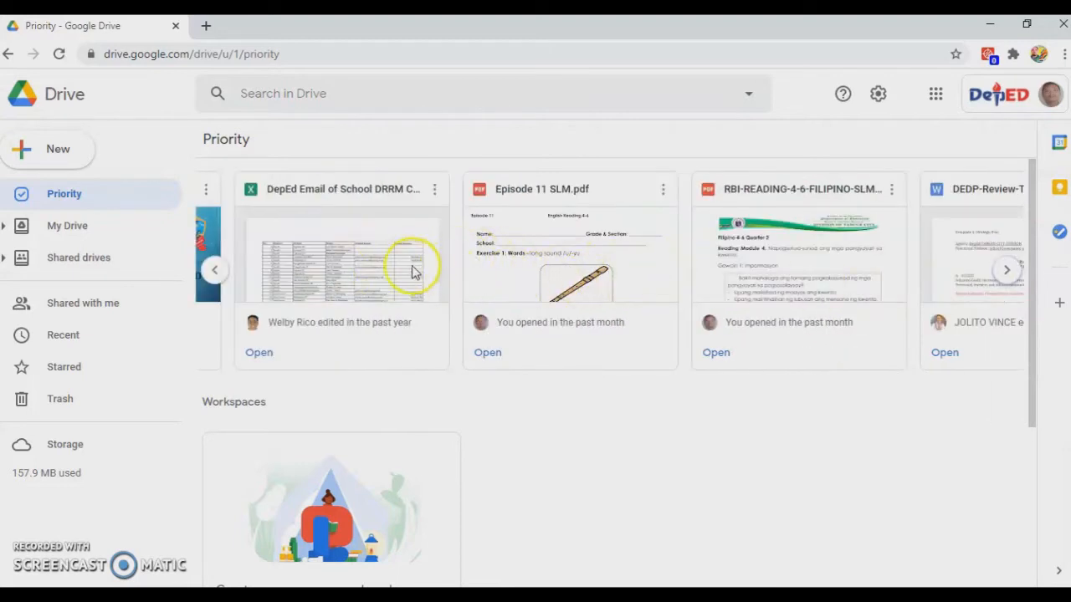
mouse_move(569, 281)
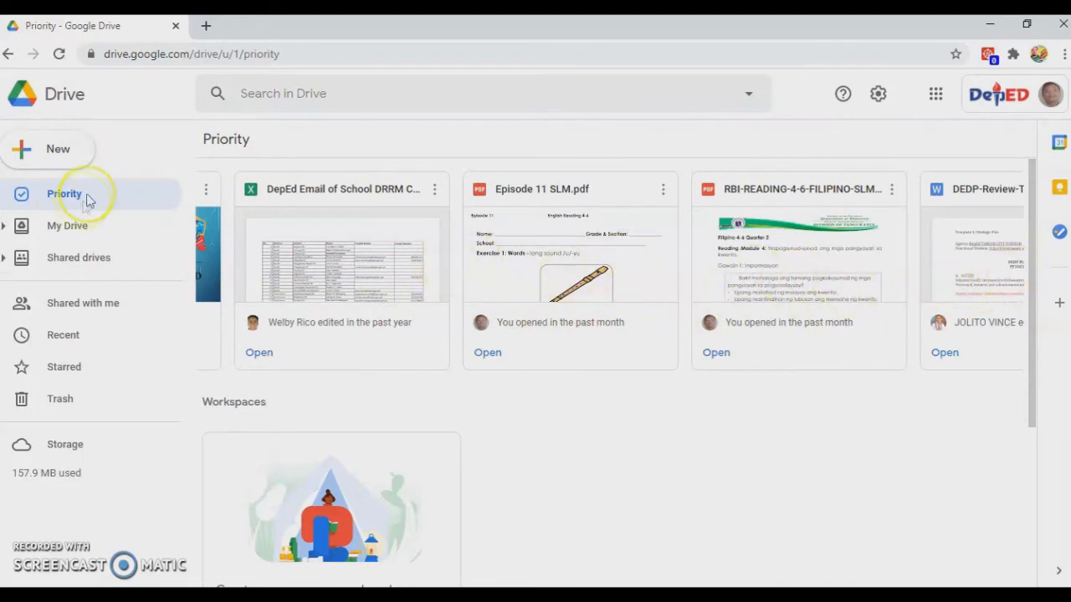
Step: Go back to My Drive from the sidebar
click(67, 225)
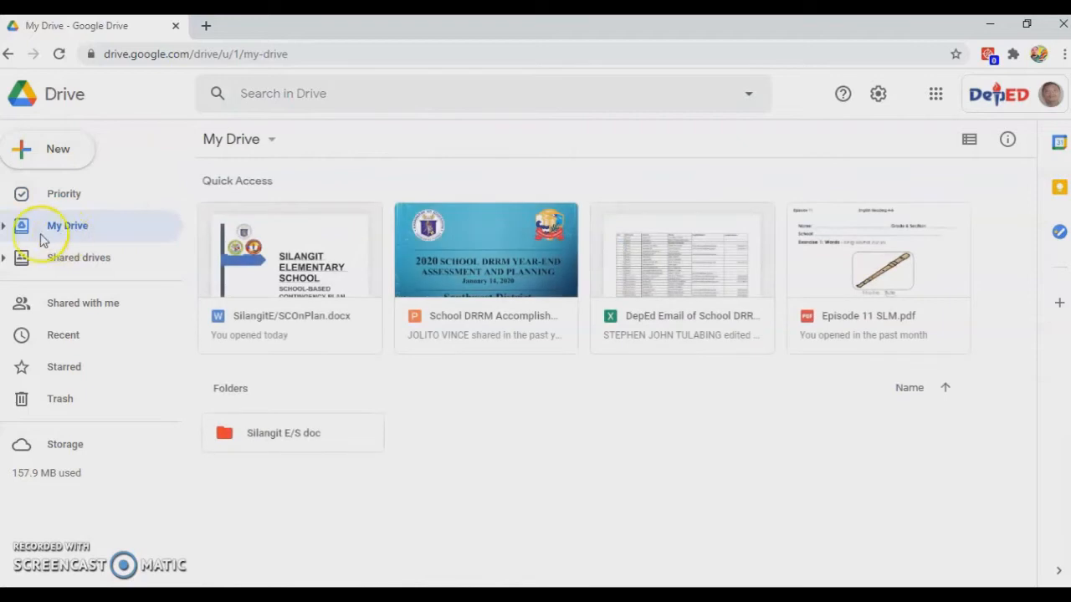
mouse_move(214, 313)
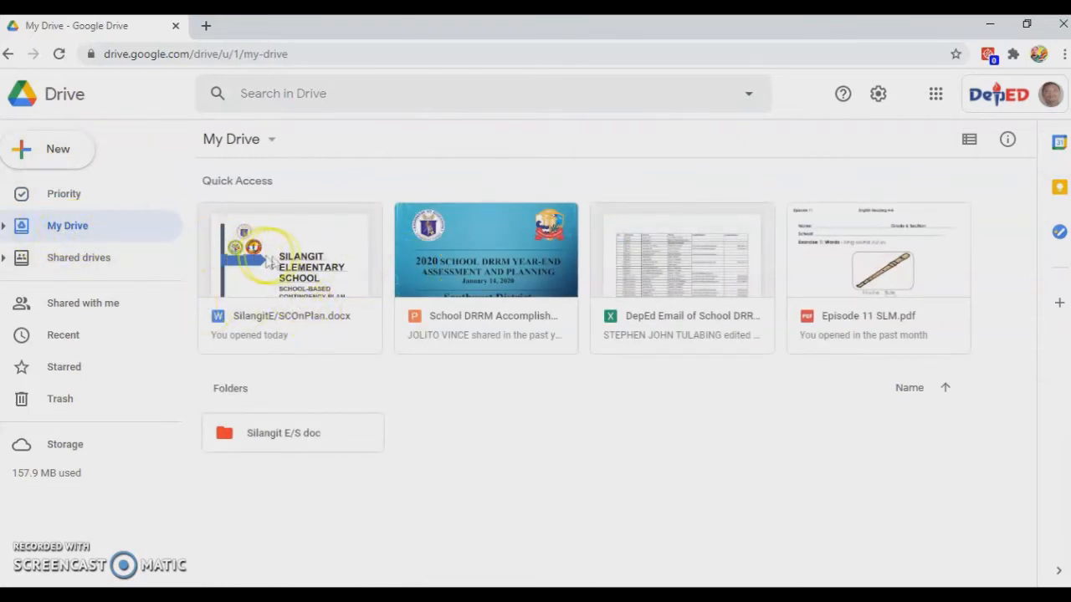
mouse_move(749, 266)
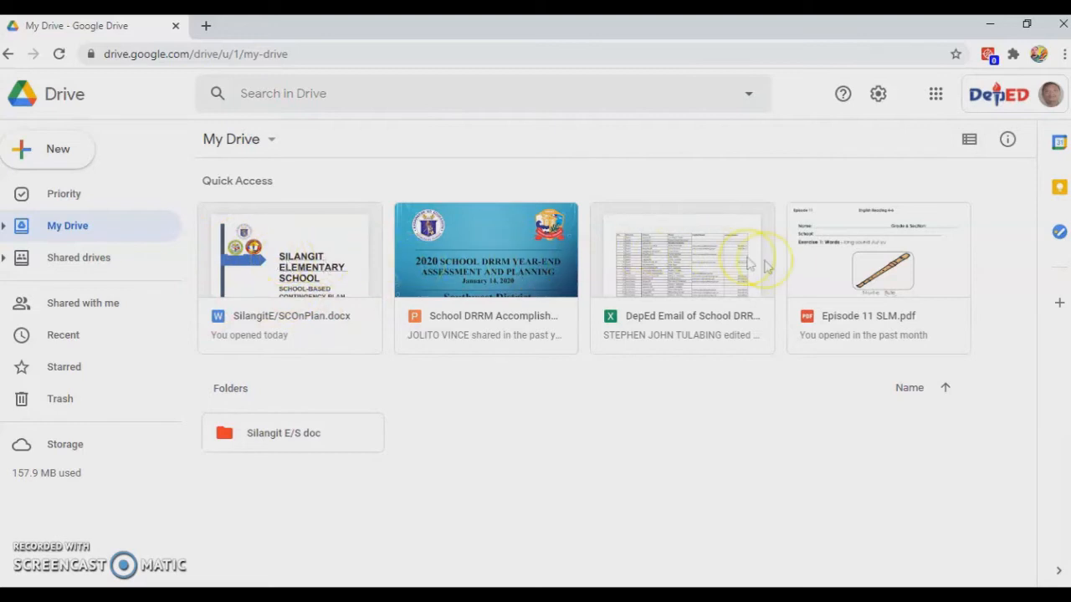
mouse_move(862, 291)
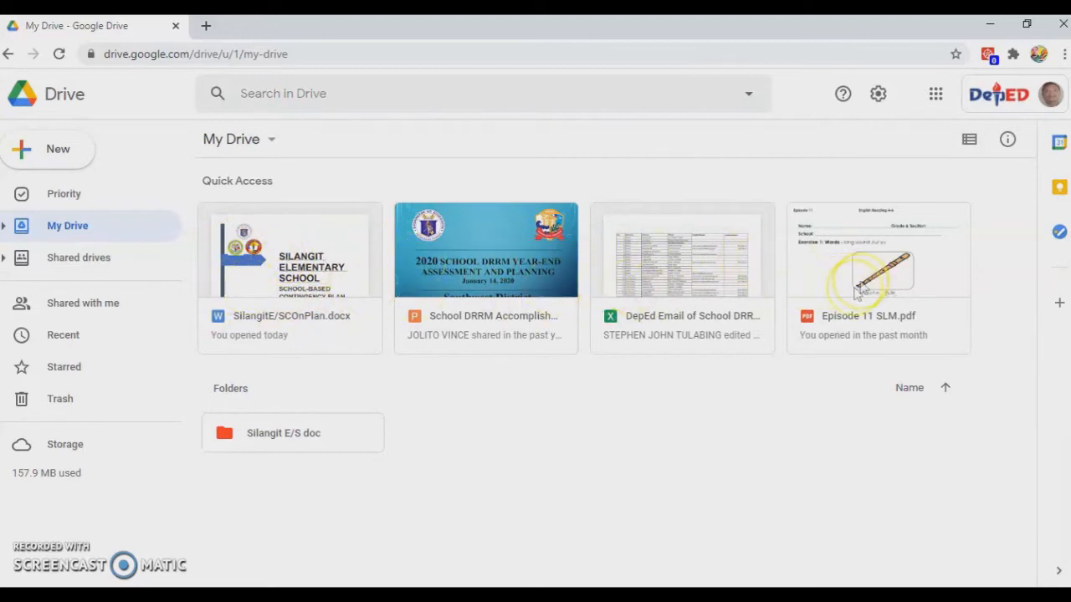
mouse_move(399, 451)
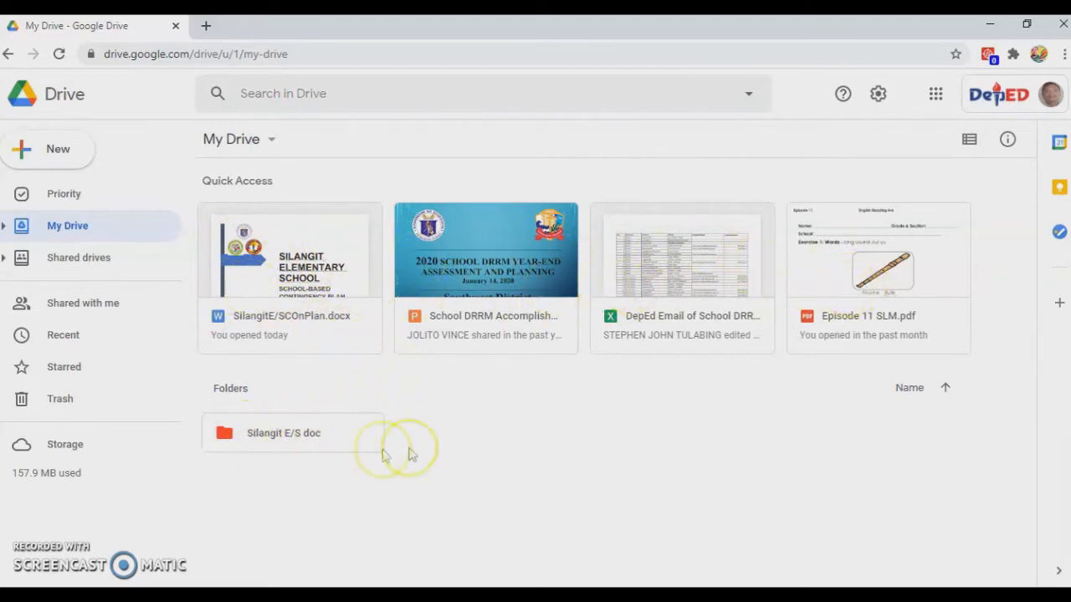
mouse_move(285, 431)
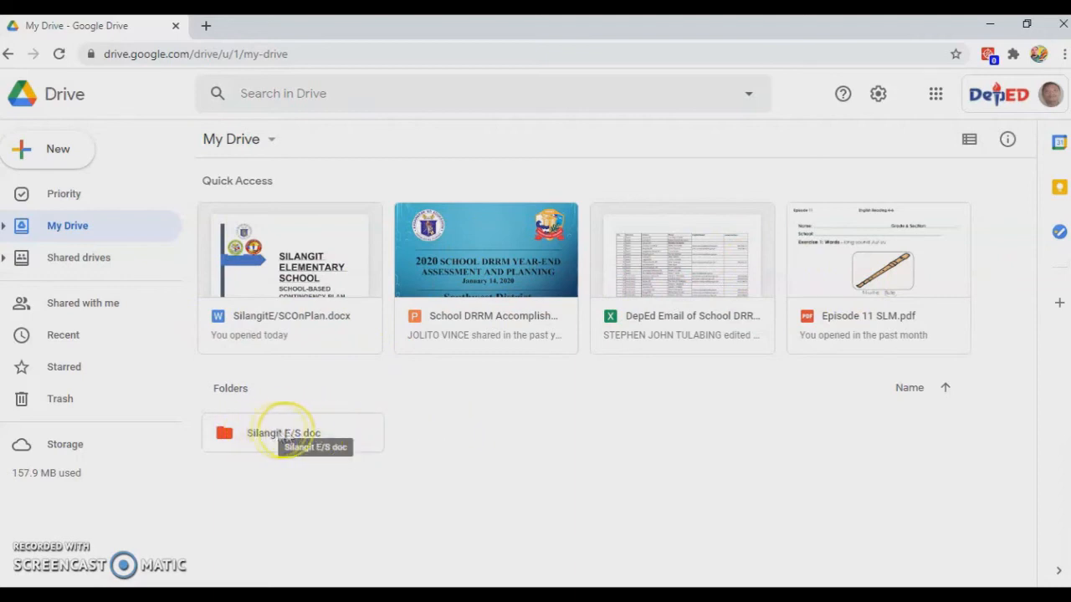
mouse_move(472, 435)
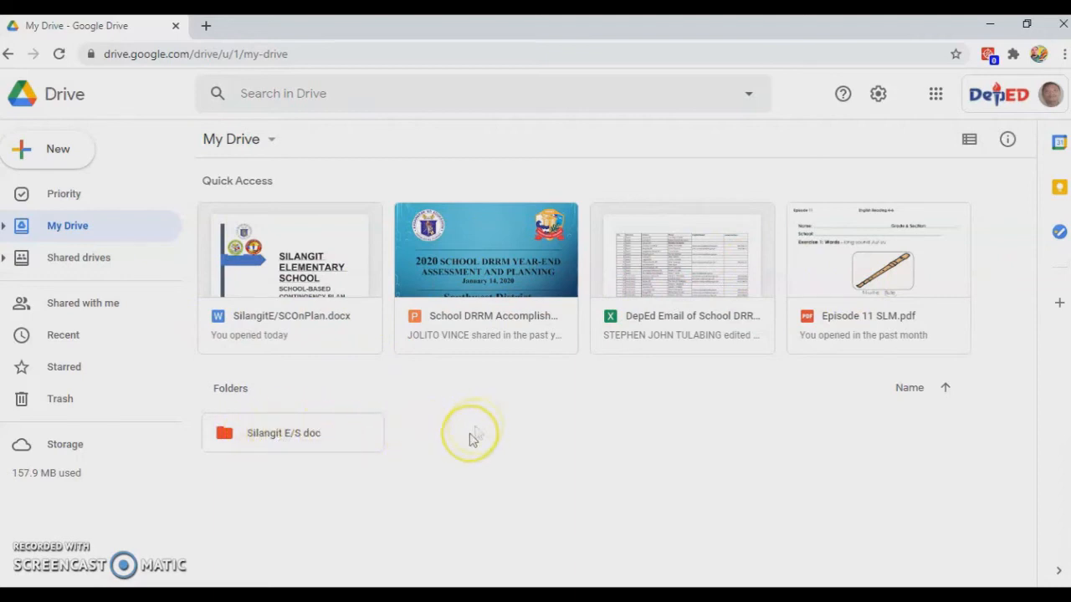
mouse_move(79, 257)
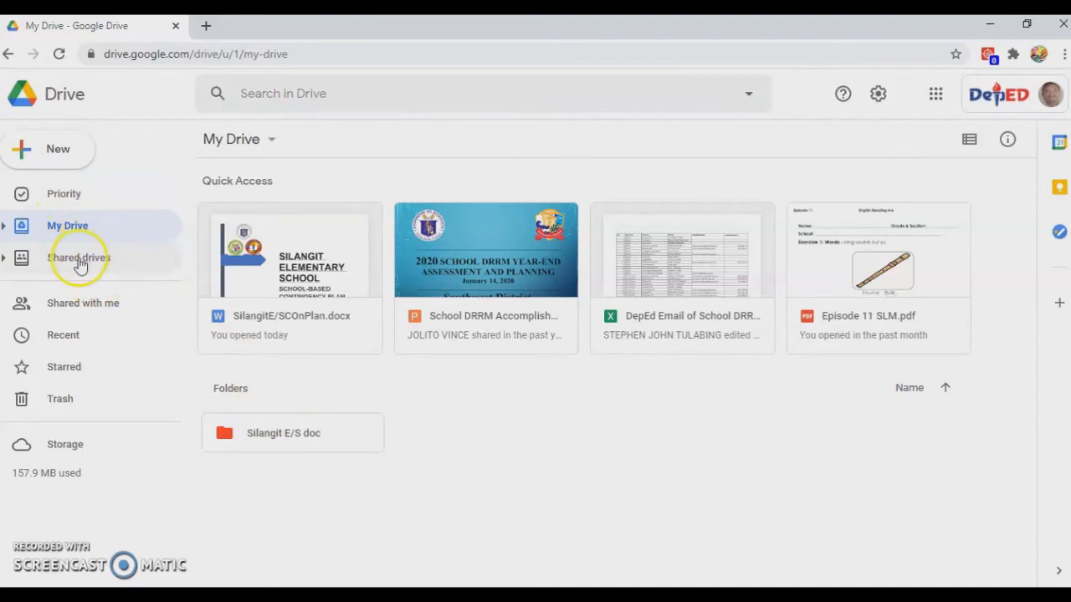
Step: View the empty Shared drives page from the sidebar
click(79, 258)
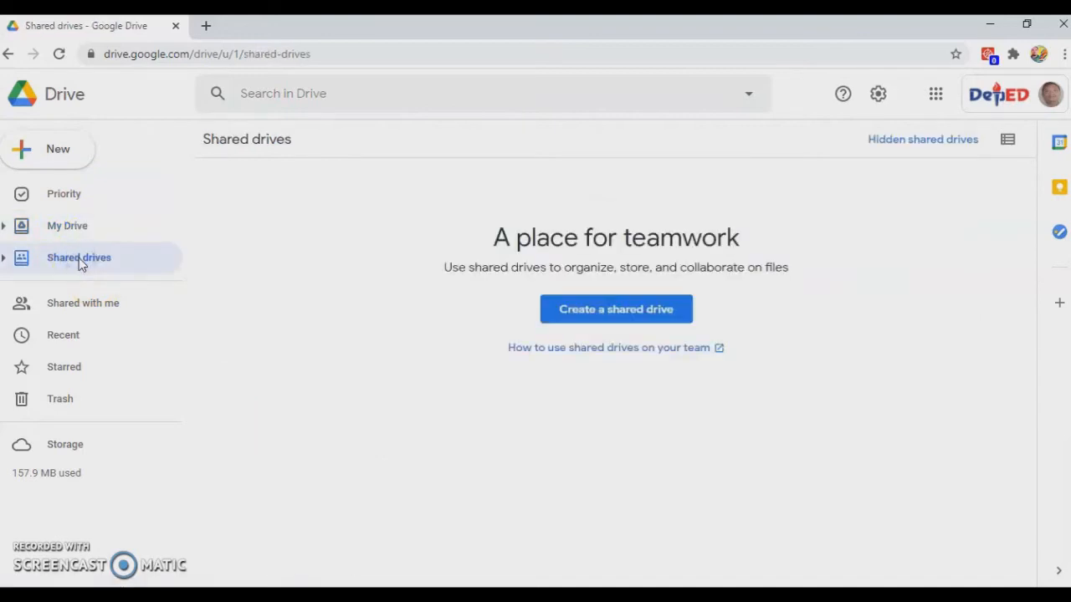
mouse_move(78, 257)
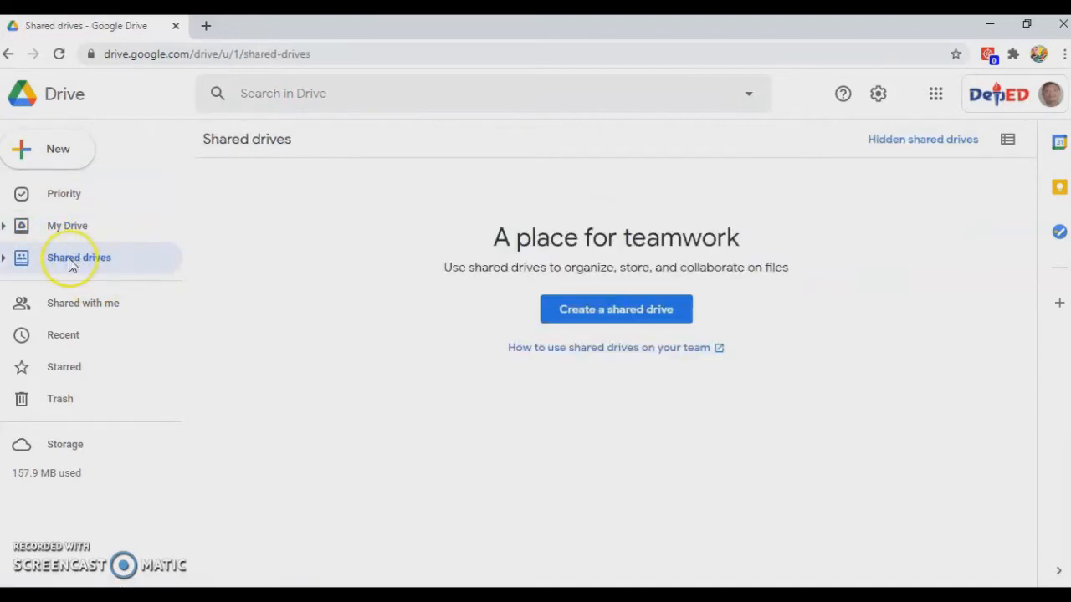
mouse_move(66, 276)
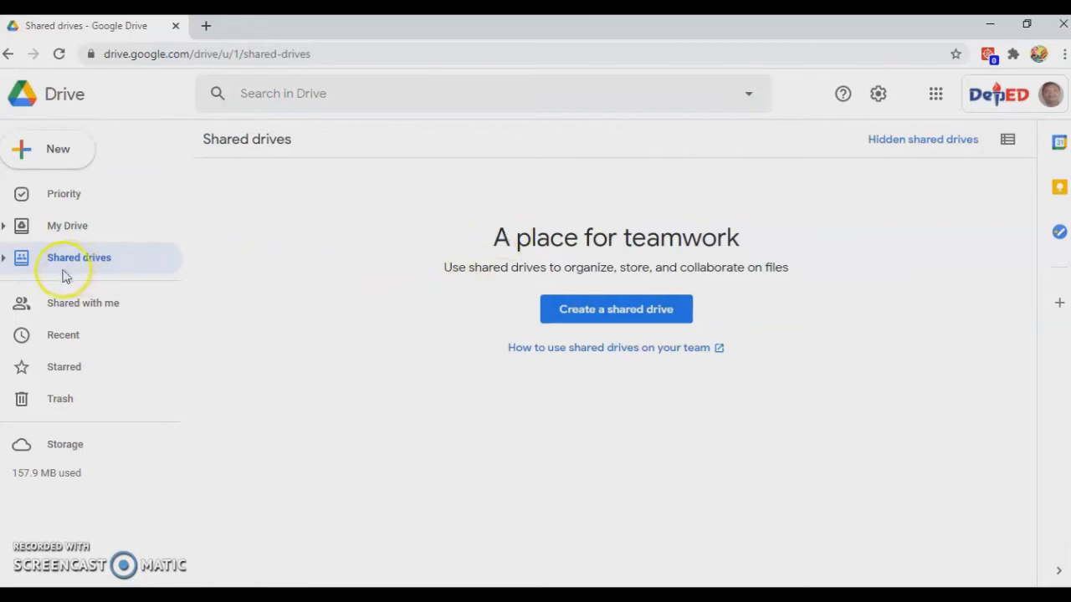
mouse_move(267, 305)
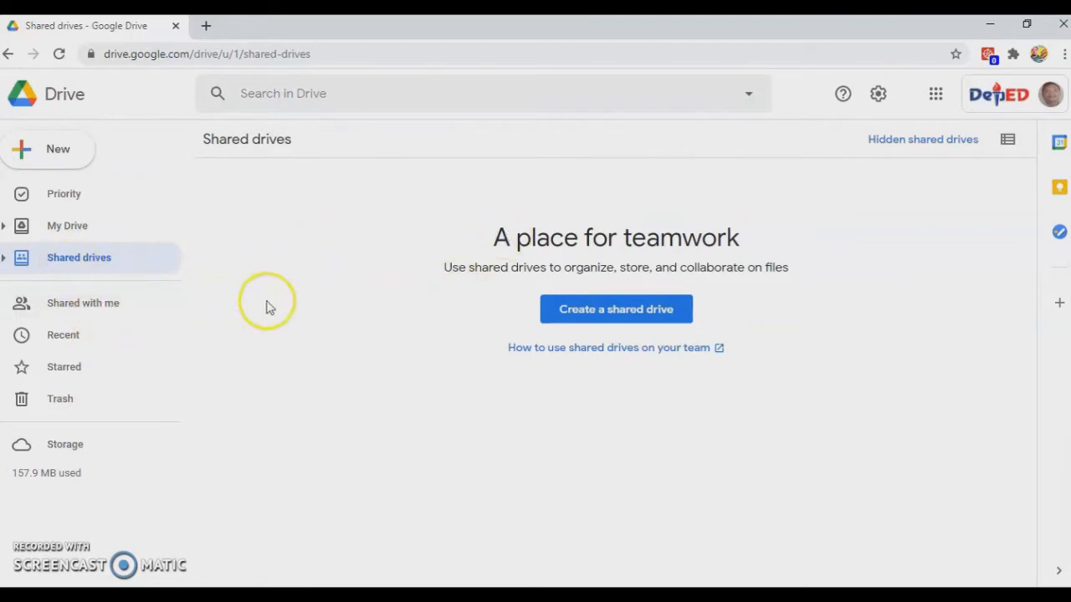
click(84, 303)
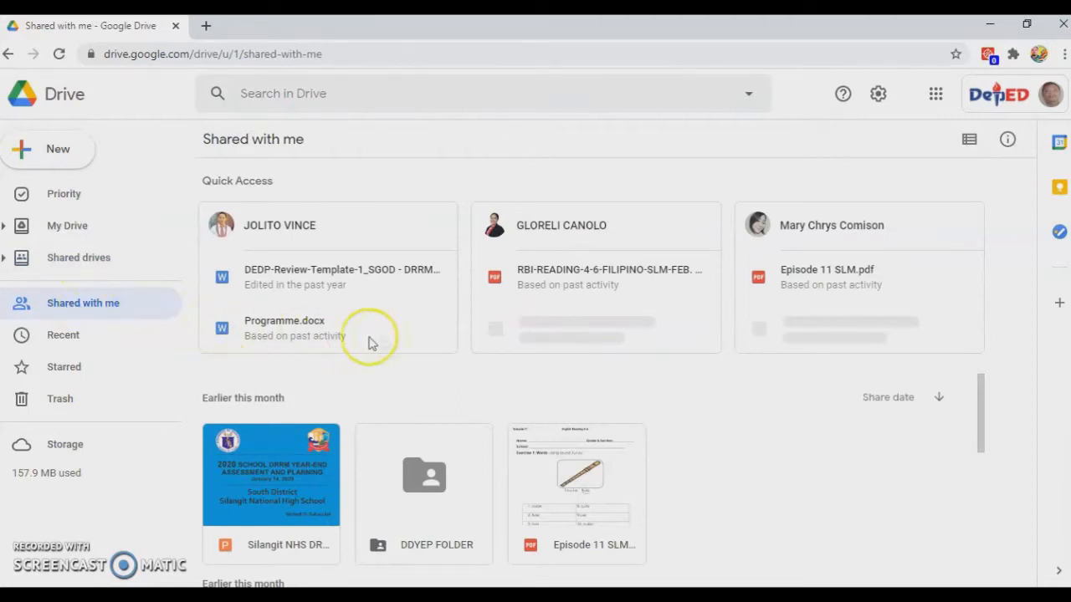
mouse_move(586, 346)
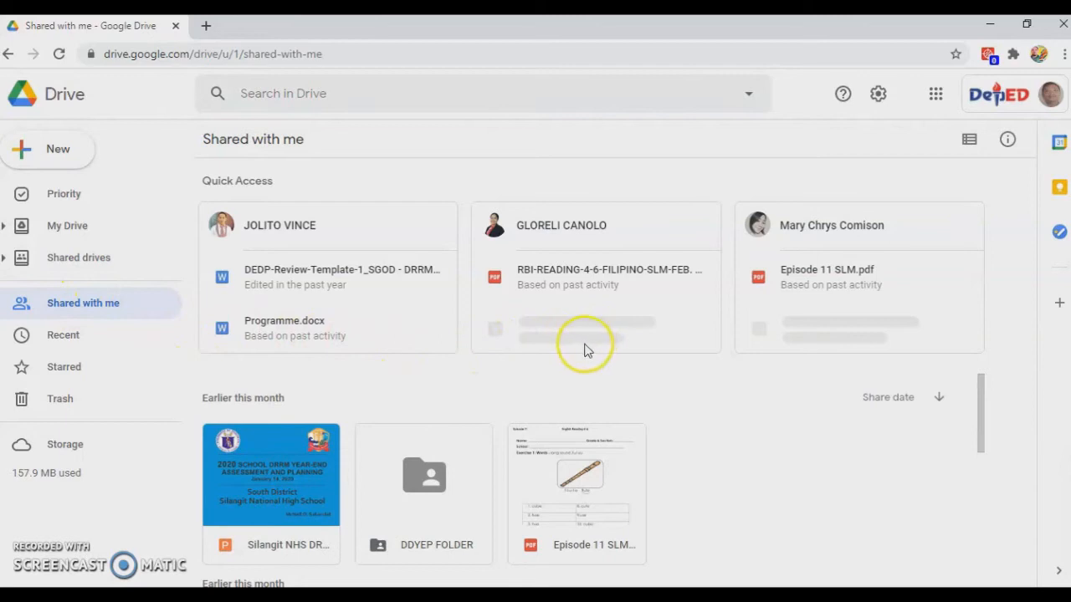
mouse_move(255, 244)
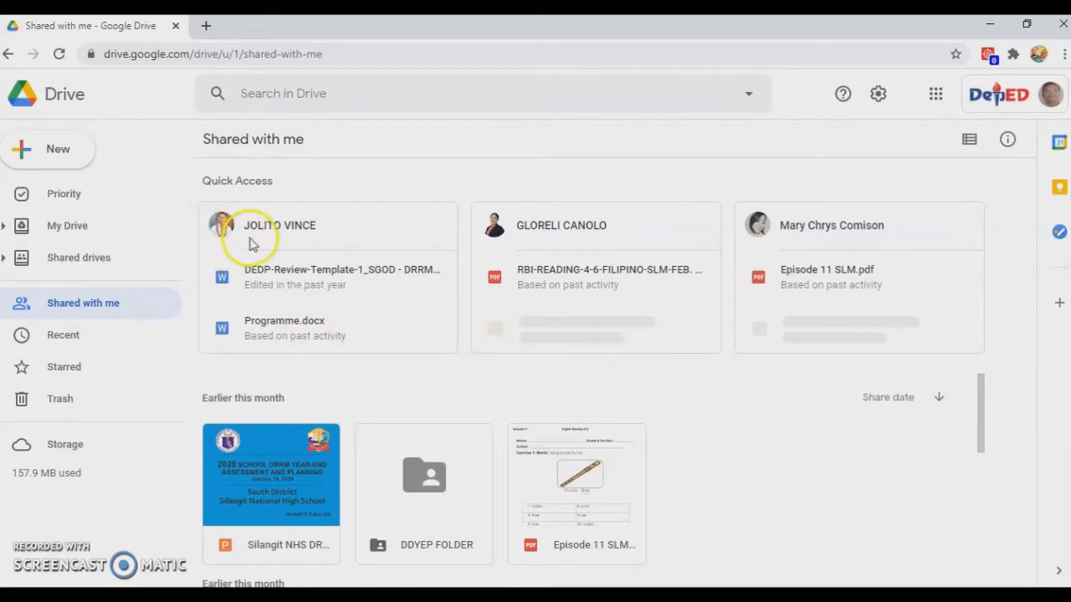
mouse_move(321, 241)
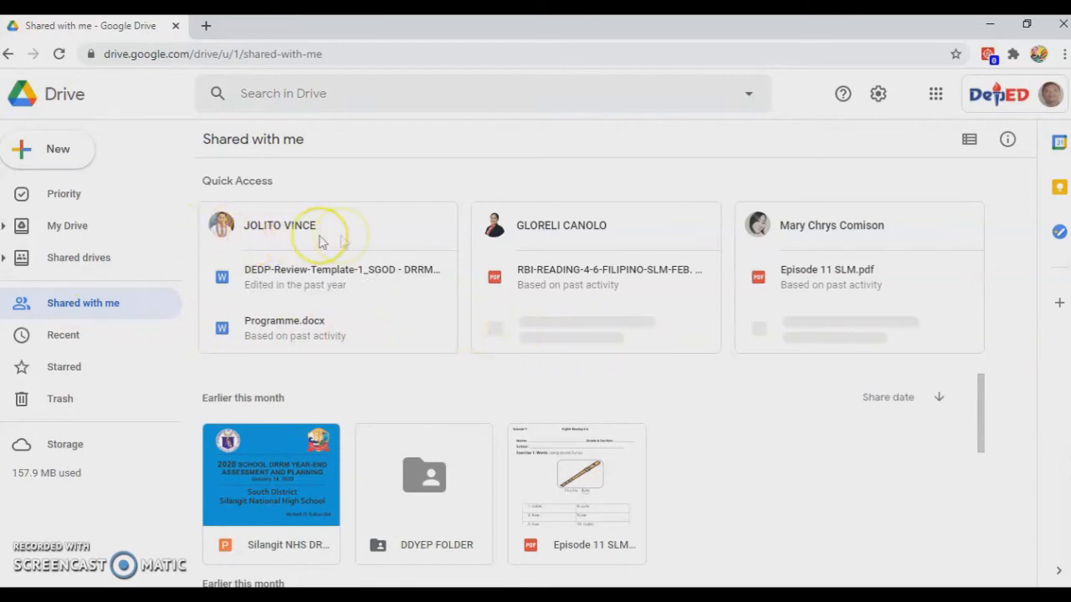
mouse_move(611, 237)
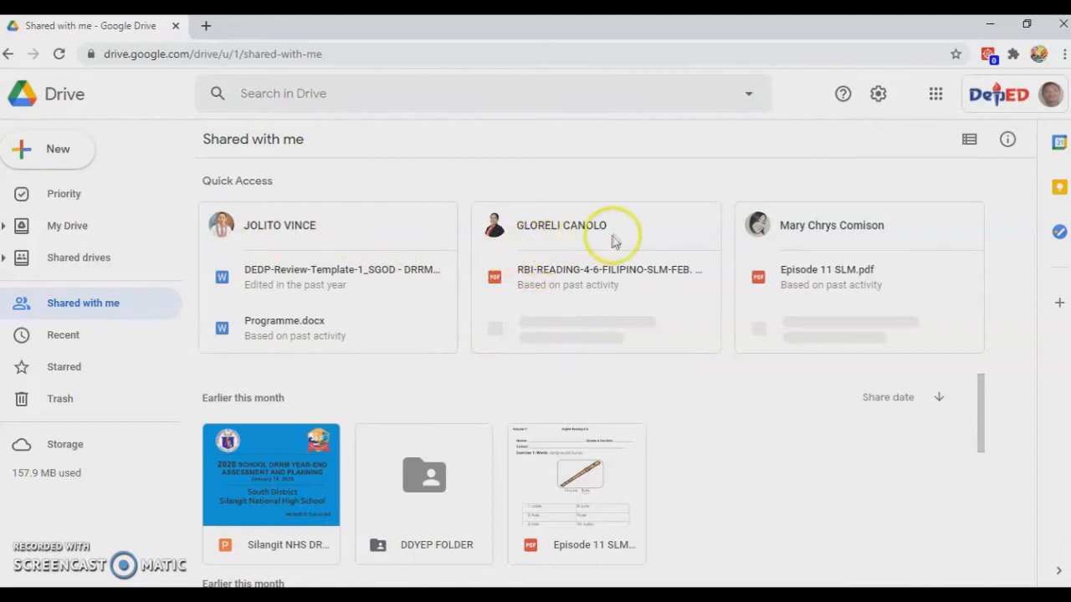
mouse_move(918, 237)
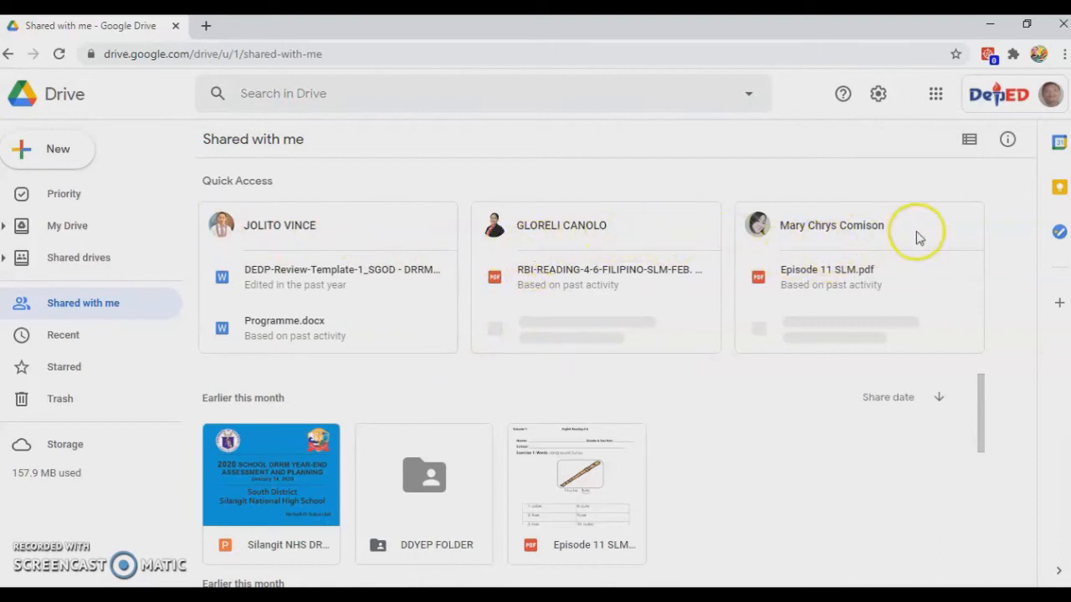
mouse_move(773, 305)
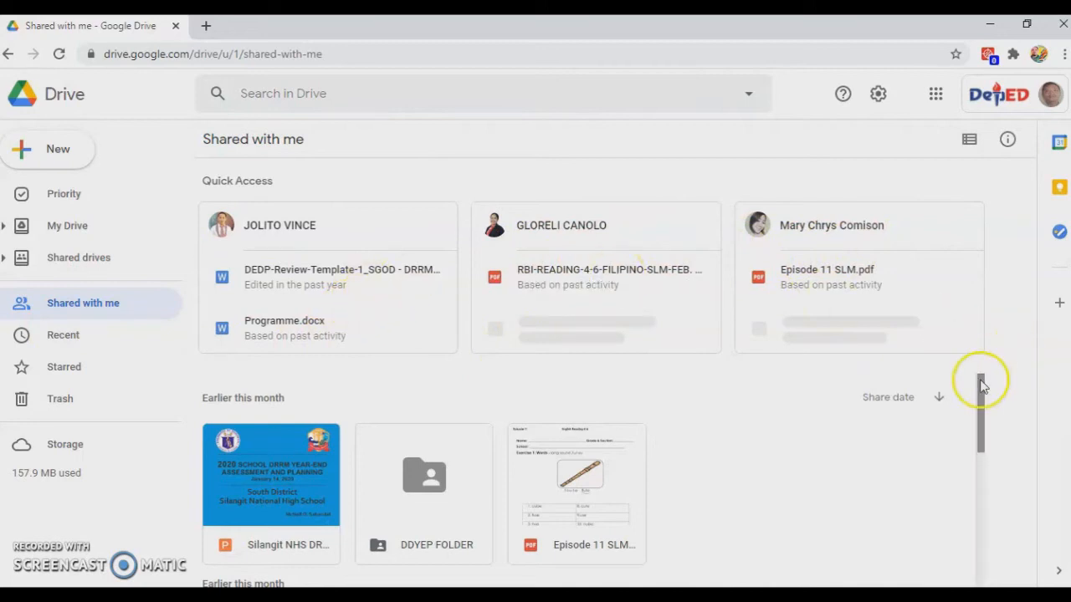
scroll(down, 3)
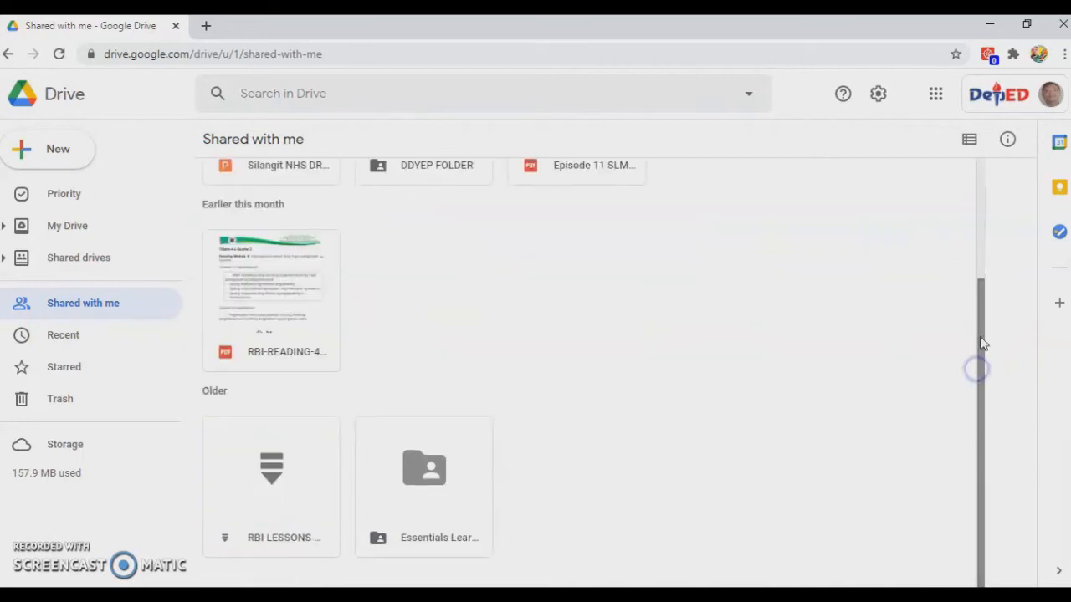
scroll(up, 3)
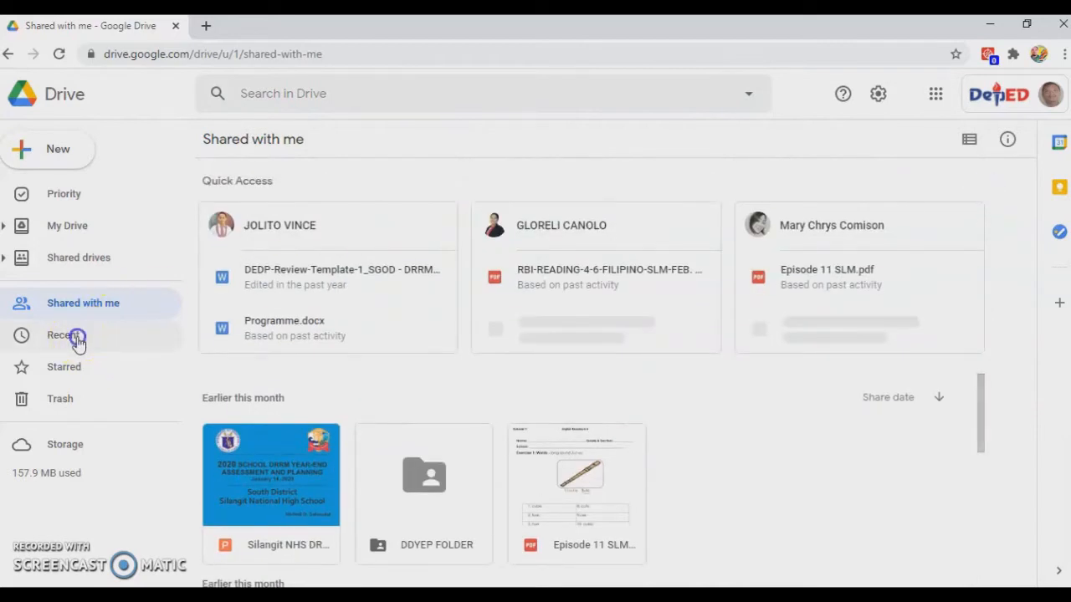
Step: Browse the Recent files list, then show the empty Starred page
click(64, 335)
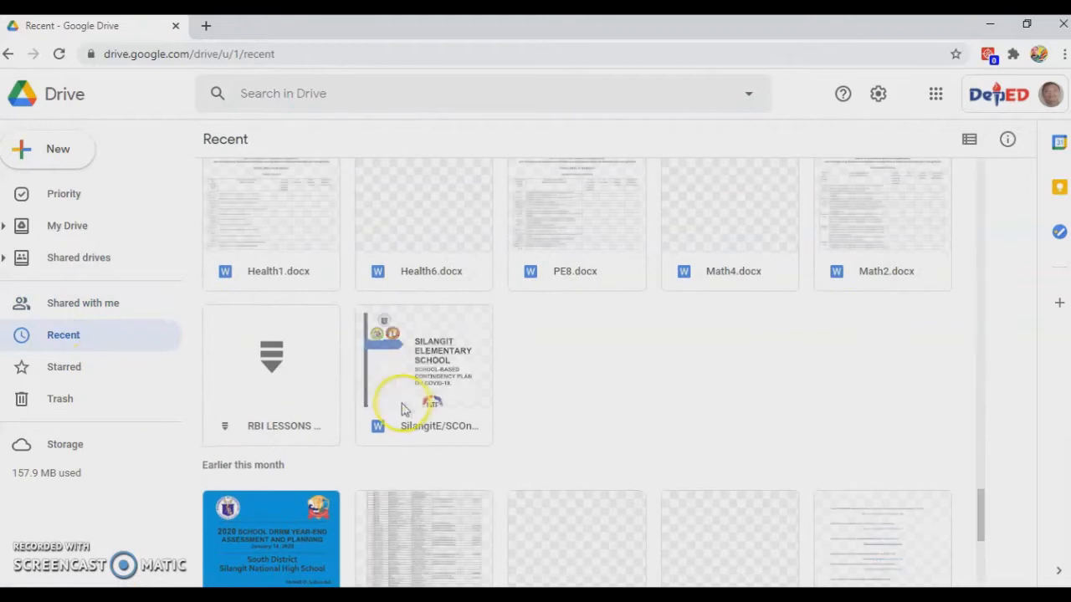
scroll(up, 3)
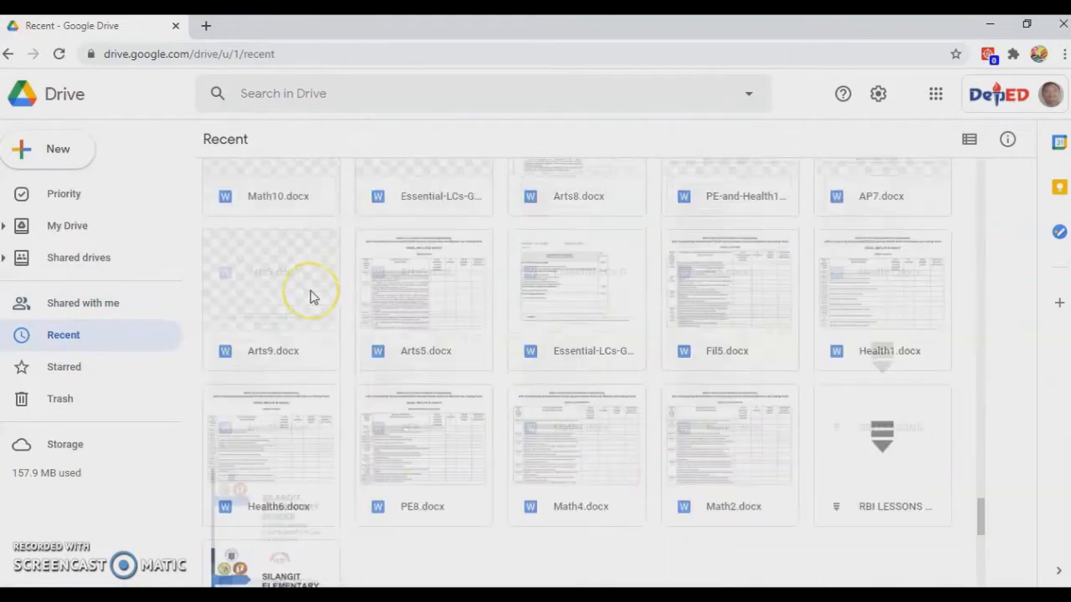
scroll(down, 3)
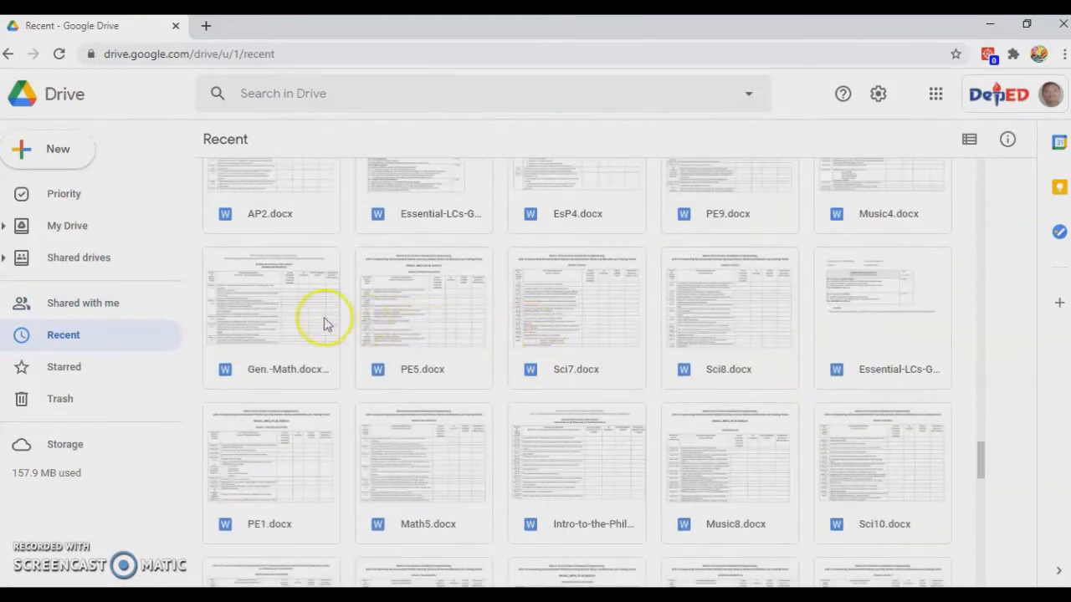
scroll(up, 3)
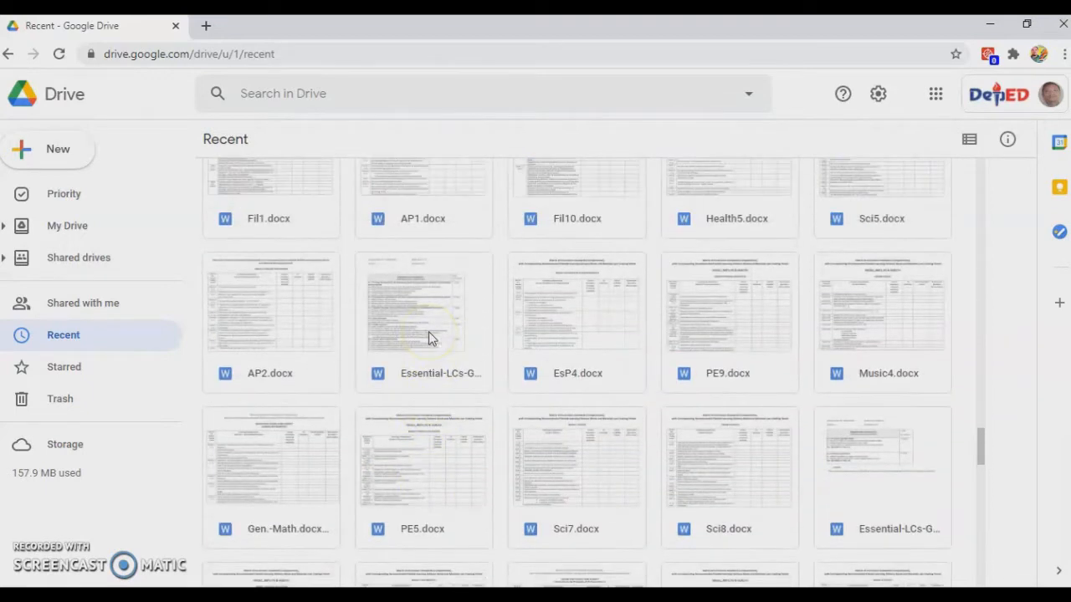
scroll(down, 3)
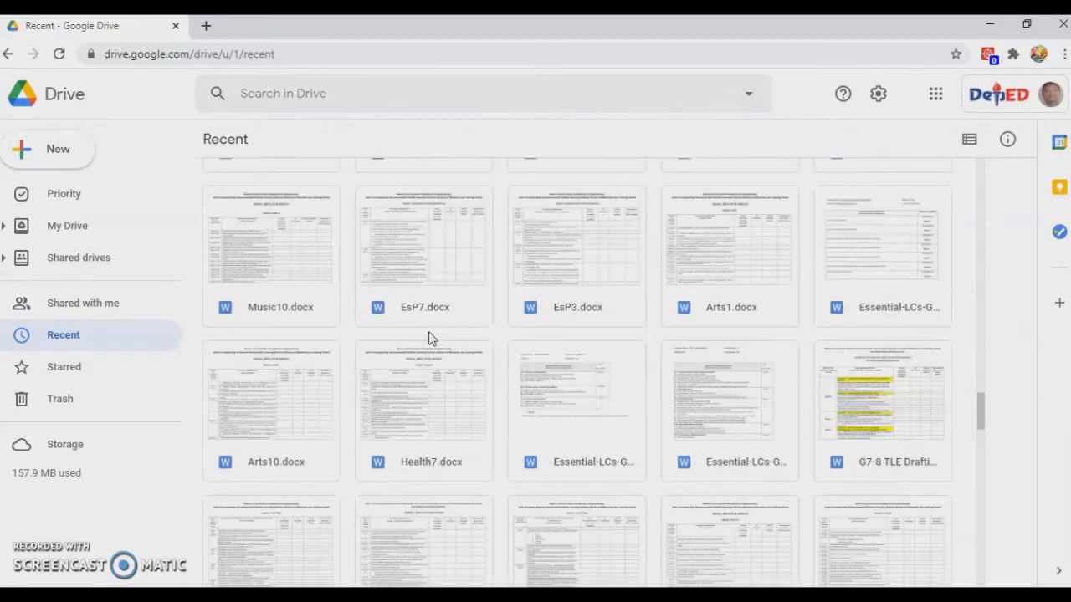
scroll(down, 3)
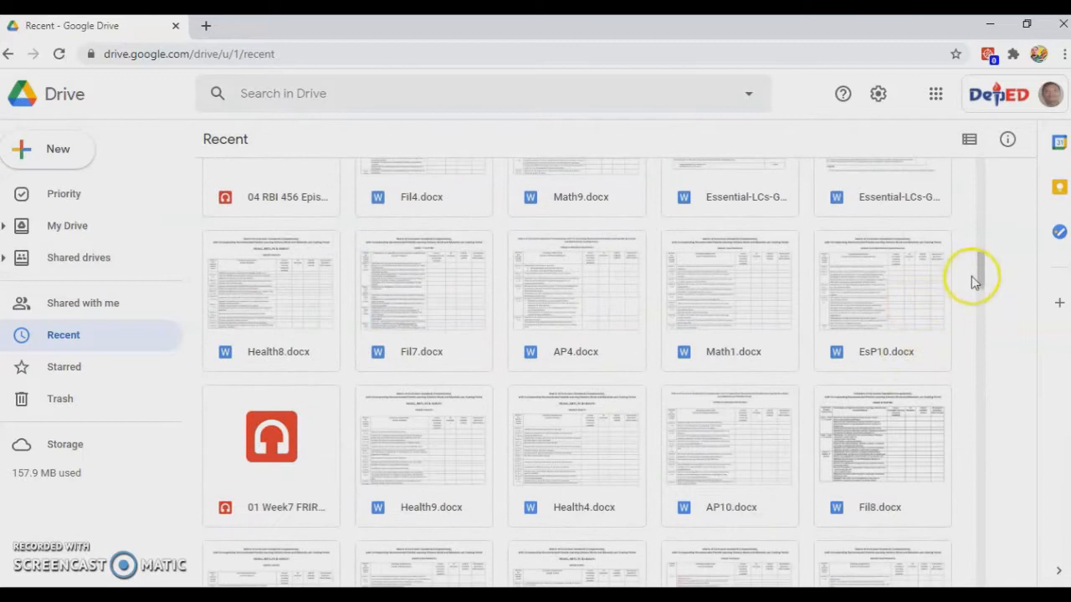
click(64, 367)
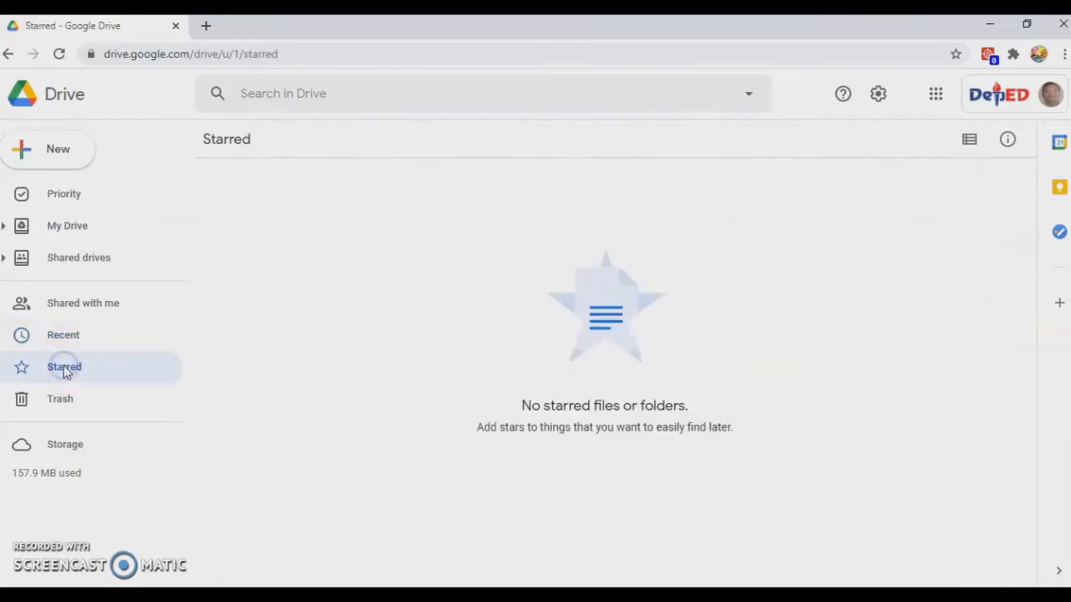
Step: View the Trash holding the Silangit ES contingency plan document
click(60, 398)
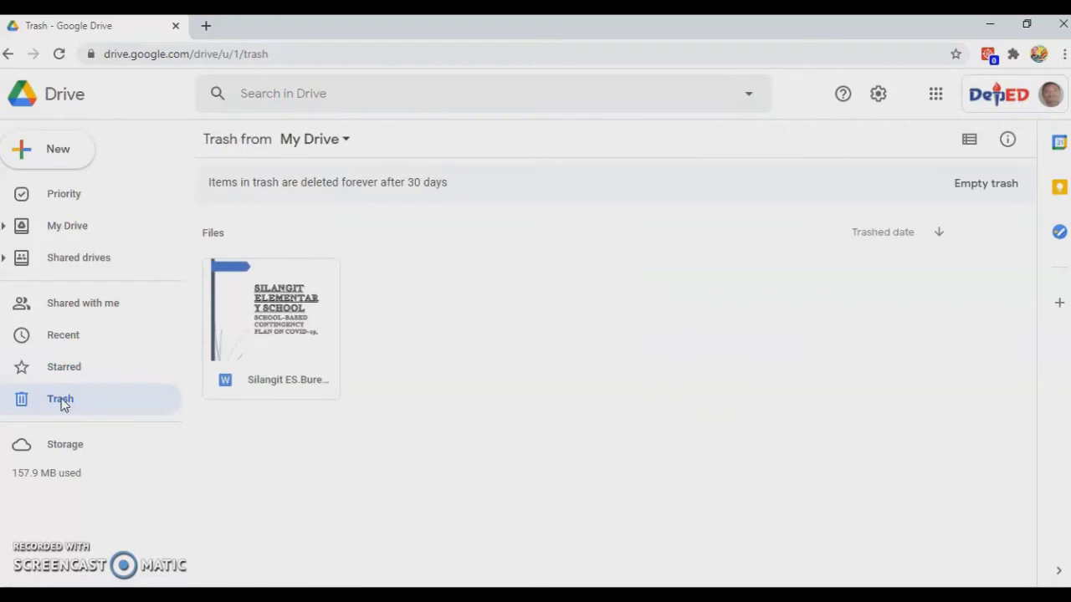
mouse_move(315, 342)
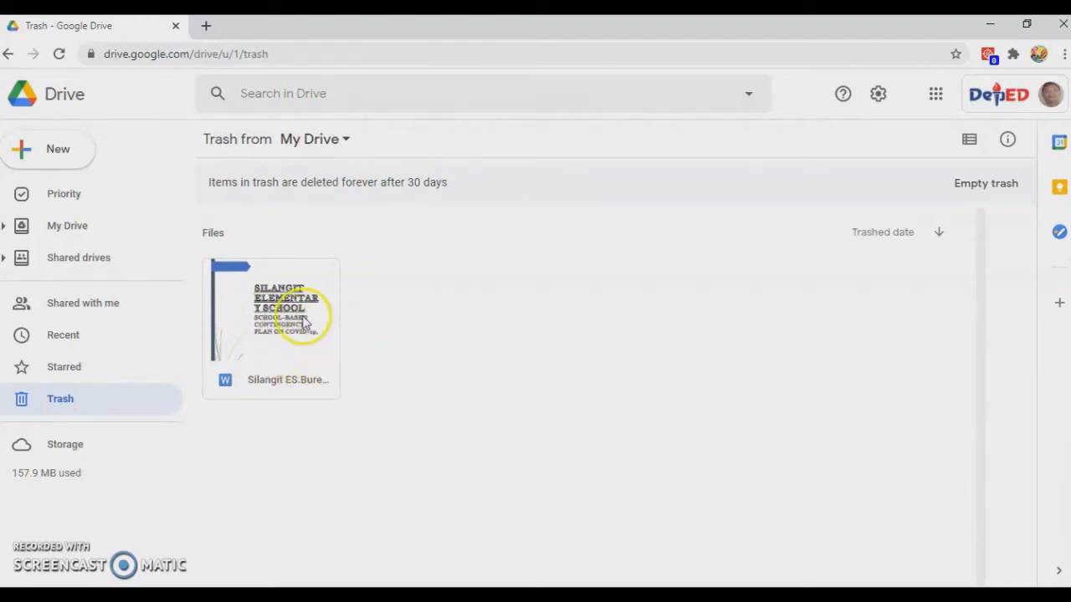
mouse_move(208, 429)
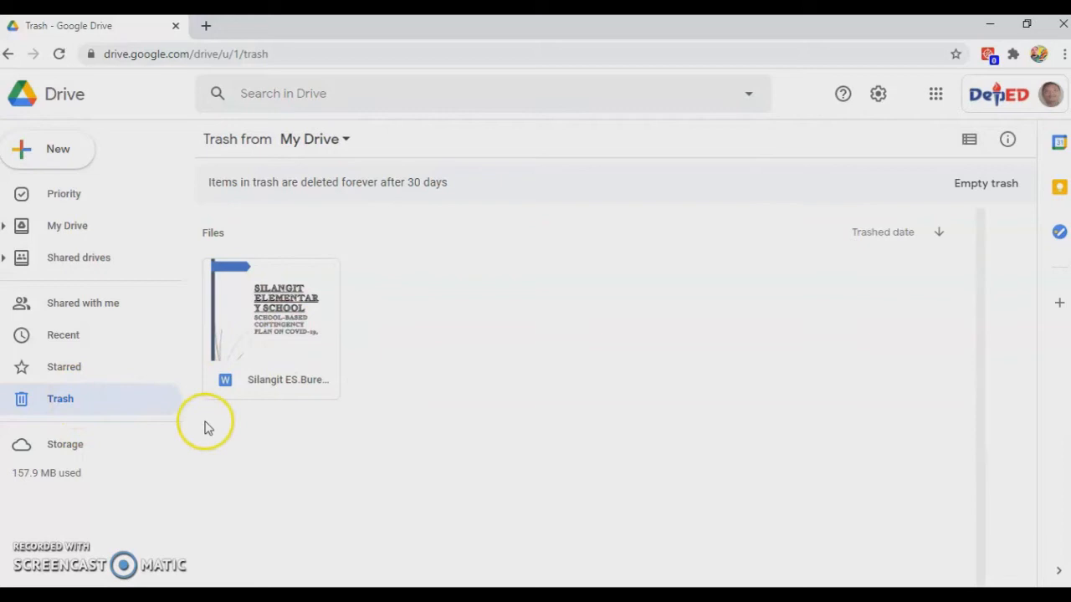
mouse_move(422, 506)
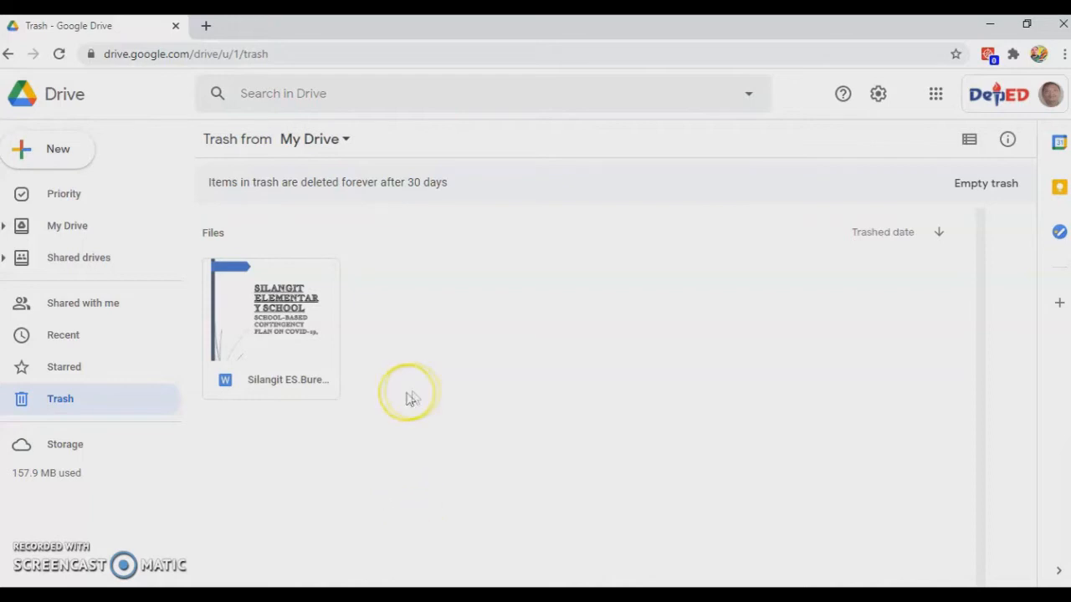
mouse_move(277, 221)
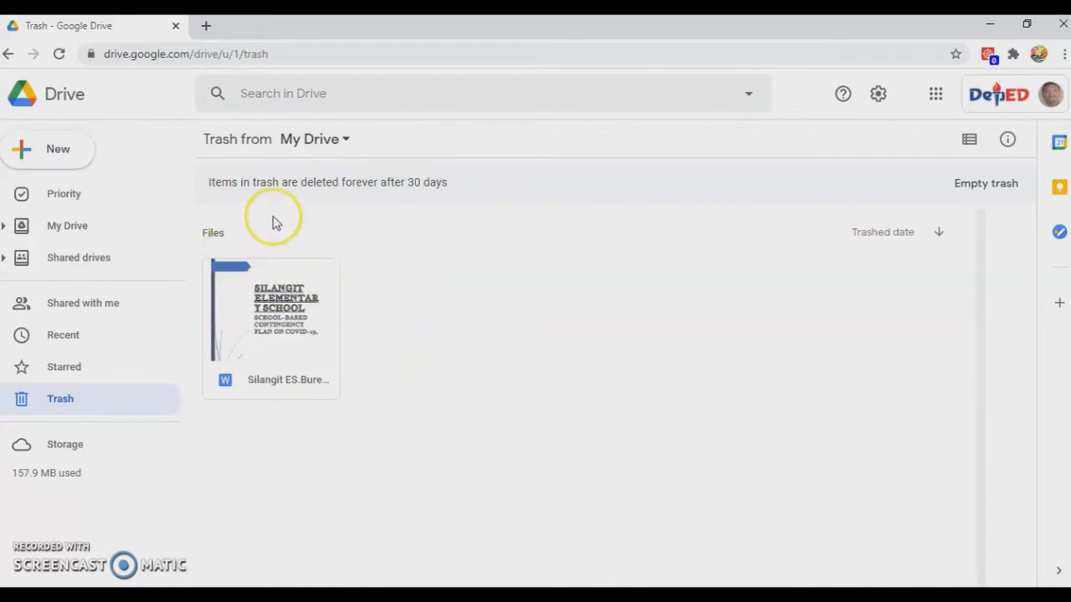
Step: Go back to My Drive from the sidebar
click(66, 224)
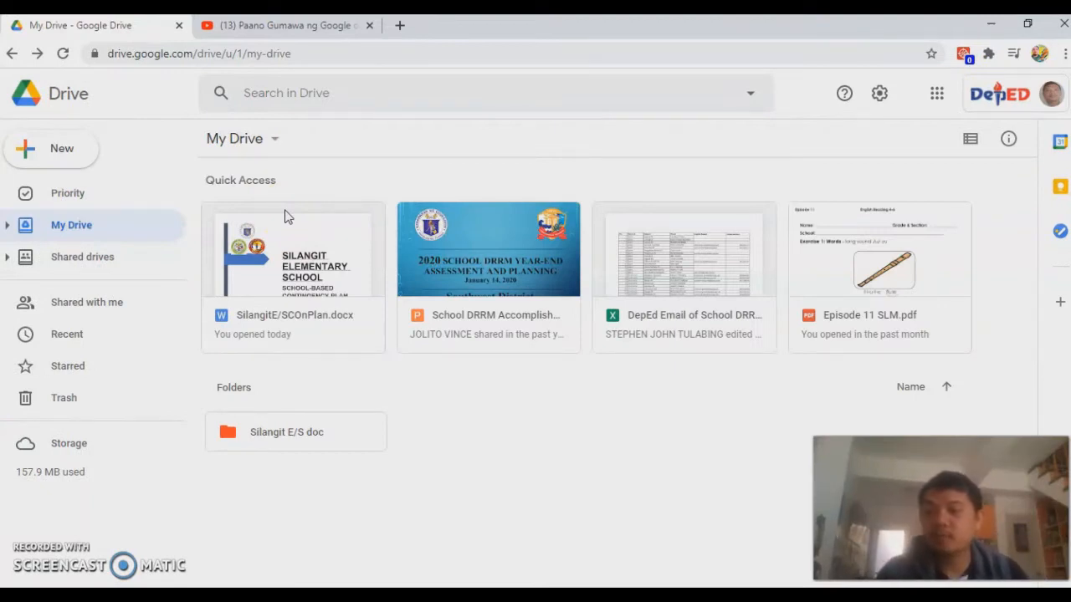
mouse_move(412, 141)
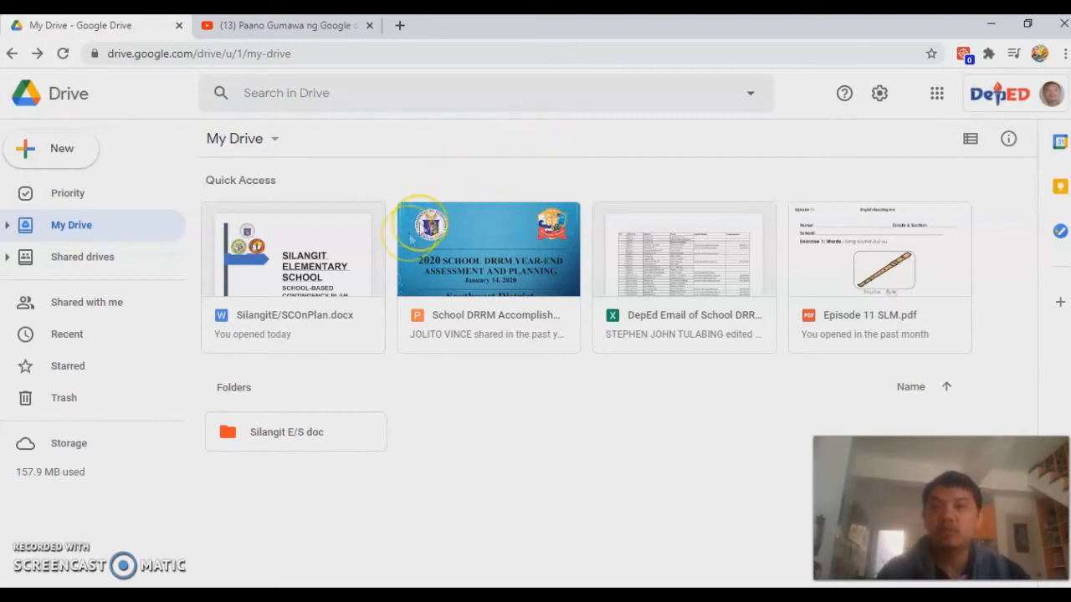
mouse_move(395, 364)
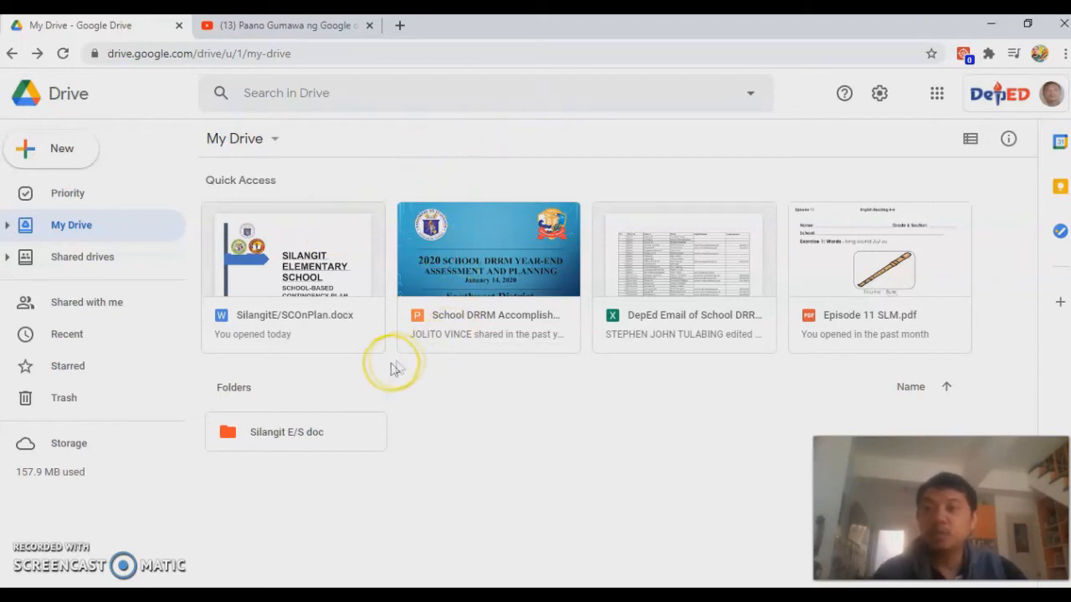
mouse_move(434, 516)
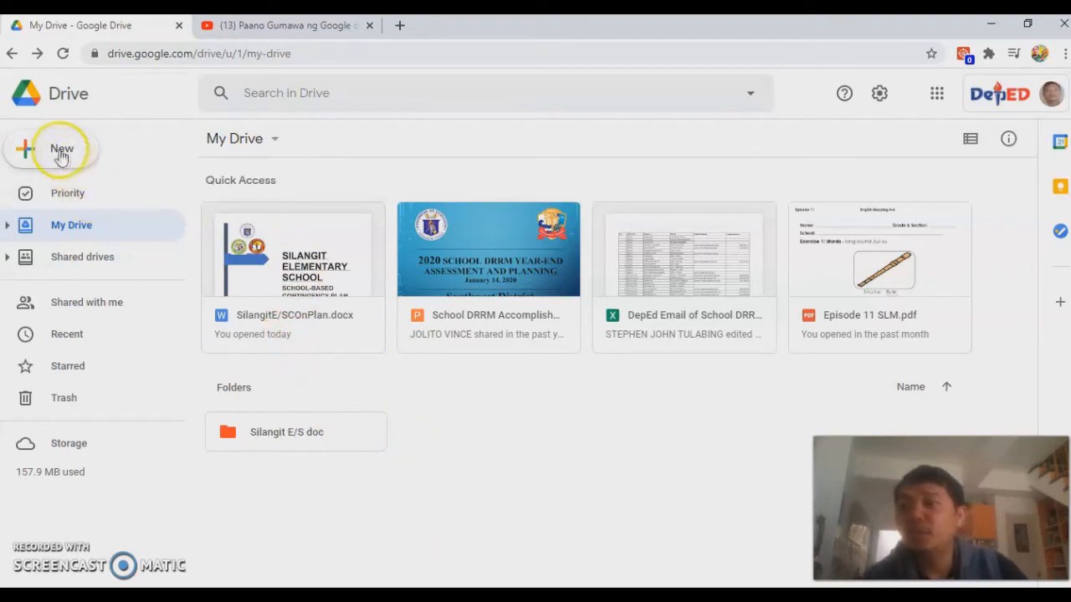
Step: Create a new folder named SCORESHEET in My Drive
click(60, 149)
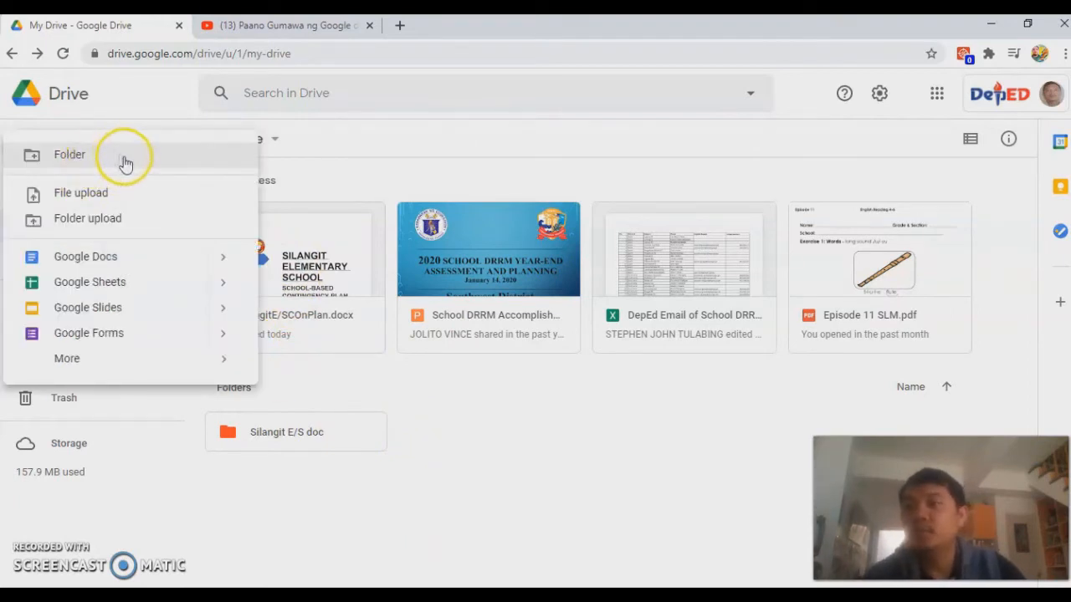
click(69, 154)
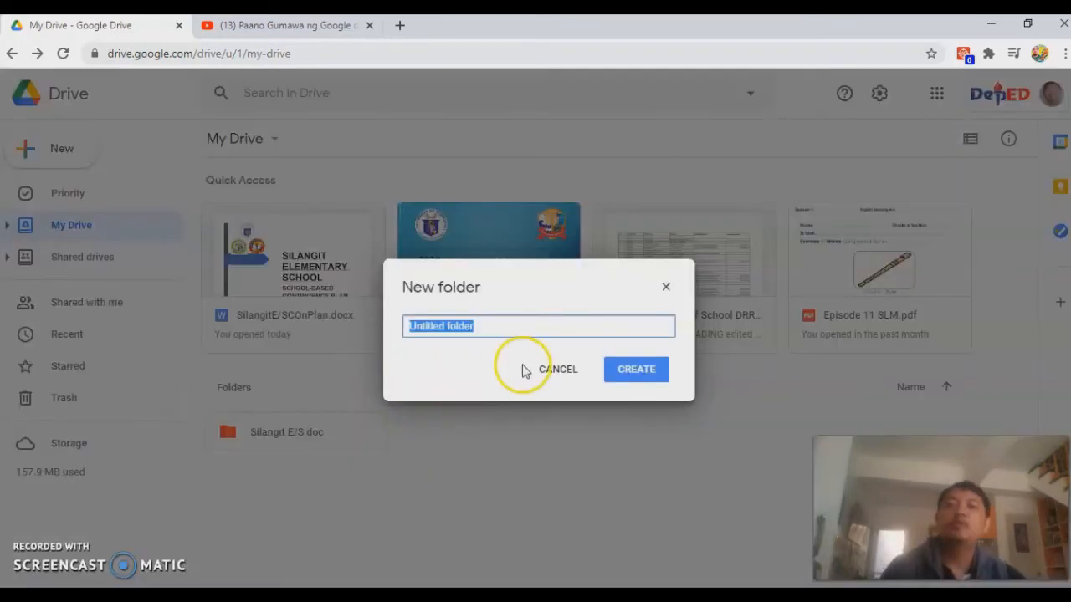
mouse_move(482, 305)
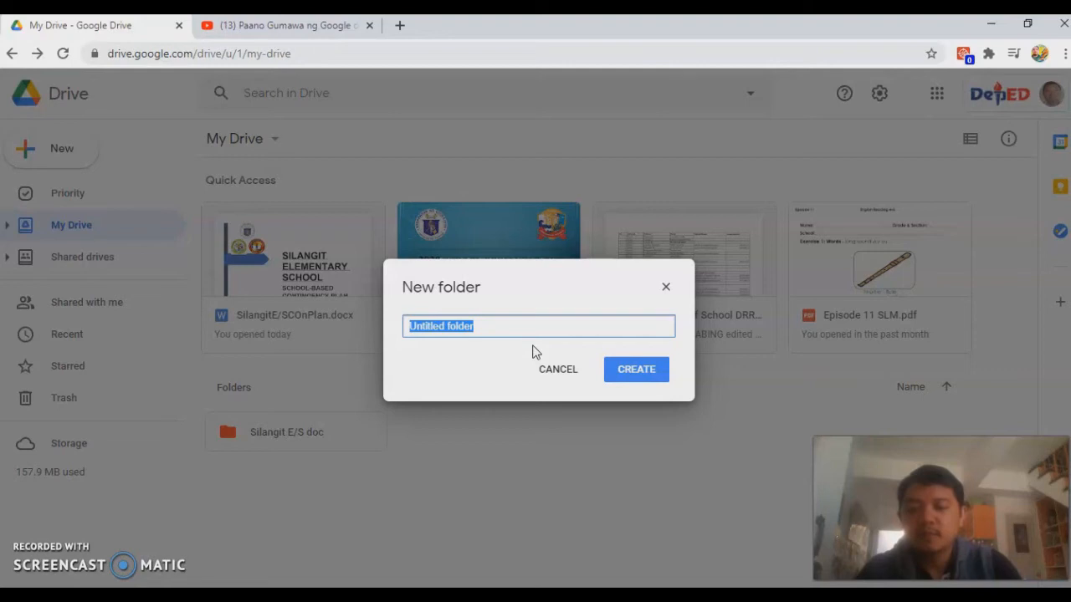
text(SCORESHEET)
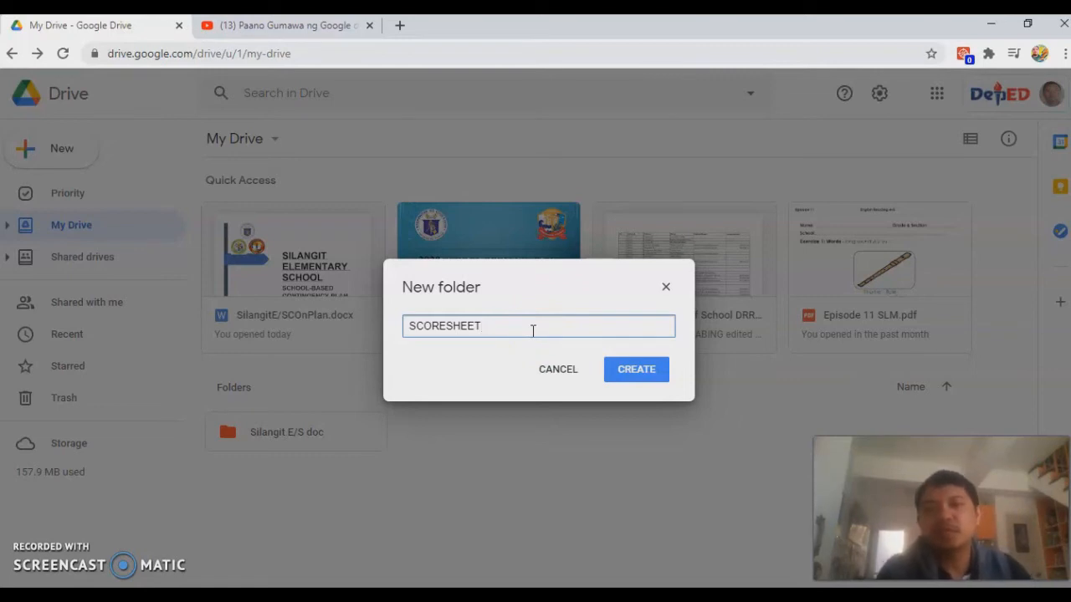
click(636, 370)
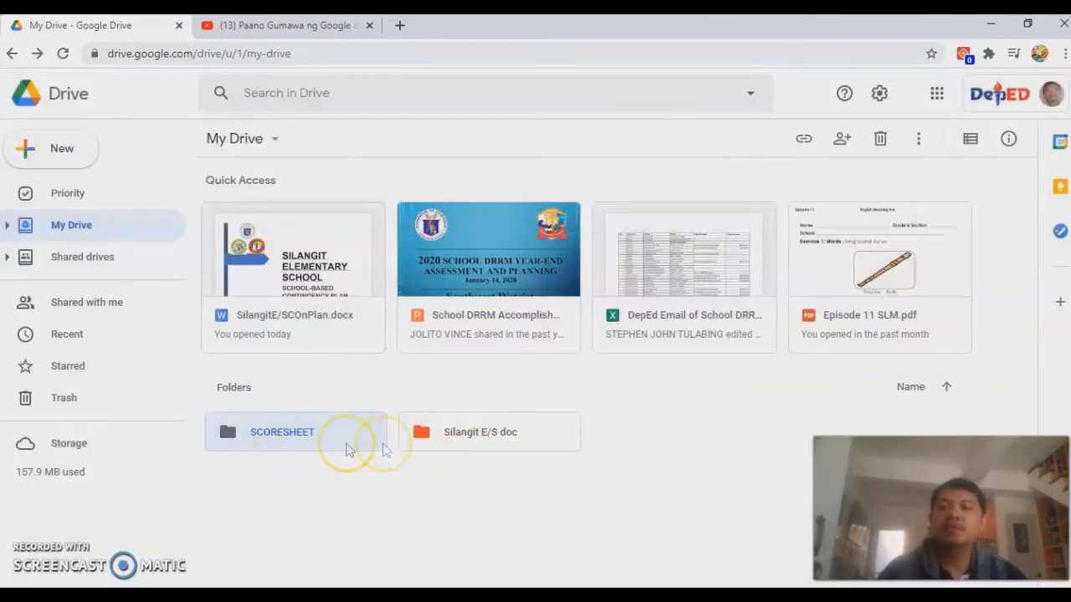
mouse_move(468, 436)
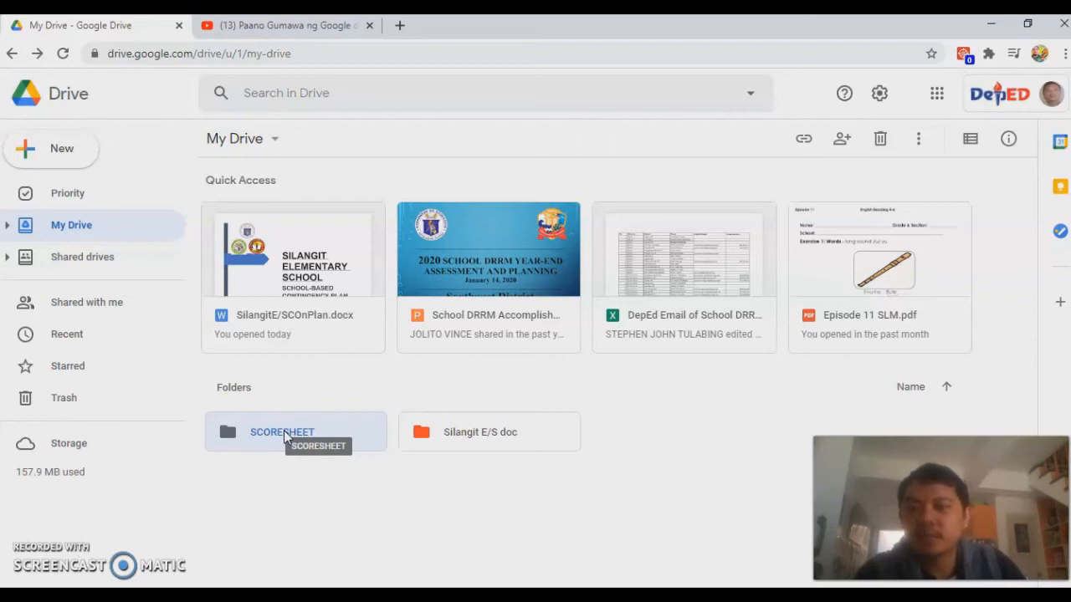
mouse_move(281, 438)
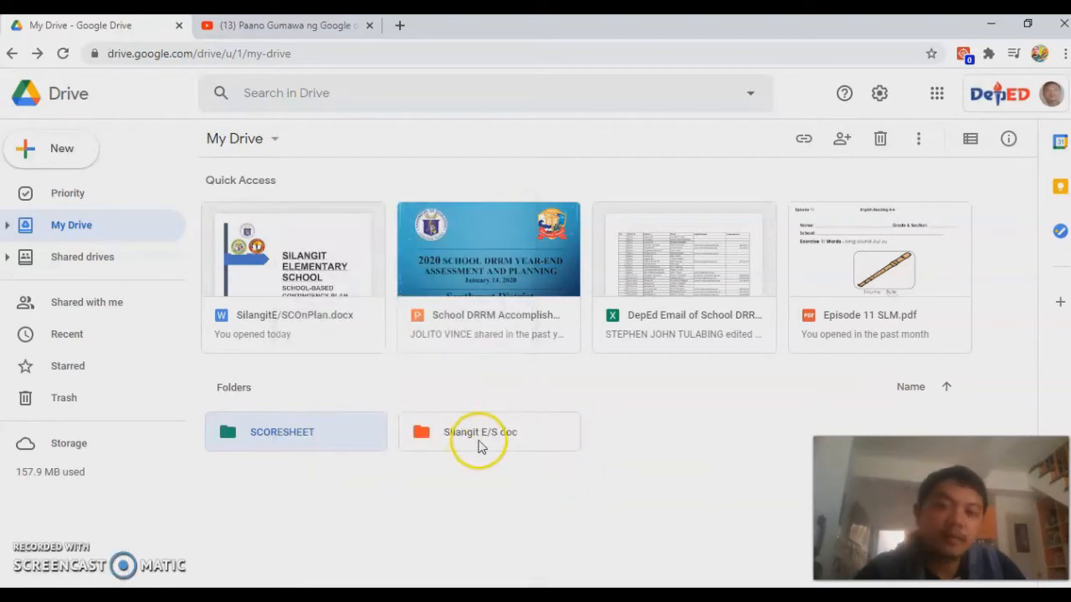
mouse_move(513, 448)
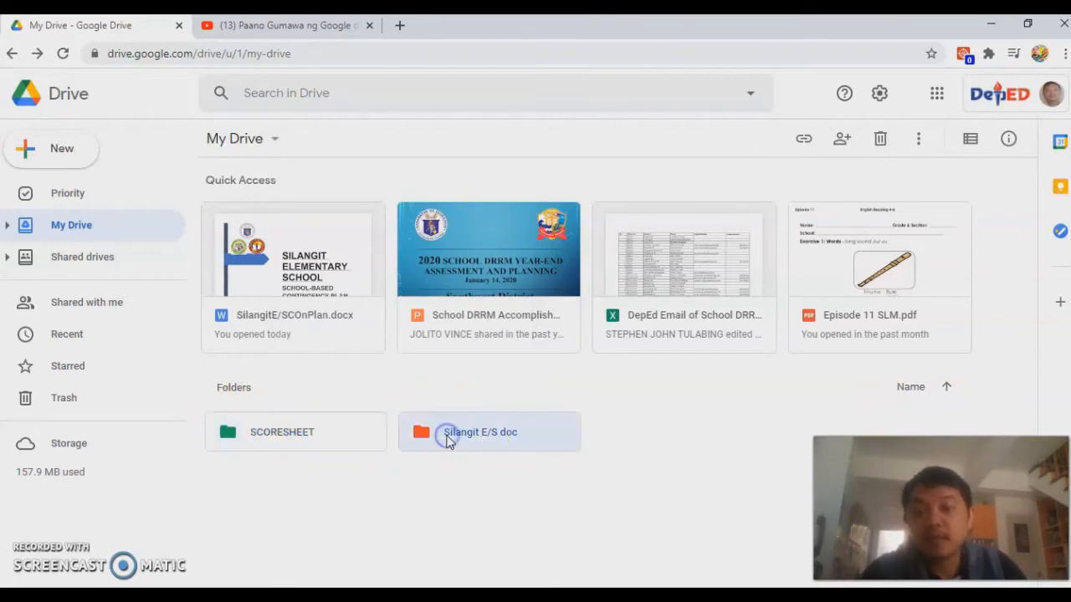
double_click(481, 431)
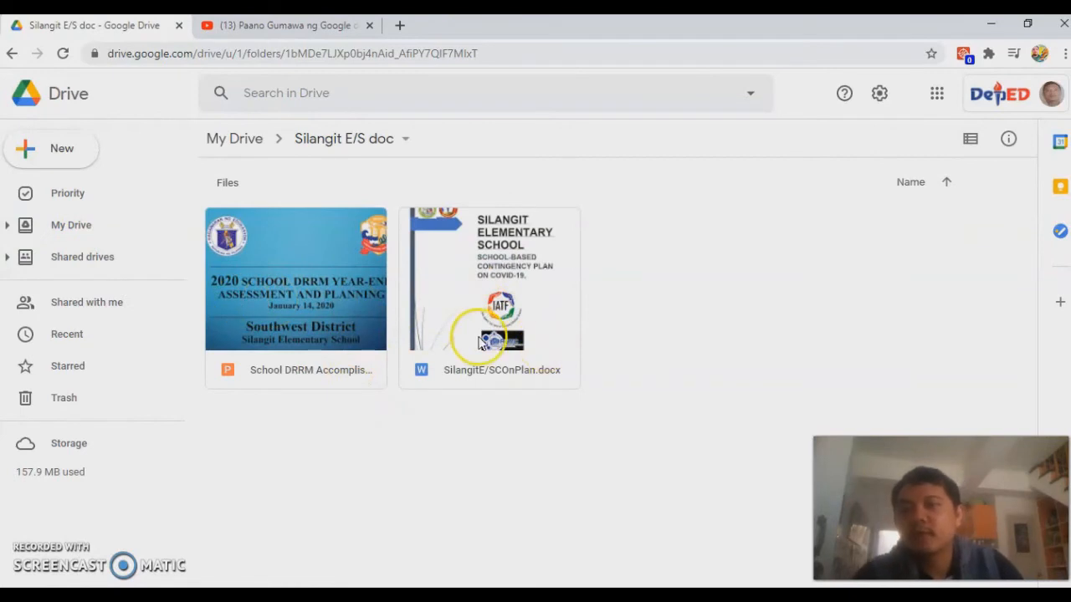
click(13, 53)
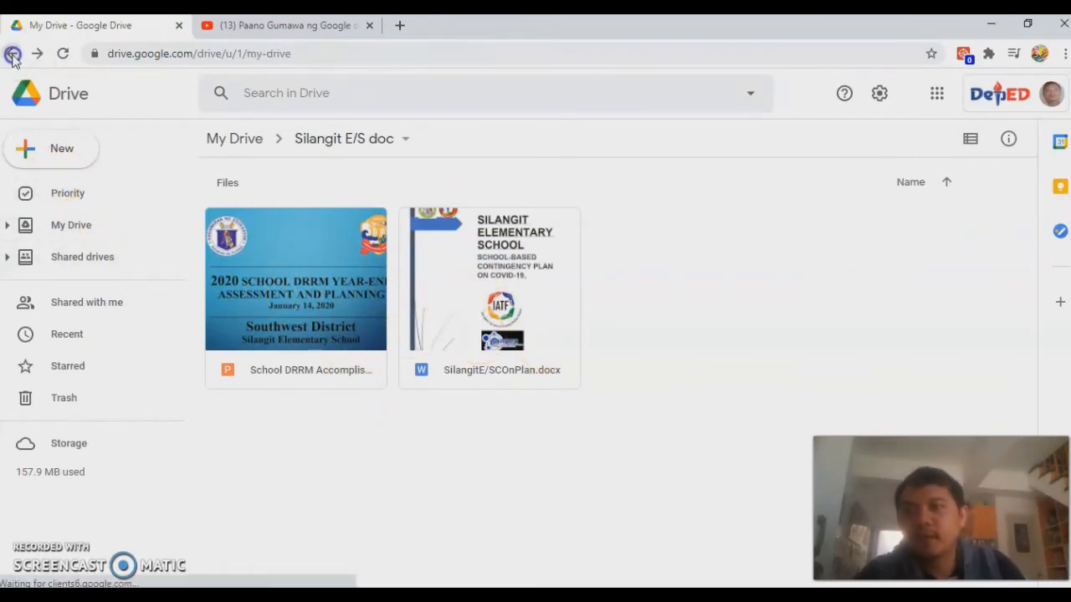
click(11, 53)
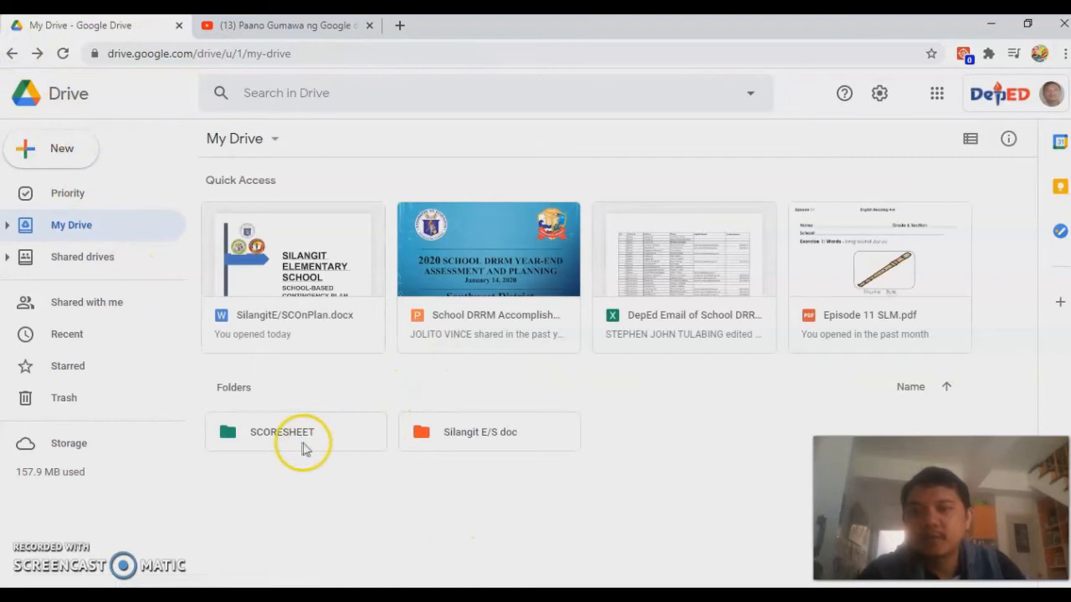
Step: Open the empty SCORESHEET folder in My Drive
double_click(281, 432)
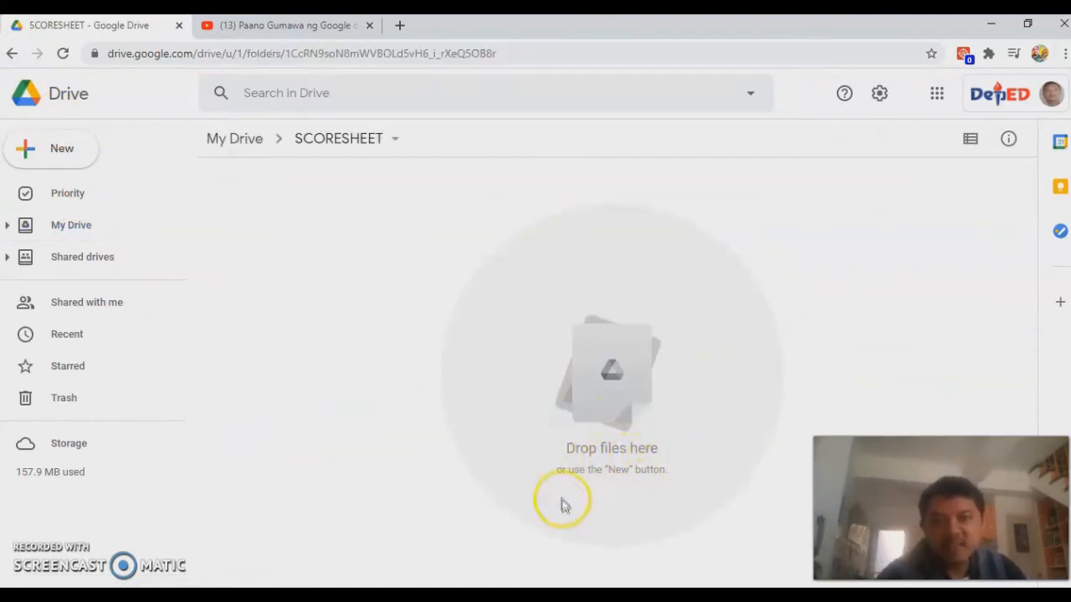
mouse_move(678, 483)
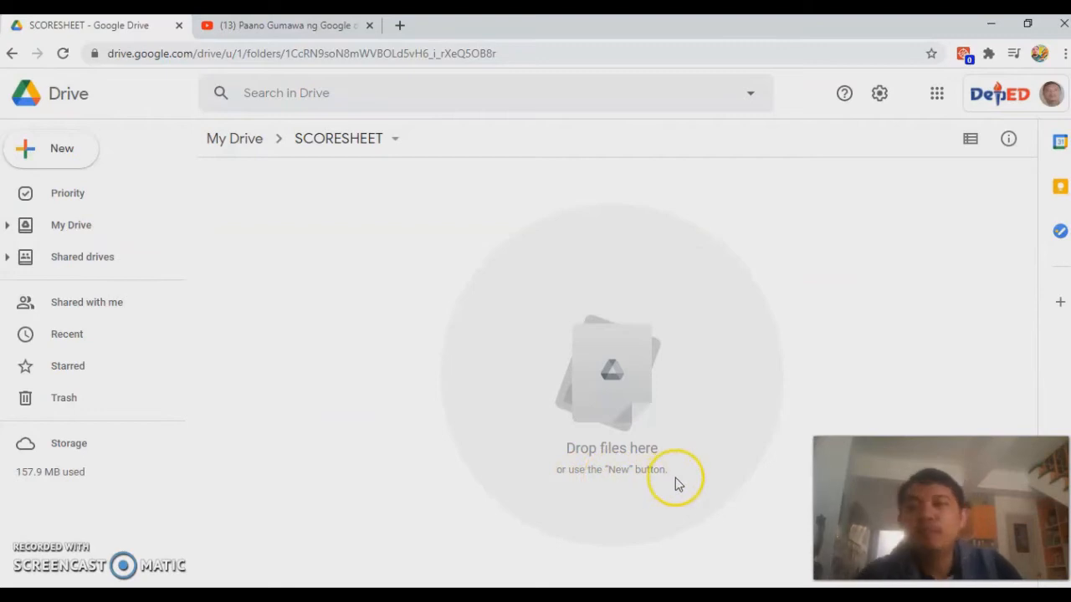
mouse_move(573, 415)
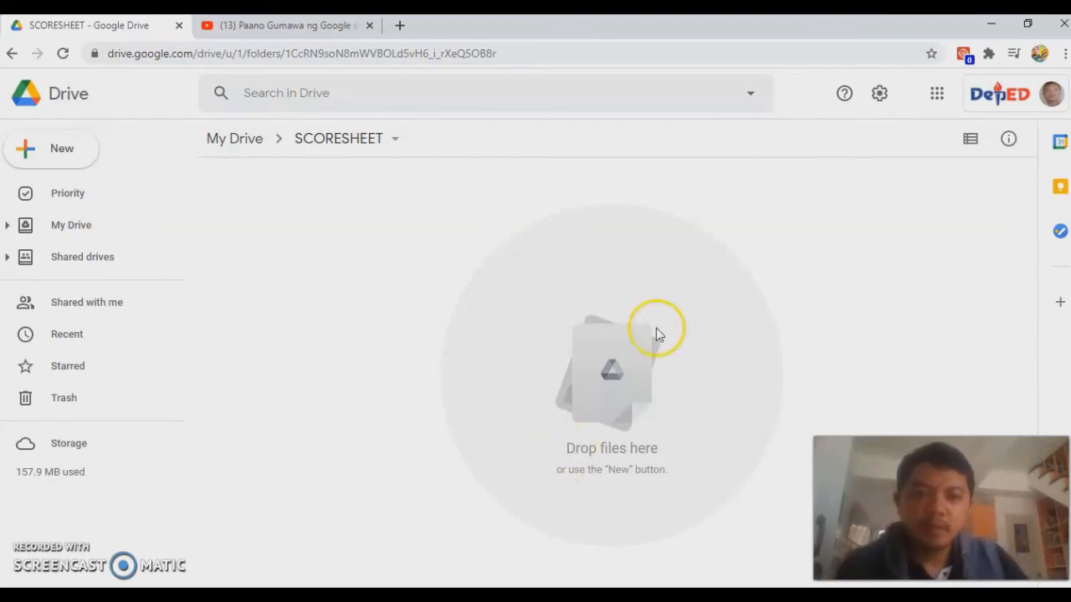
mouse_move(629, 433)
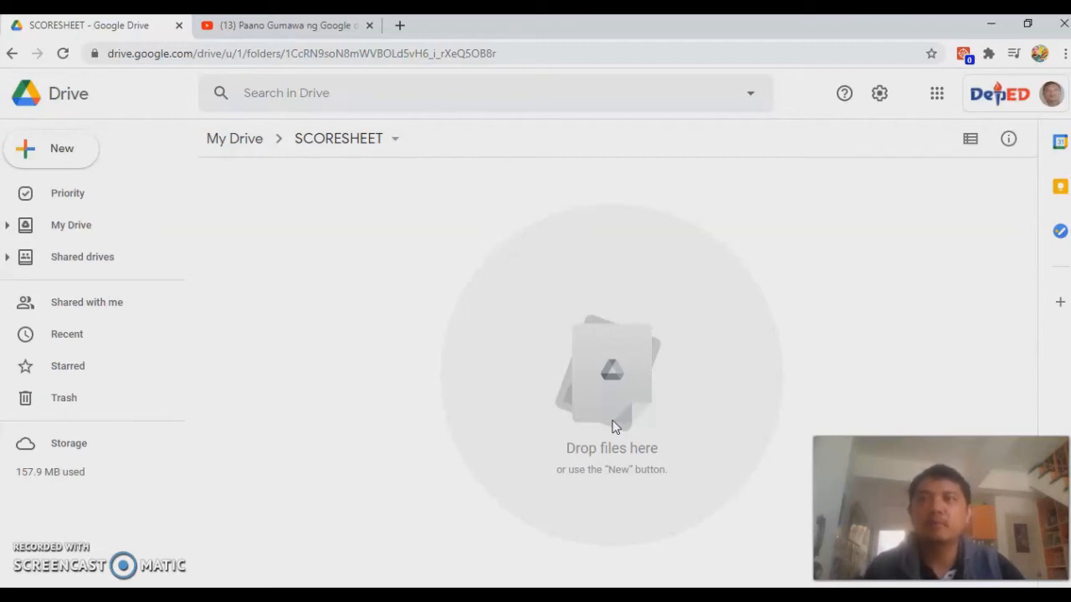
mouse_move(191, 236)
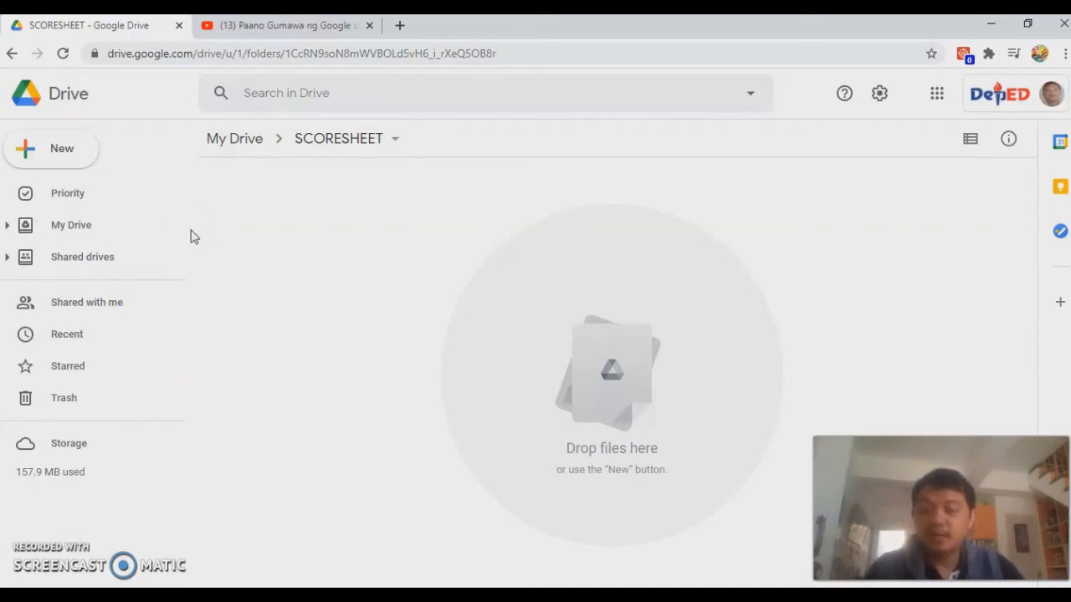
mouse_move(368, 143)
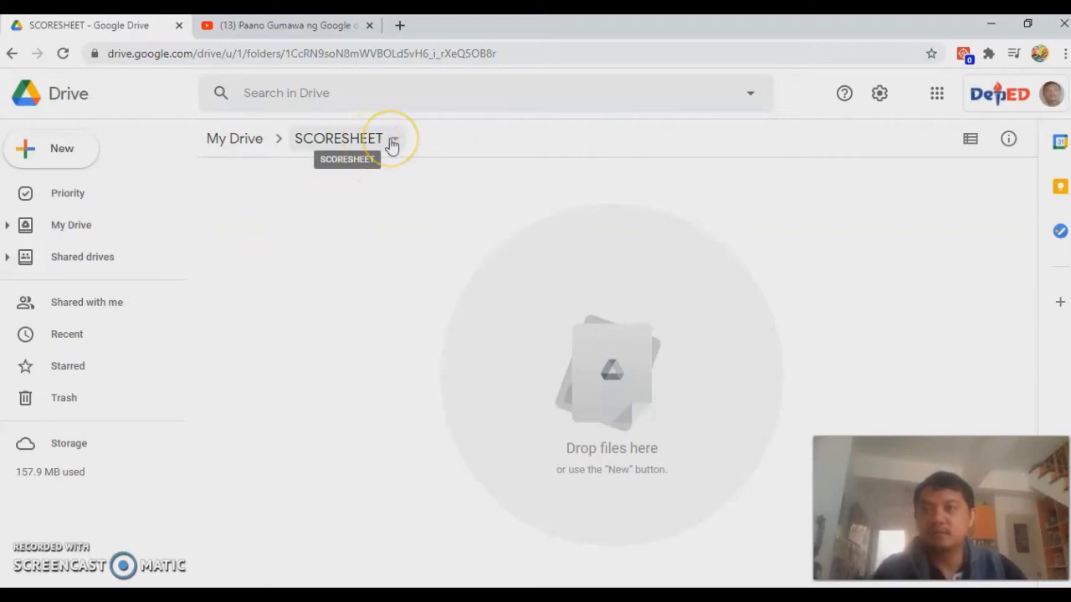
mouse_move(114, 315)
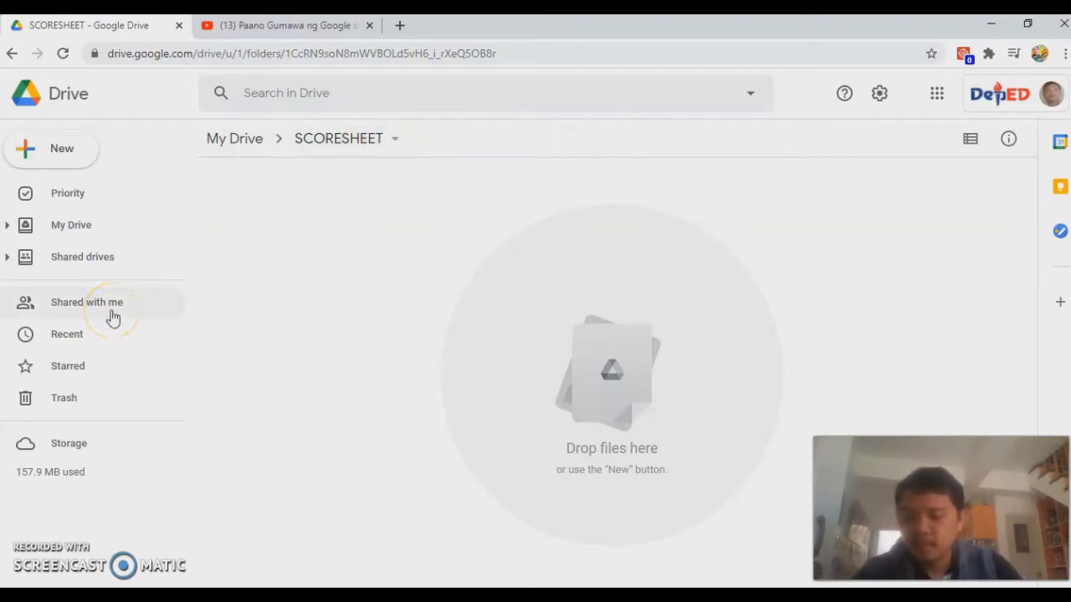
mouse_move(52, 385)
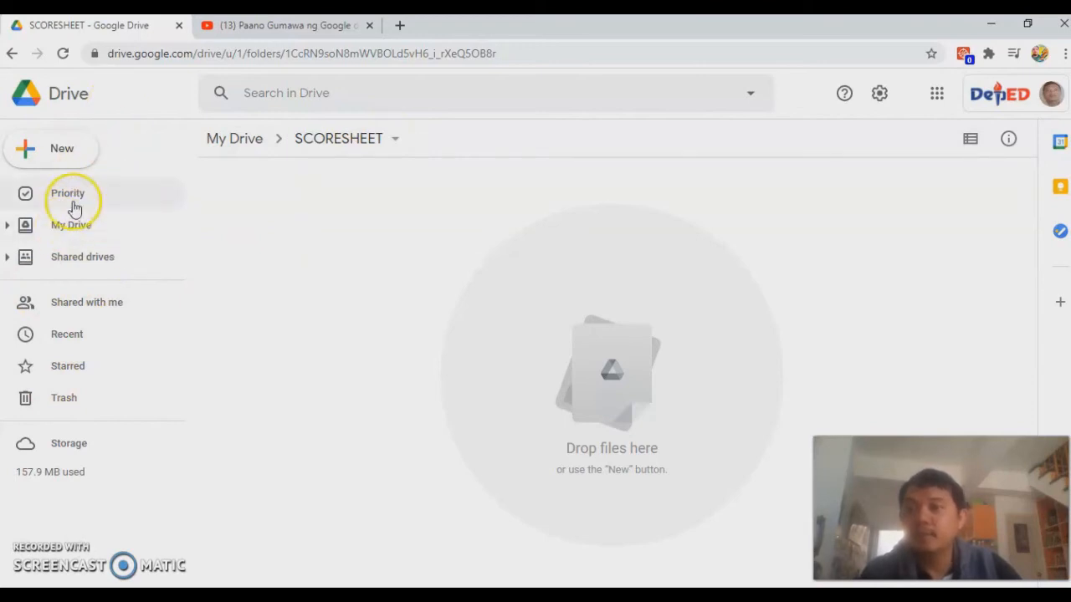
Step: Return to My Drive, listing Quick Access files and the SCORESHEET and Silangit E/S doc folders
click(70, 224)
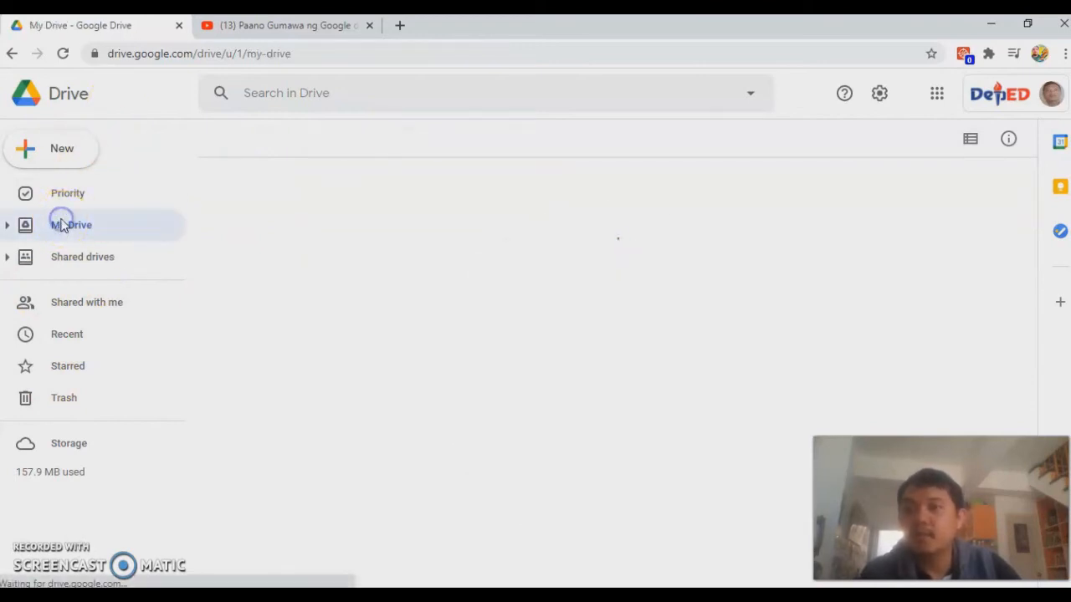
click(70, 224)
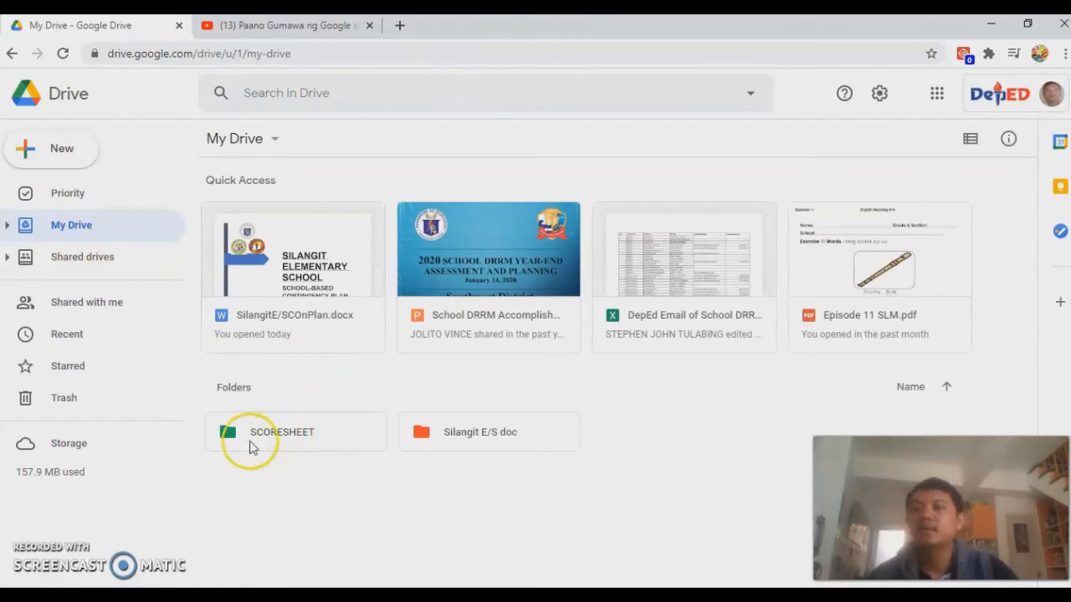
mouse_move(131, 204)
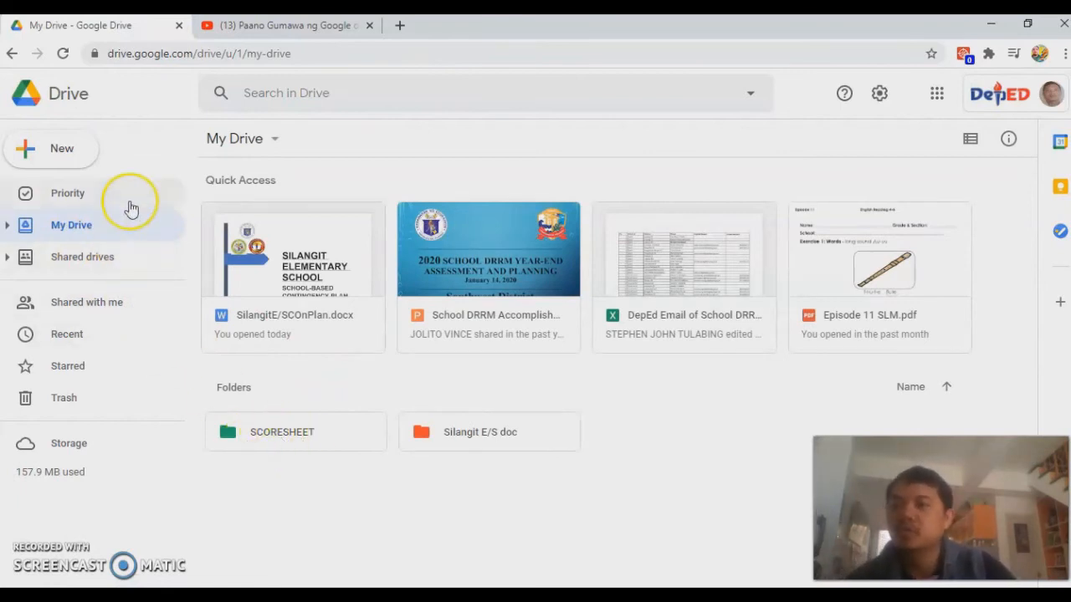
mouse_move(92, 342)
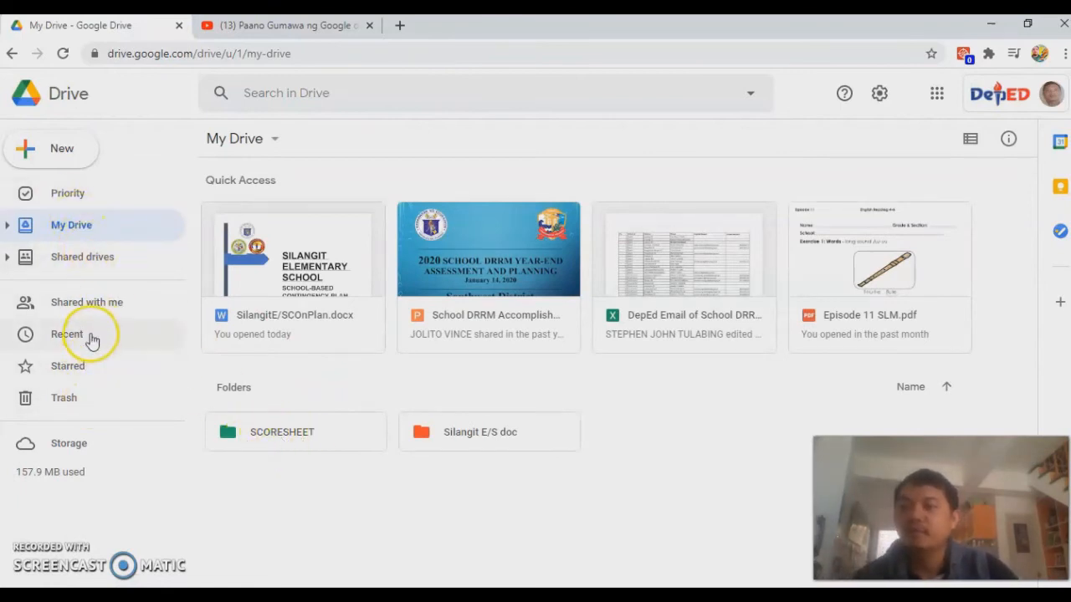
mouse_move(82, 188)
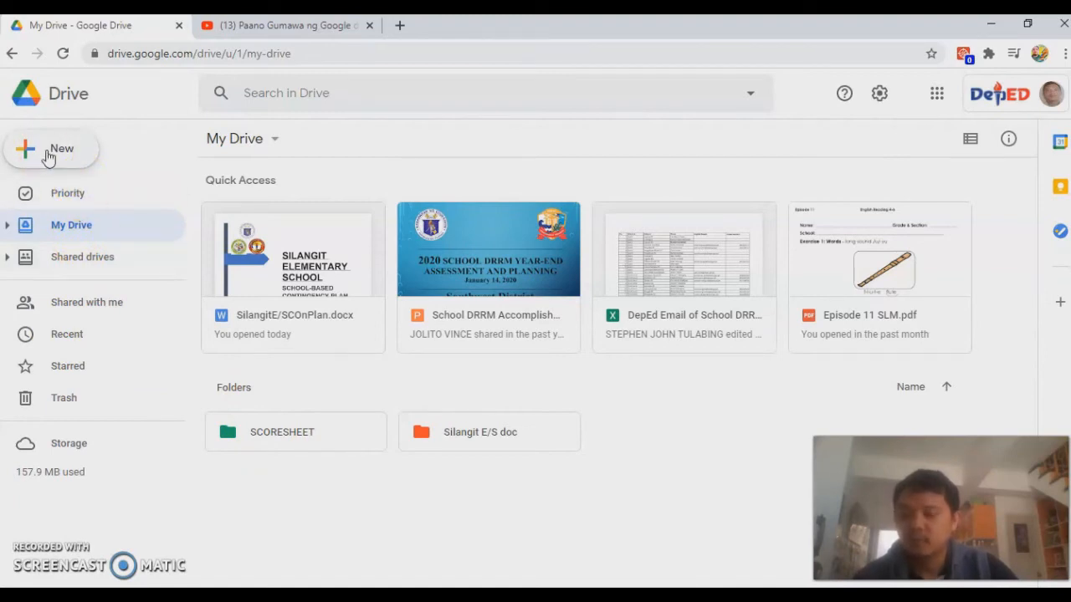
mouse_move(293, 431)
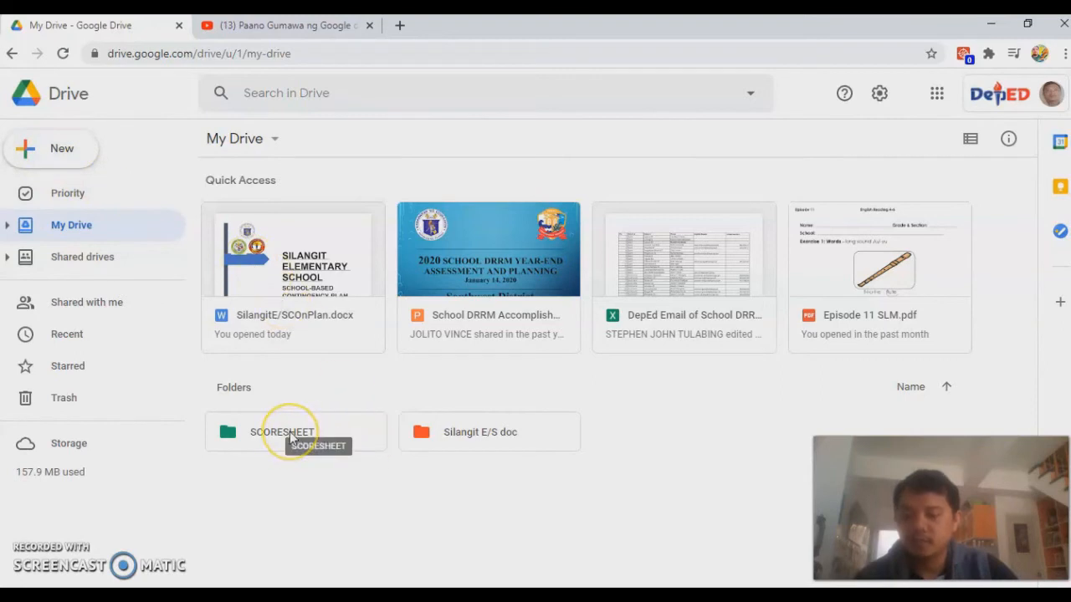
mouse_move(288, 435)
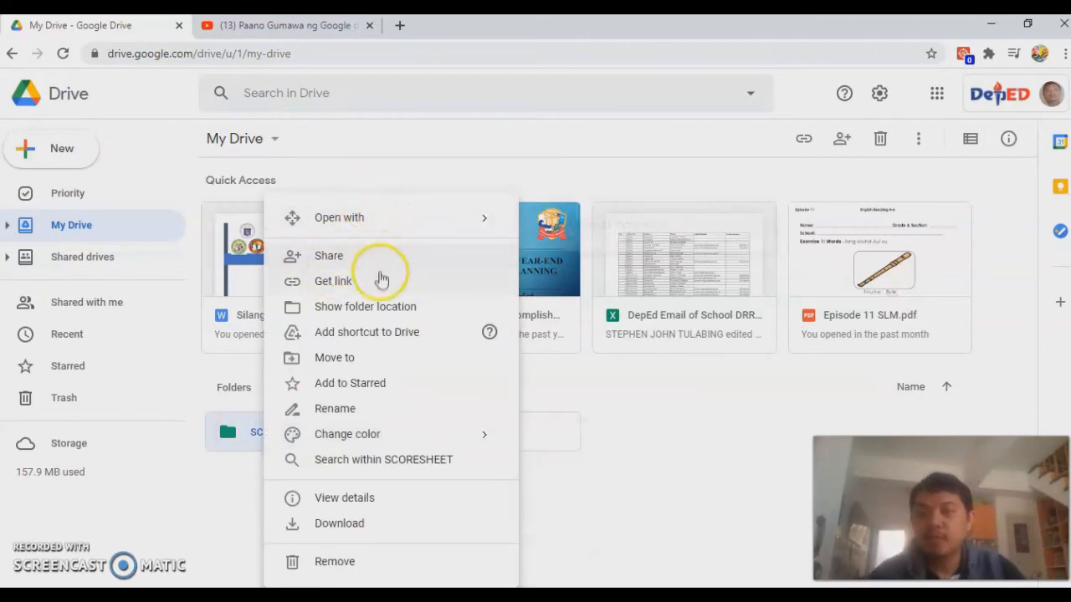
mouse_move(399, 358)
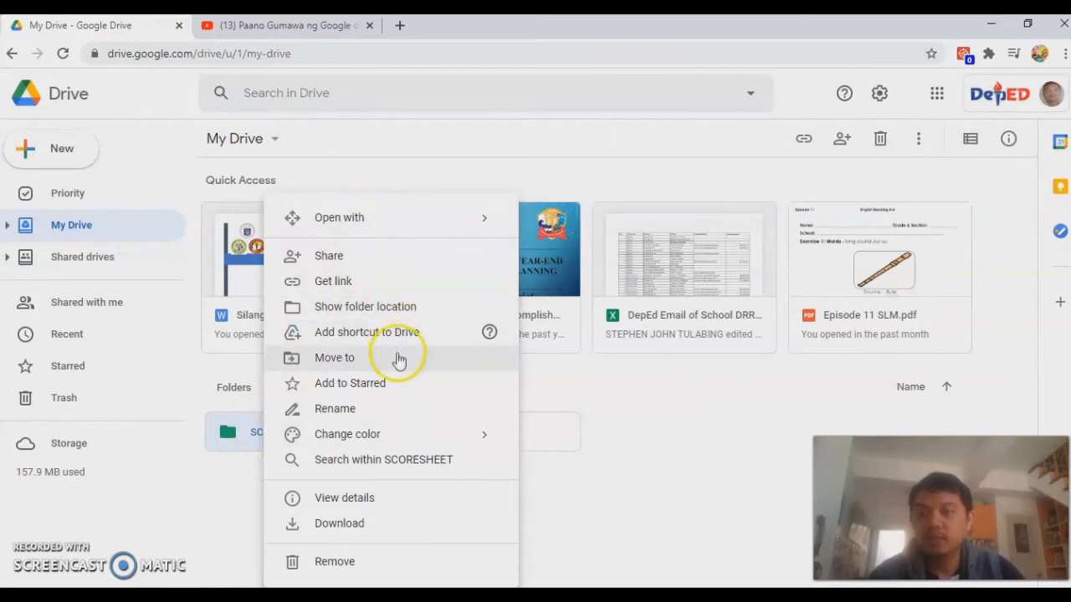
mouse_move(391, 415)
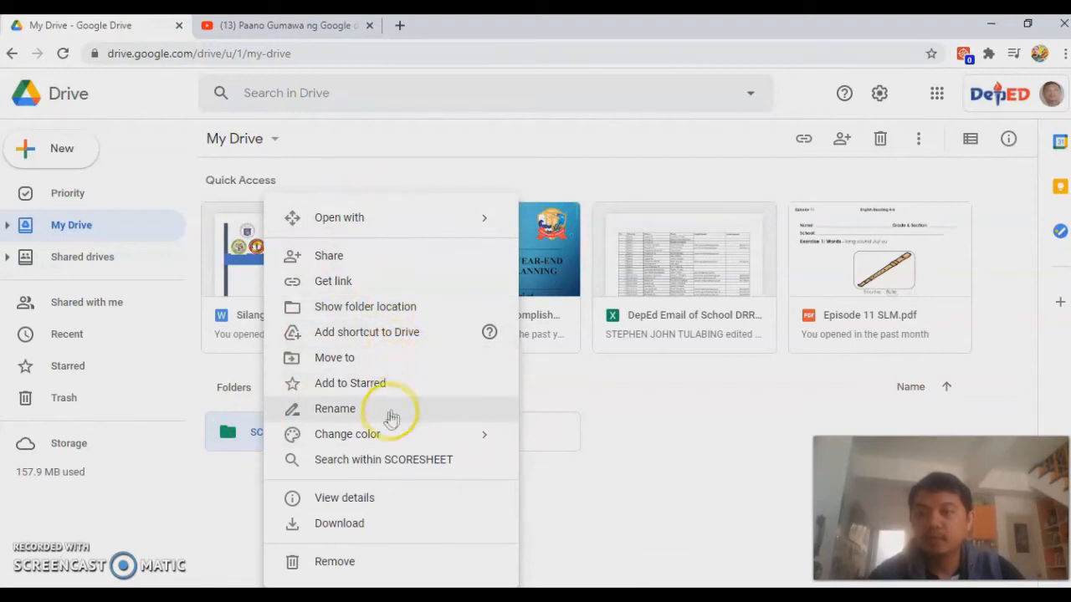
mouse_move(371, 523)
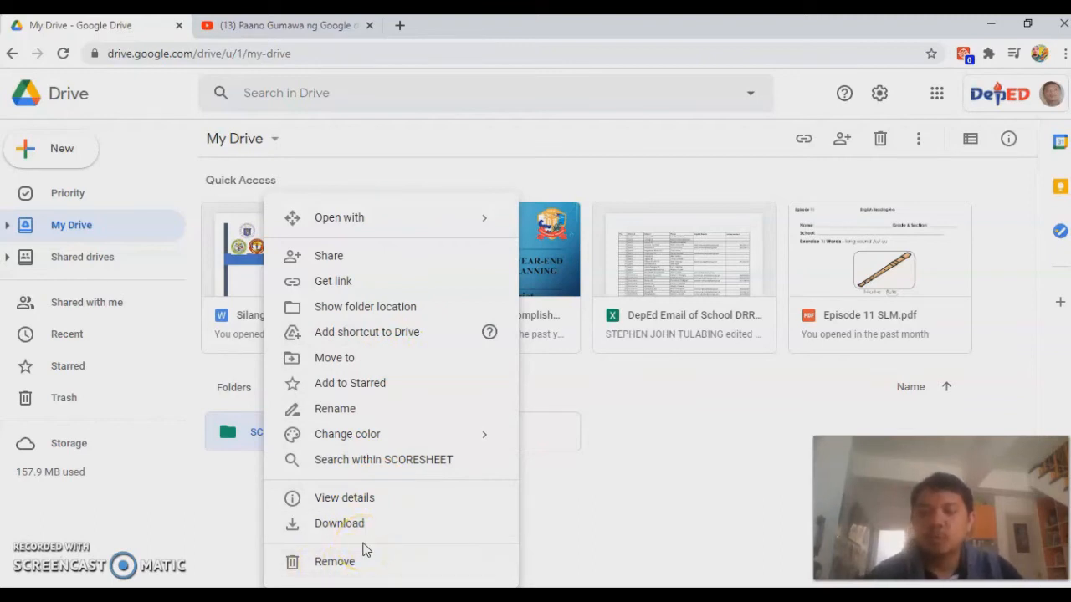
mouse_move(351, 281)
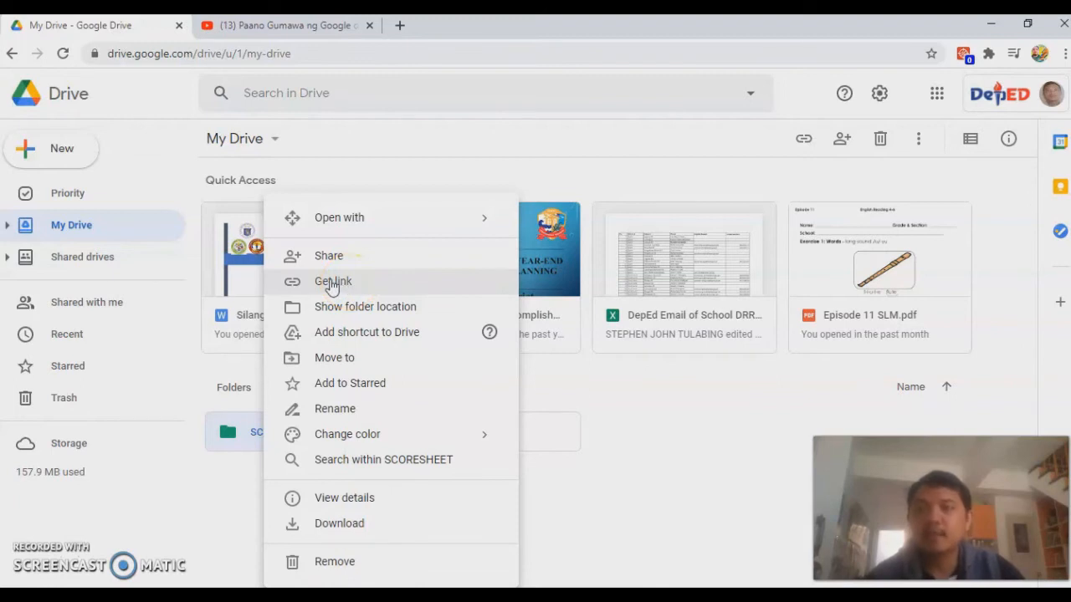
Step: Bring up the Get link sharing box for the SCORESHEET folder
click(333, 281)
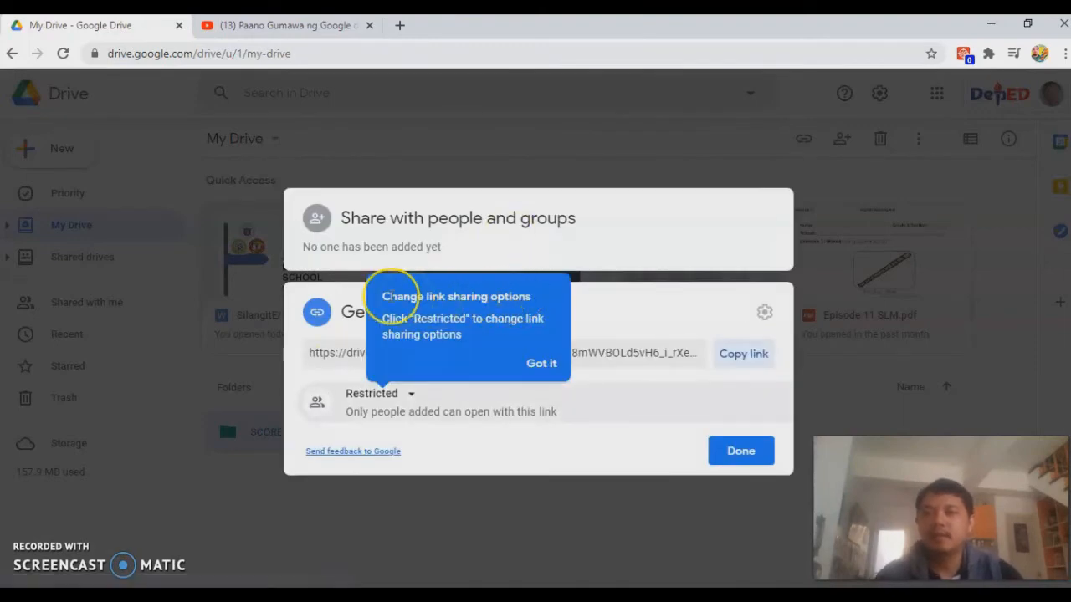
click(540, 363)
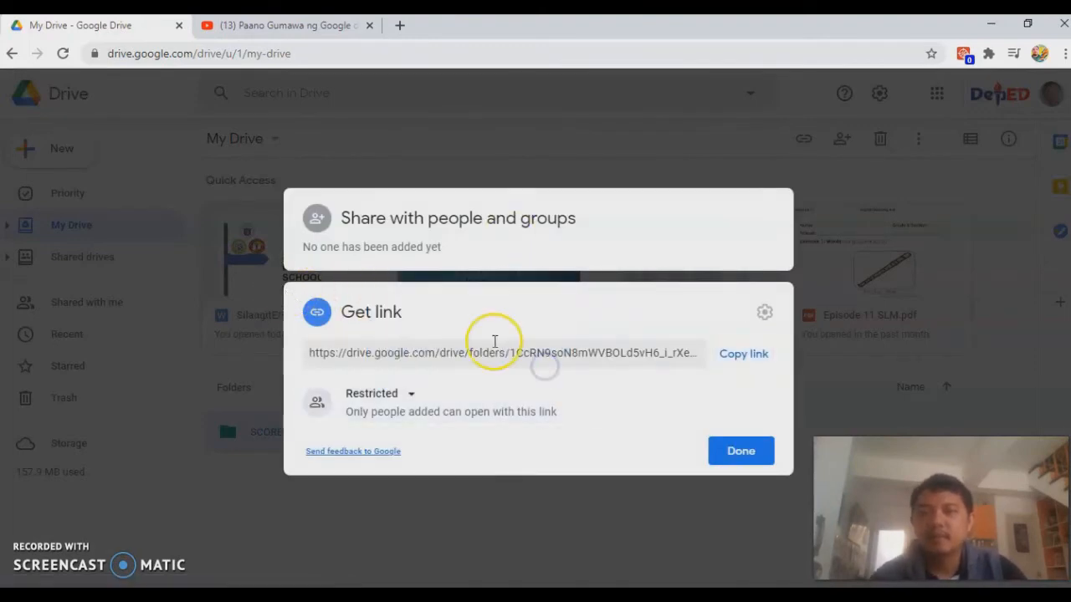
mouse_move(393, 266)
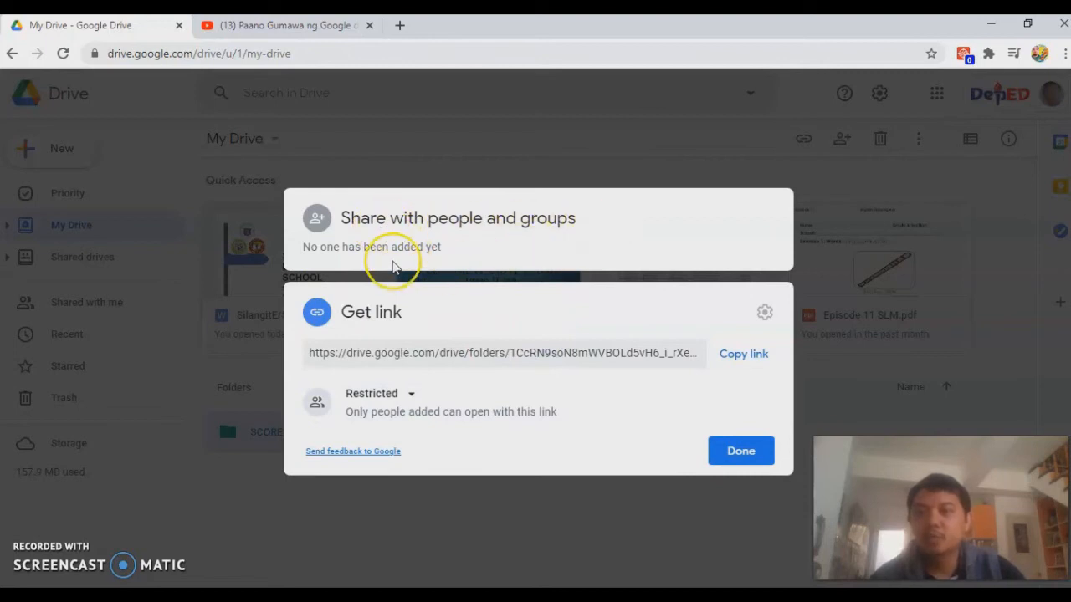
mouse_move(477, 255)
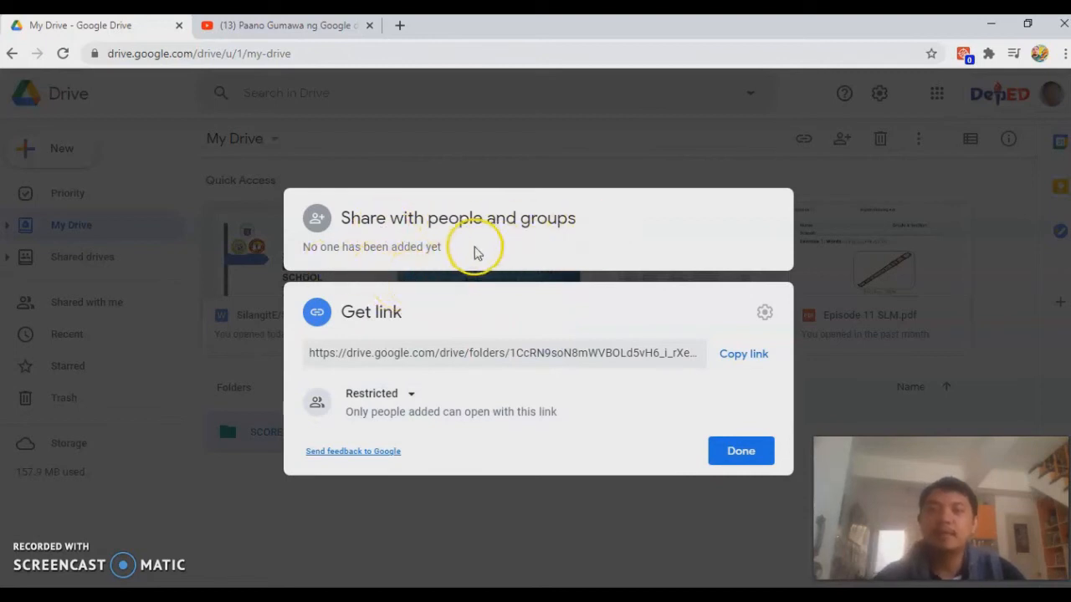
mouse_move(449, 347)
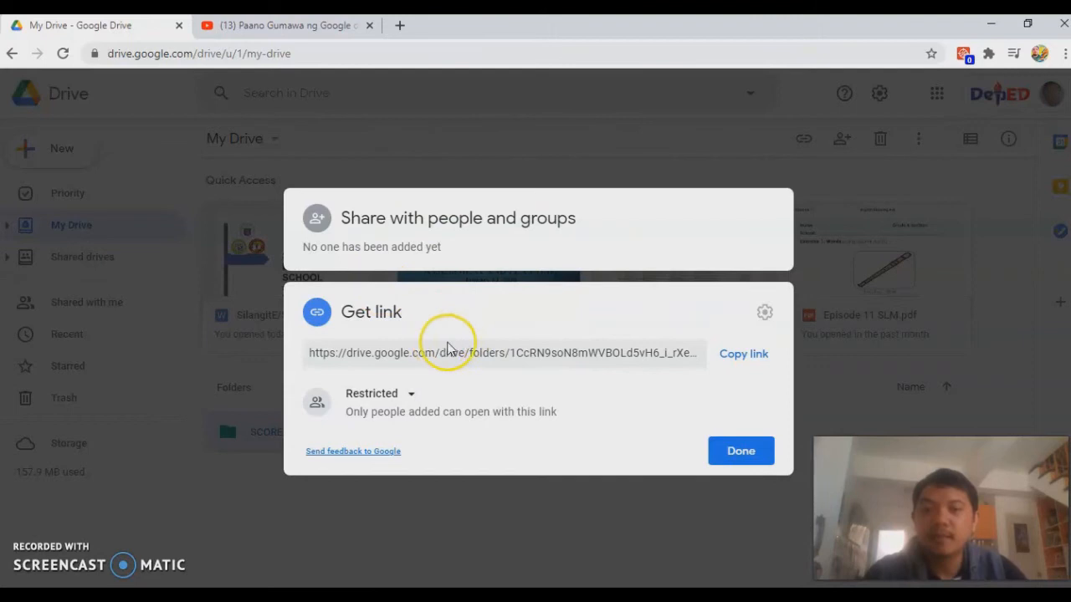
mouse_move(395, 370)
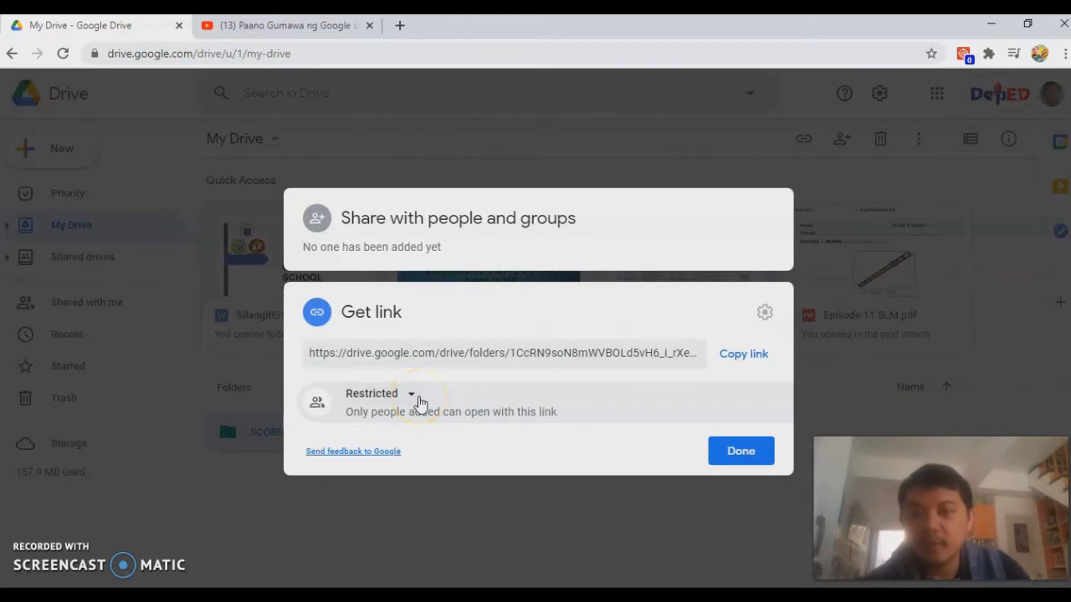
mouse_move(536, 442)
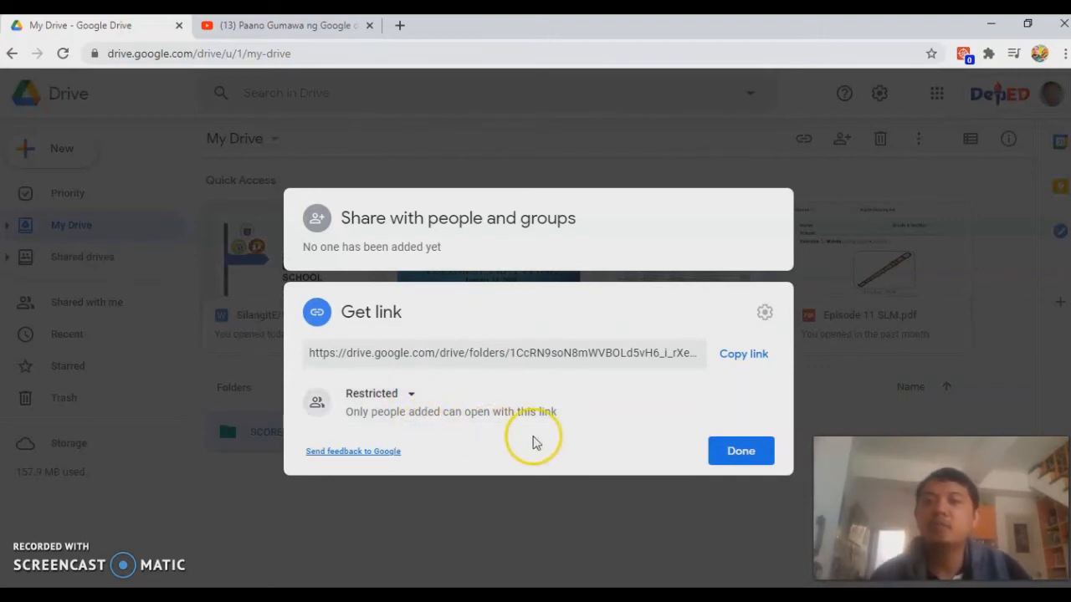
mouse_move(455, 427)
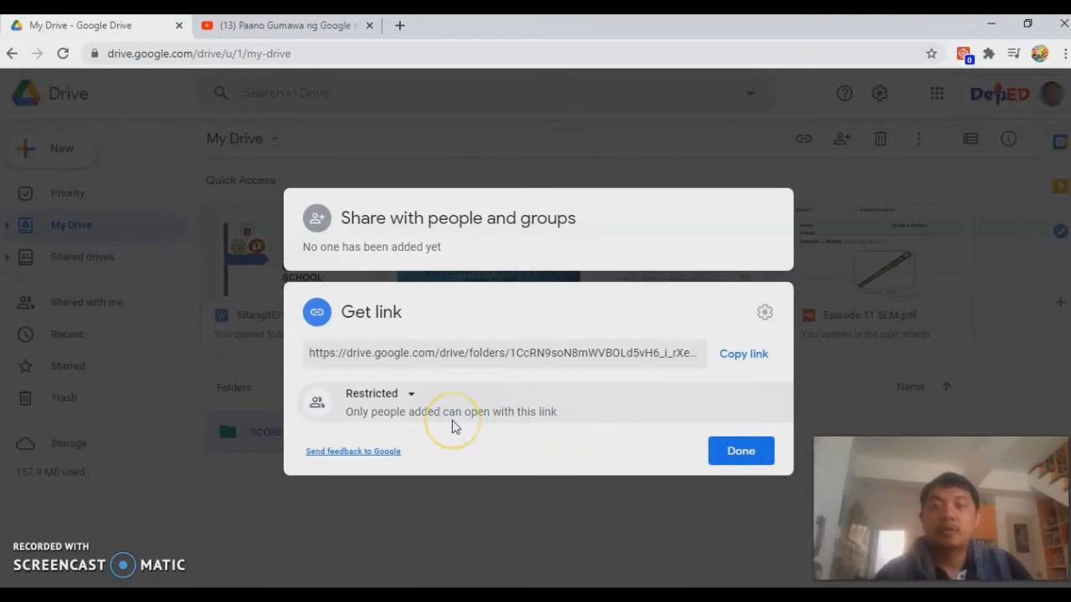
mouse_move(453, 420)
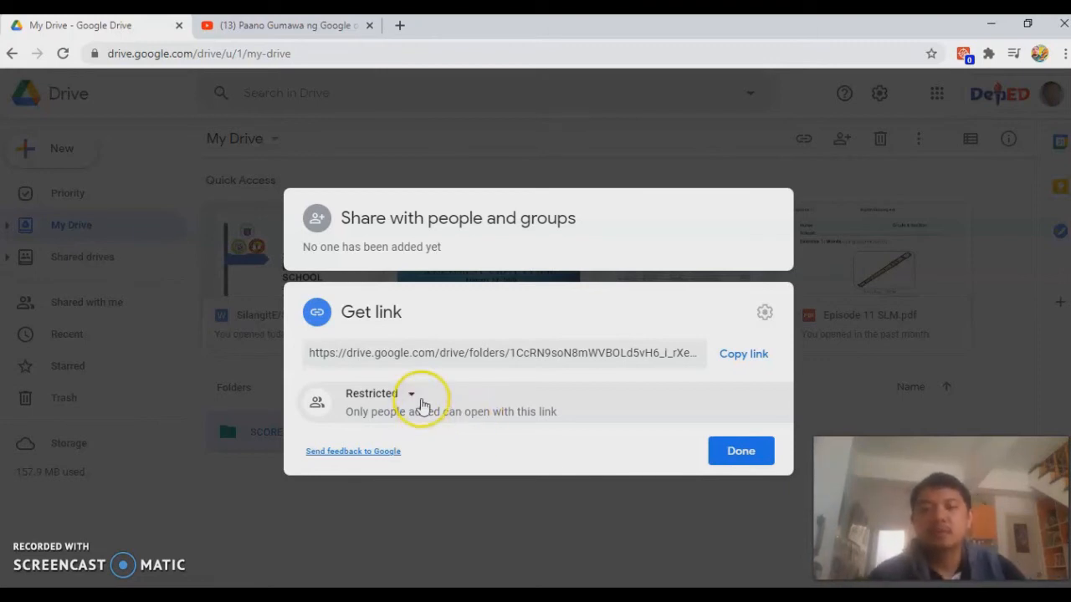
mouse_move(676, 412)
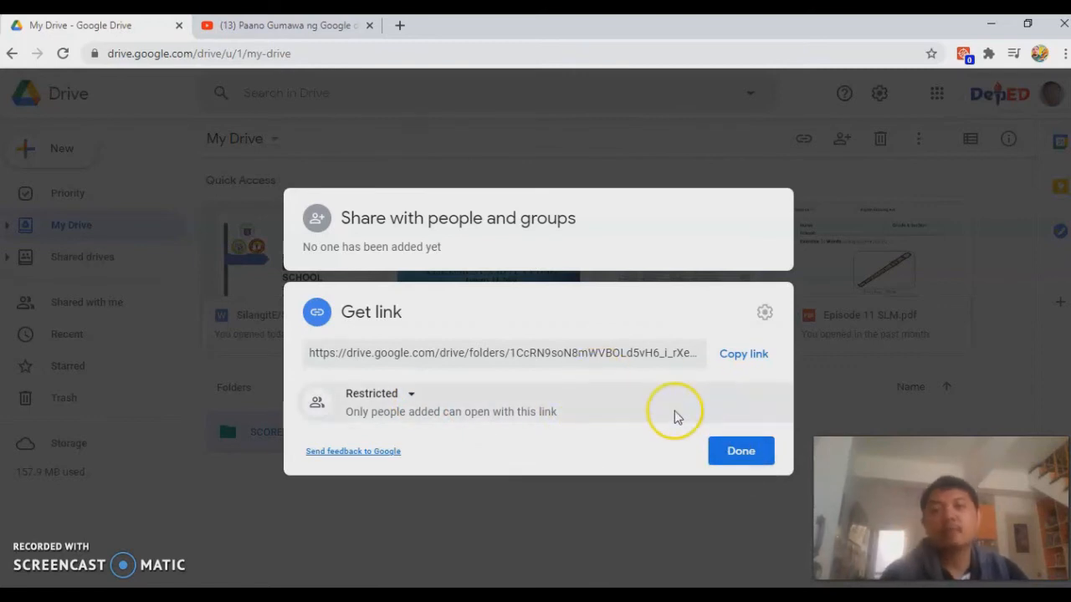
mouse_move(611, 407)
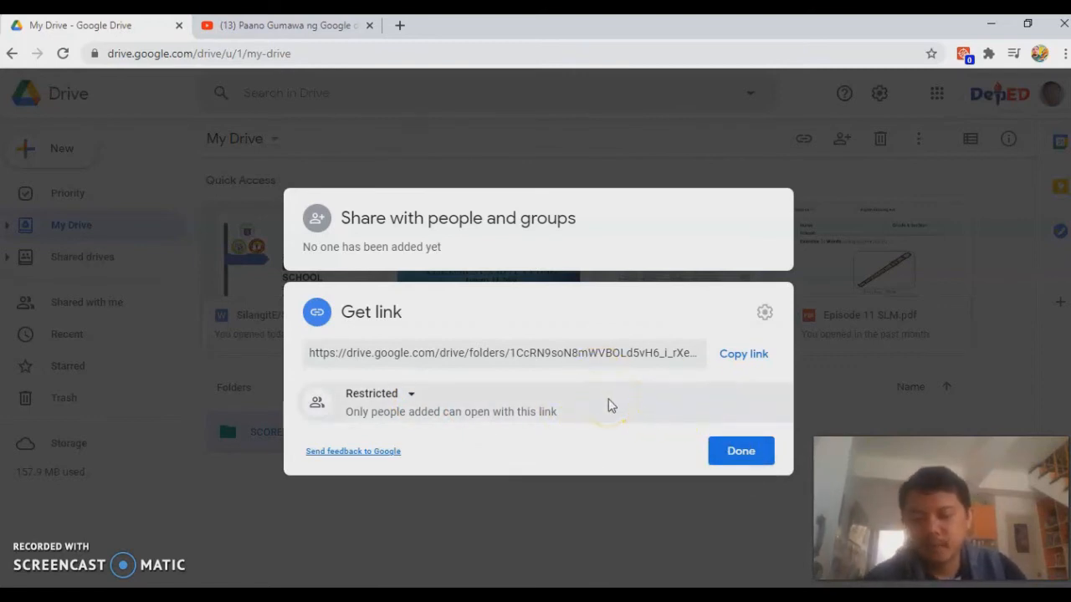
mouse_move(410, 403)
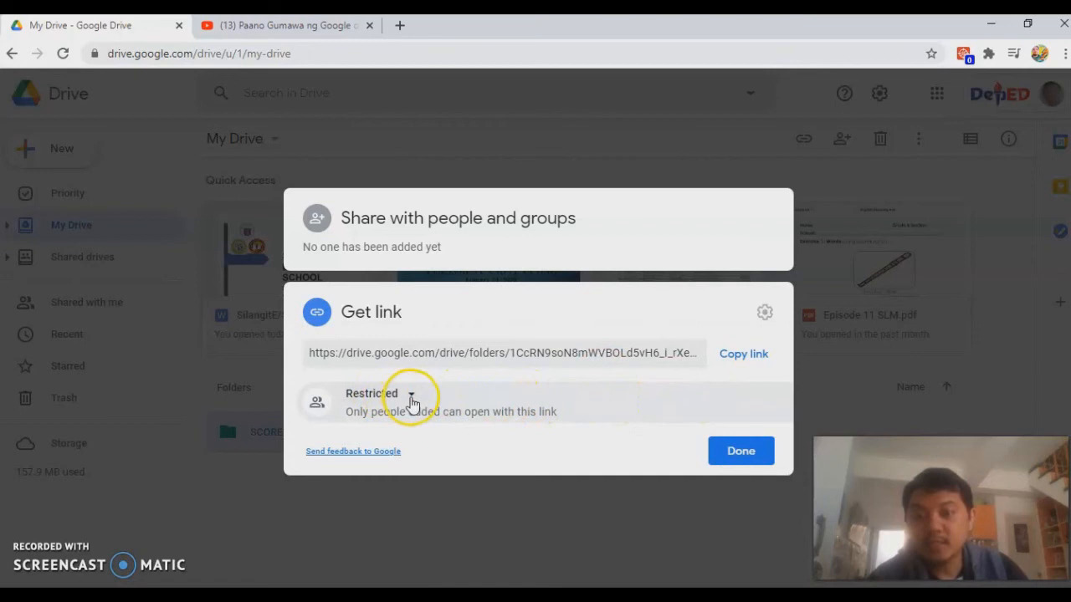
Step: Set the SCORESHEET link to Anyone with the link as viewer, copy it and finish
click(410, 400)
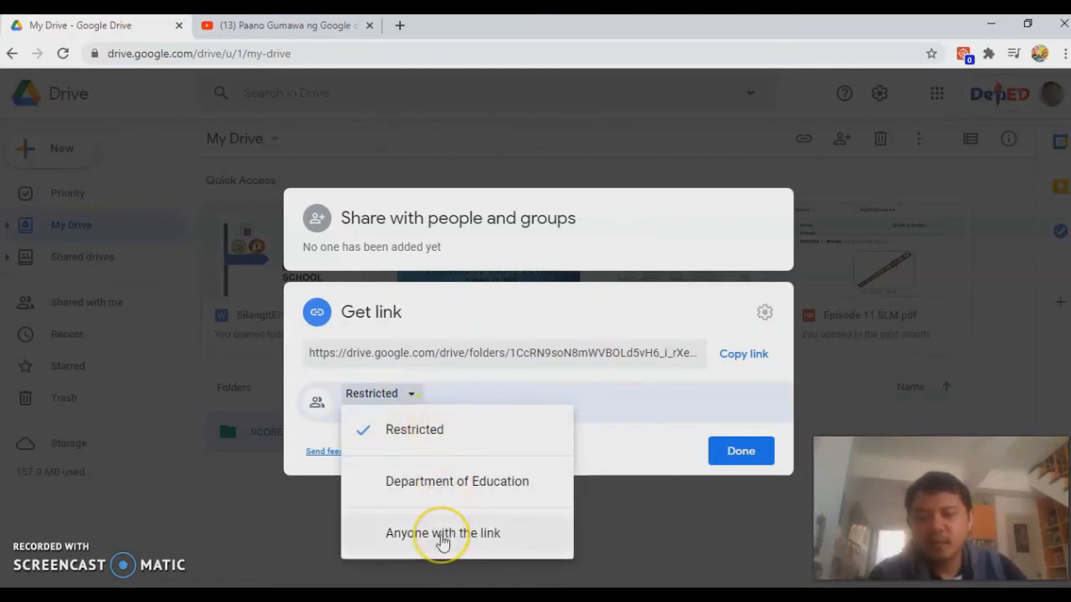
click(442, 532)
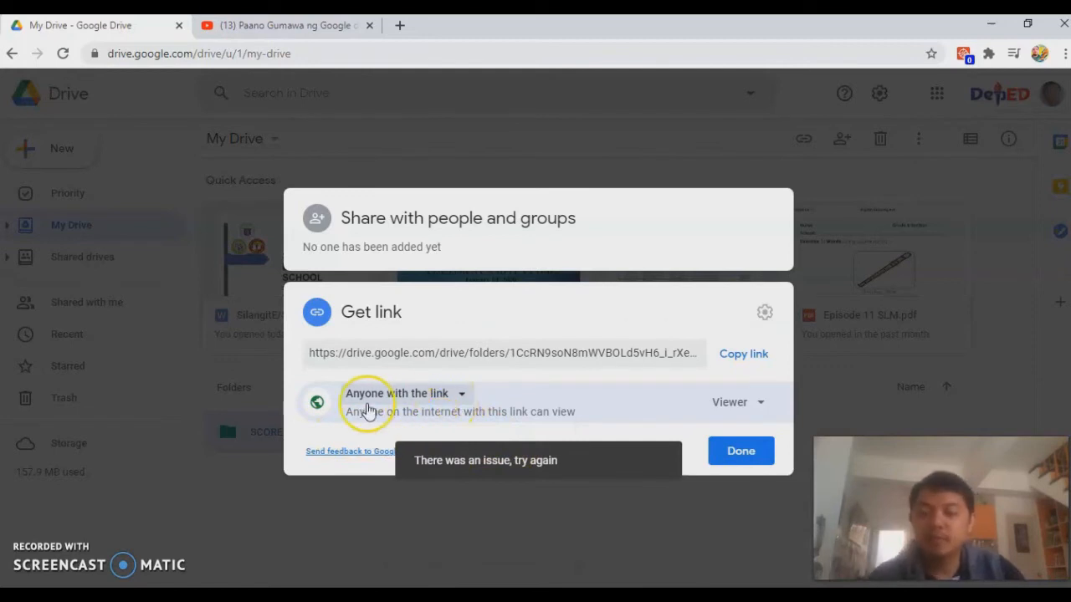
mouse_move(442, 428)
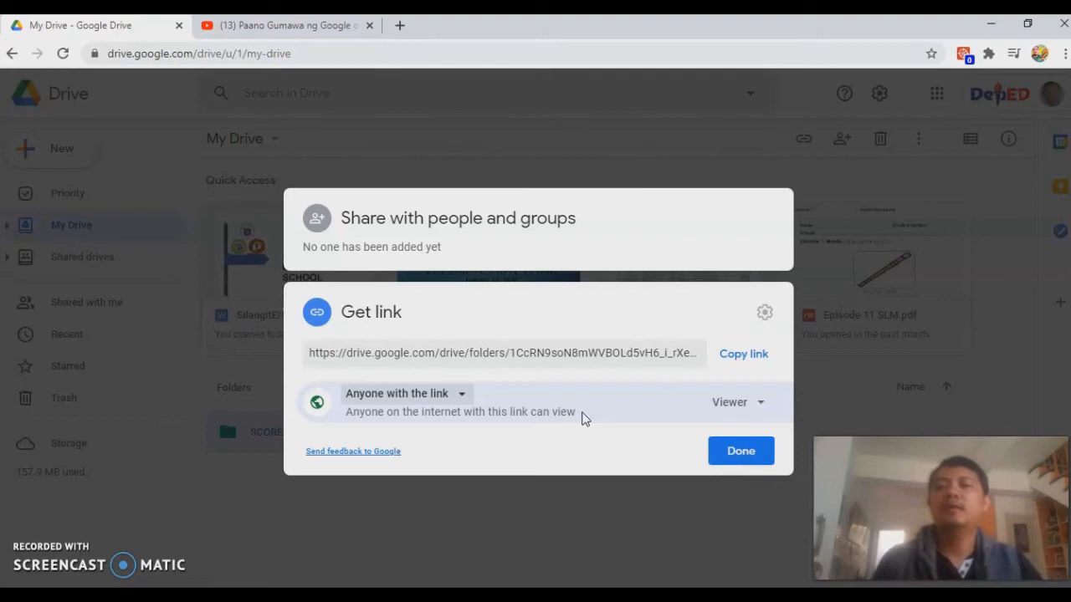
mouse_move(743, 355)
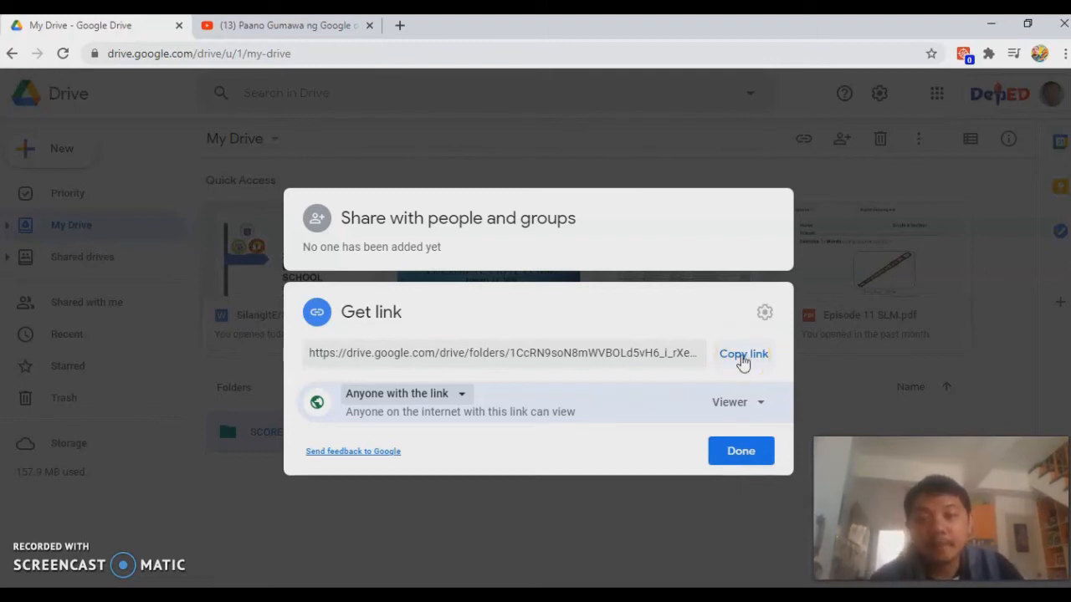
click(743, 353)
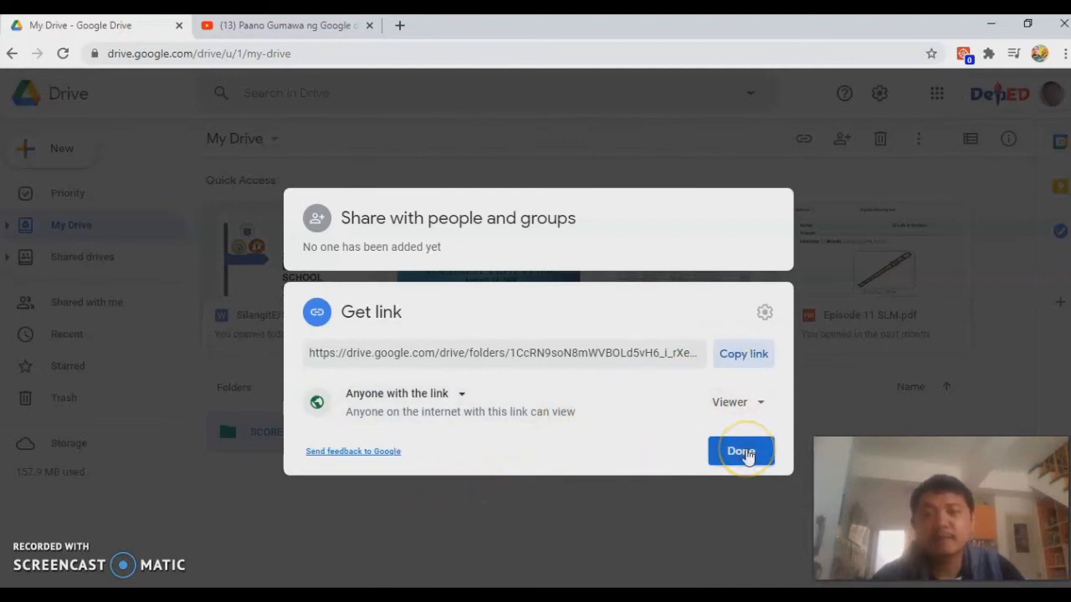
click(740, 452)
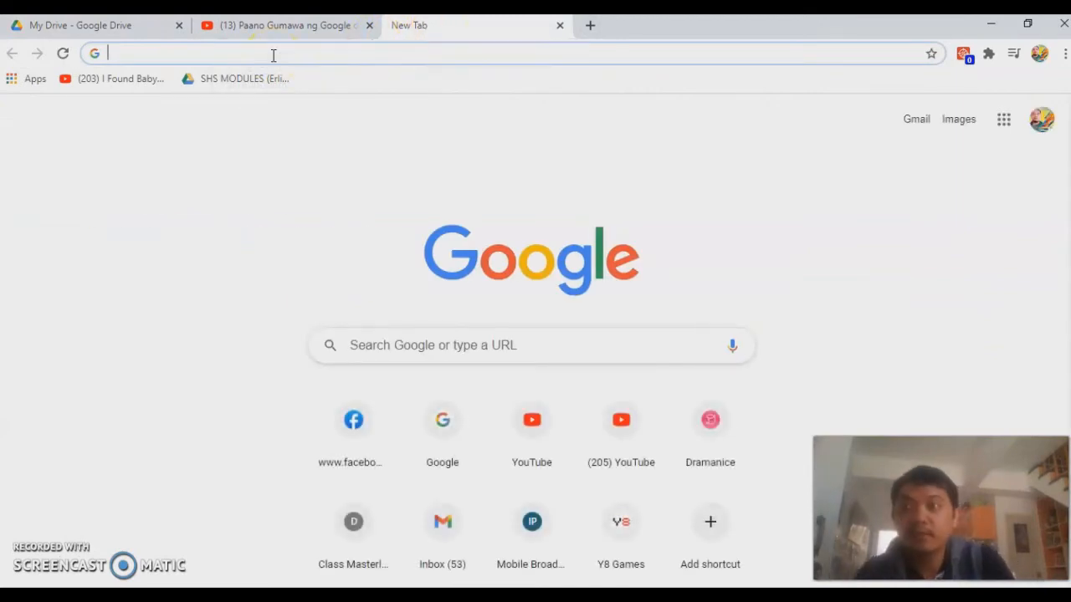
click(353, 420)
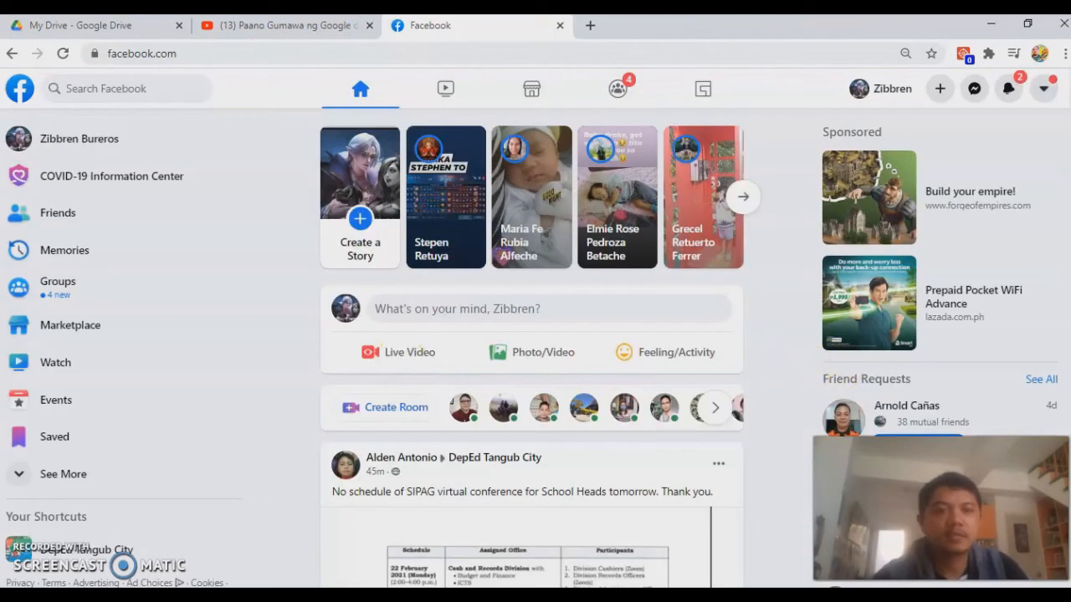
mouse_move(974, 89)
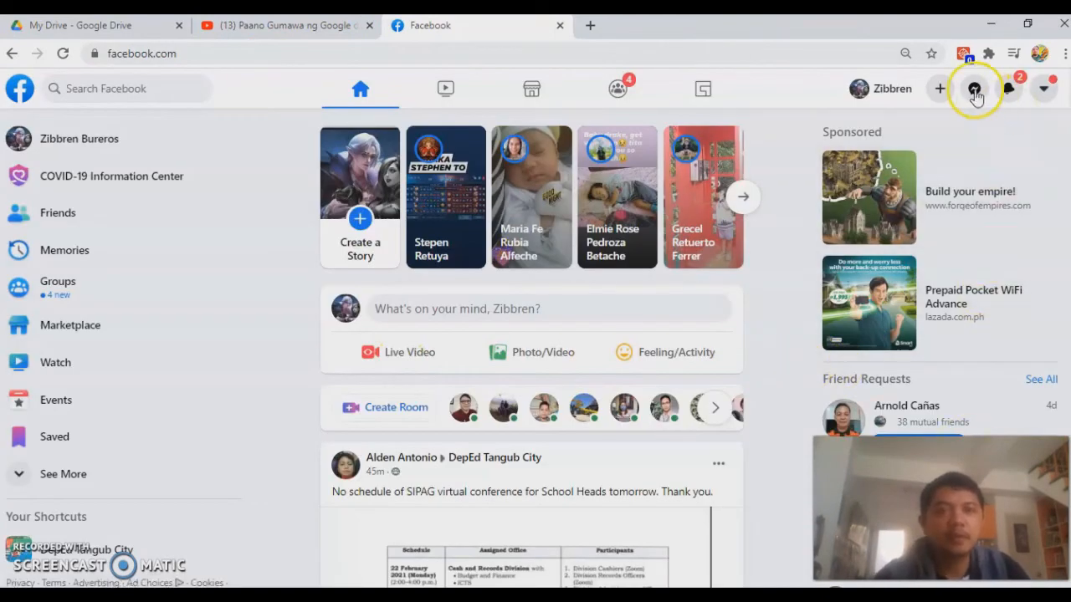
click(976, 88)
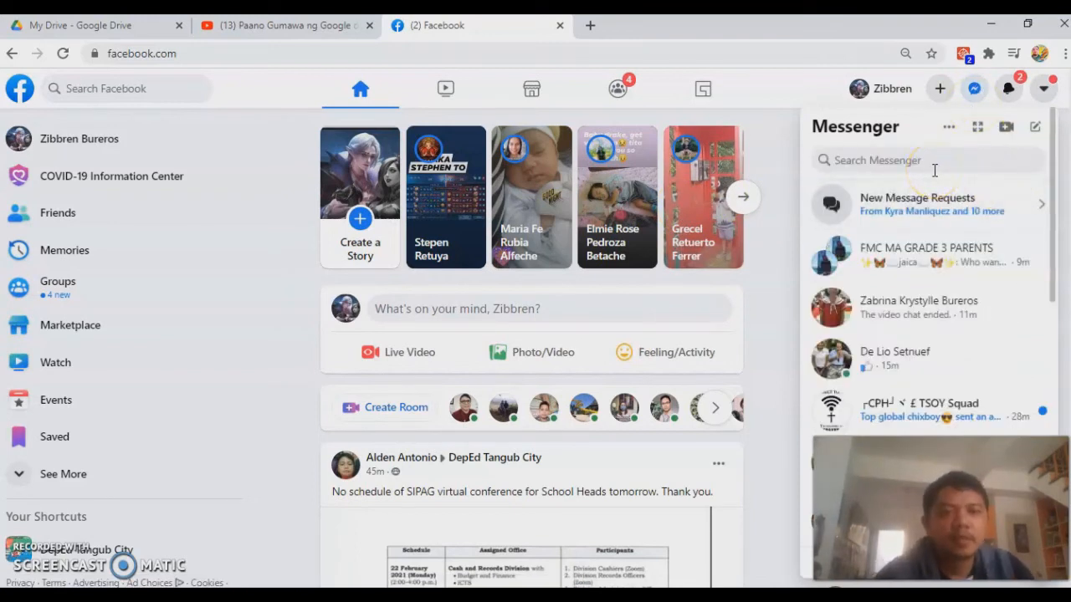
scroll(down, 3)
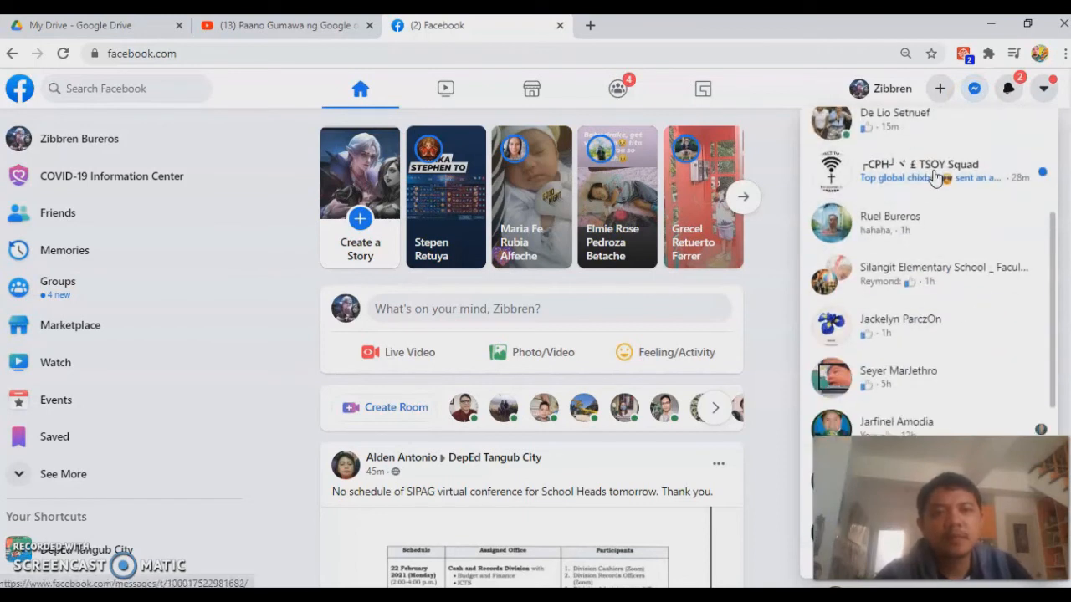
scroll(down, 3)
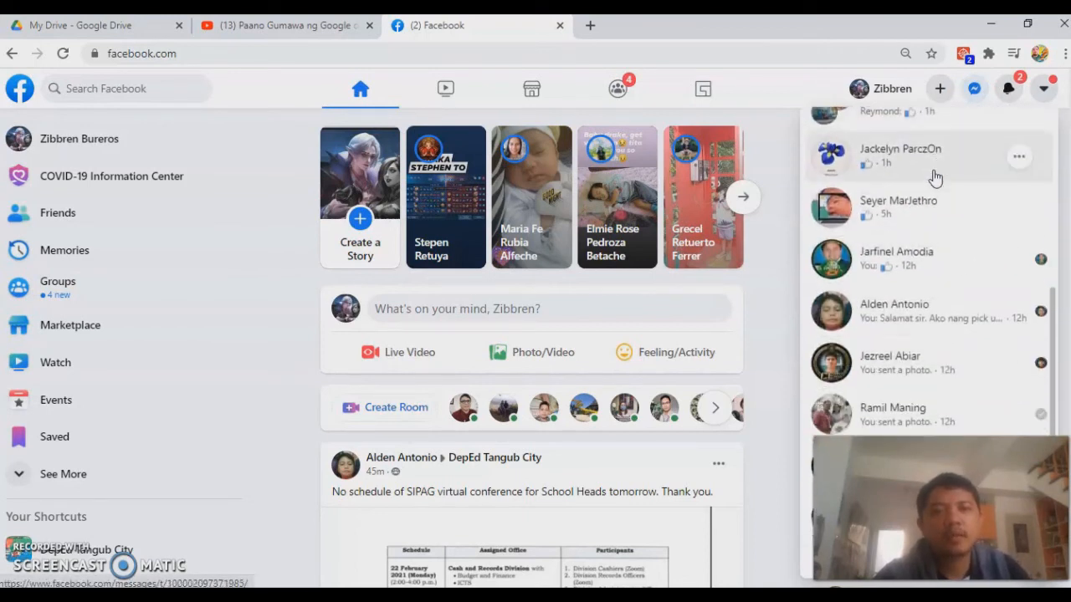
scroll(down, 3)
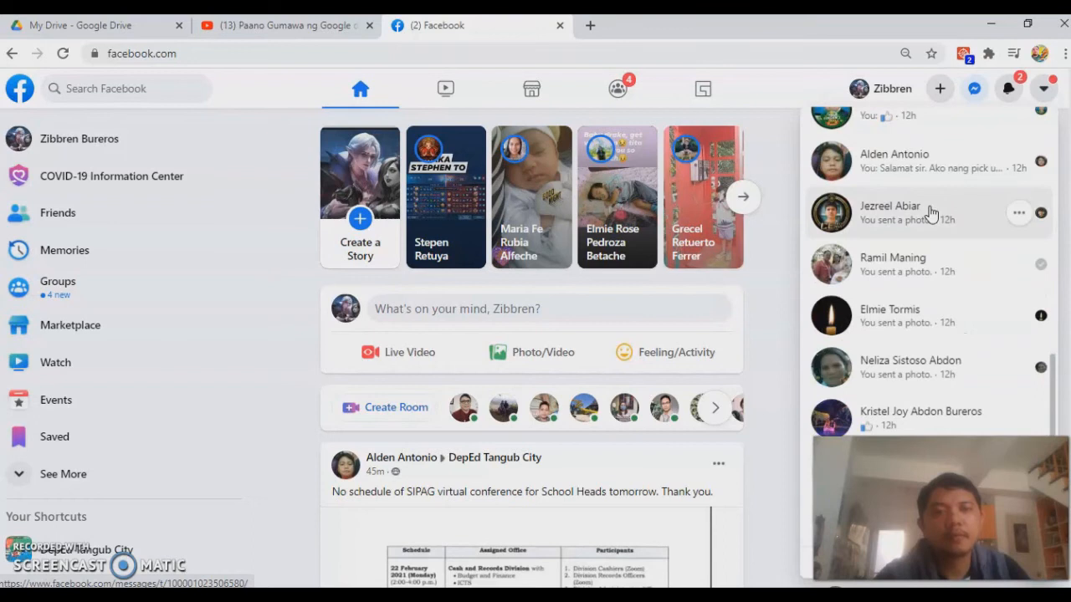
click(878, 227)
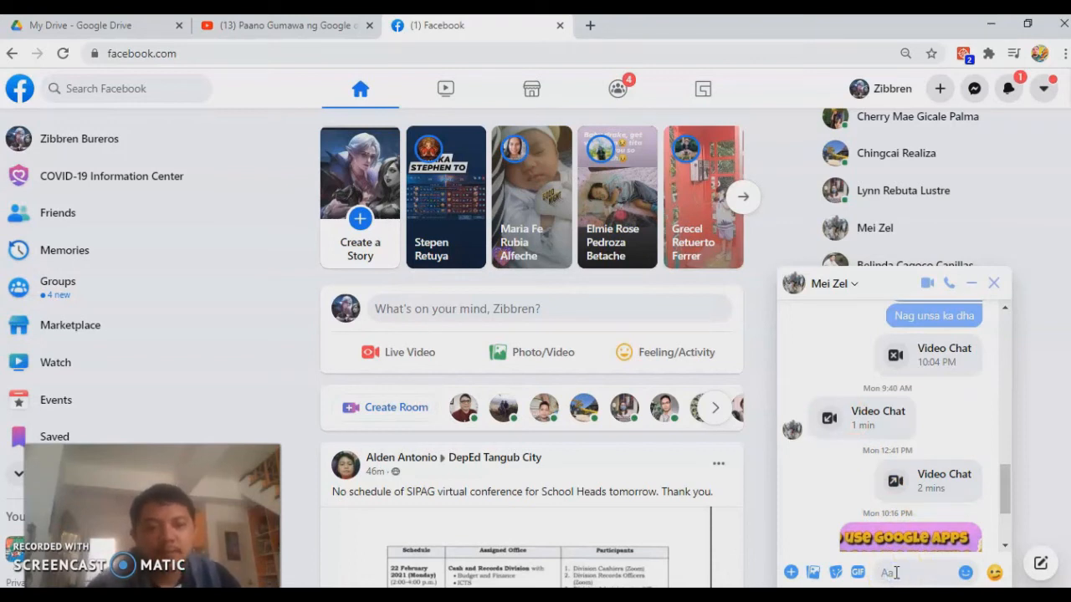
right_click(895, 572)
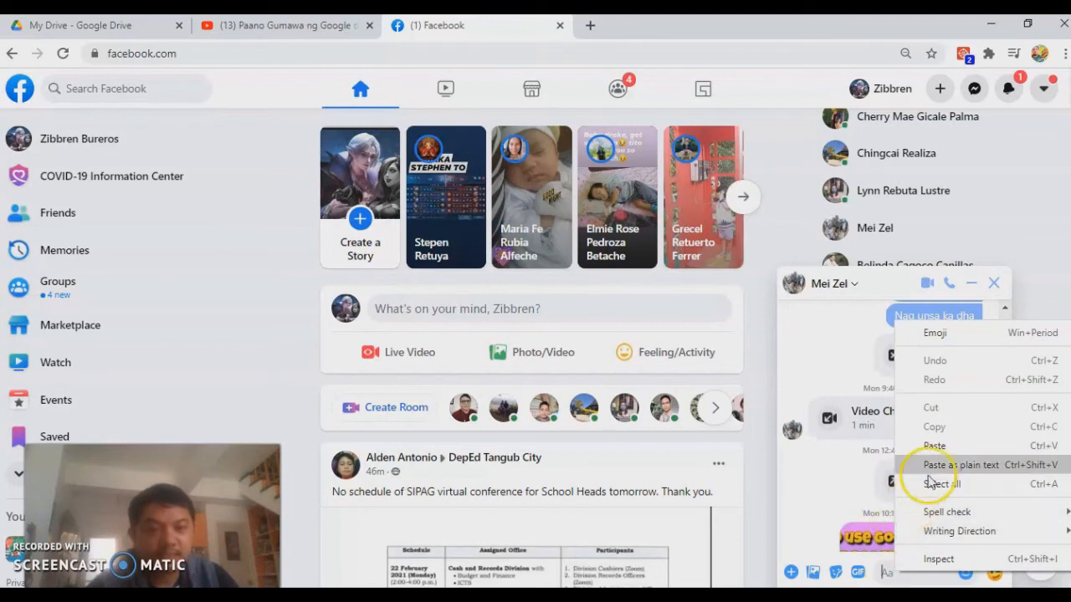
mouse_move(959, 455)
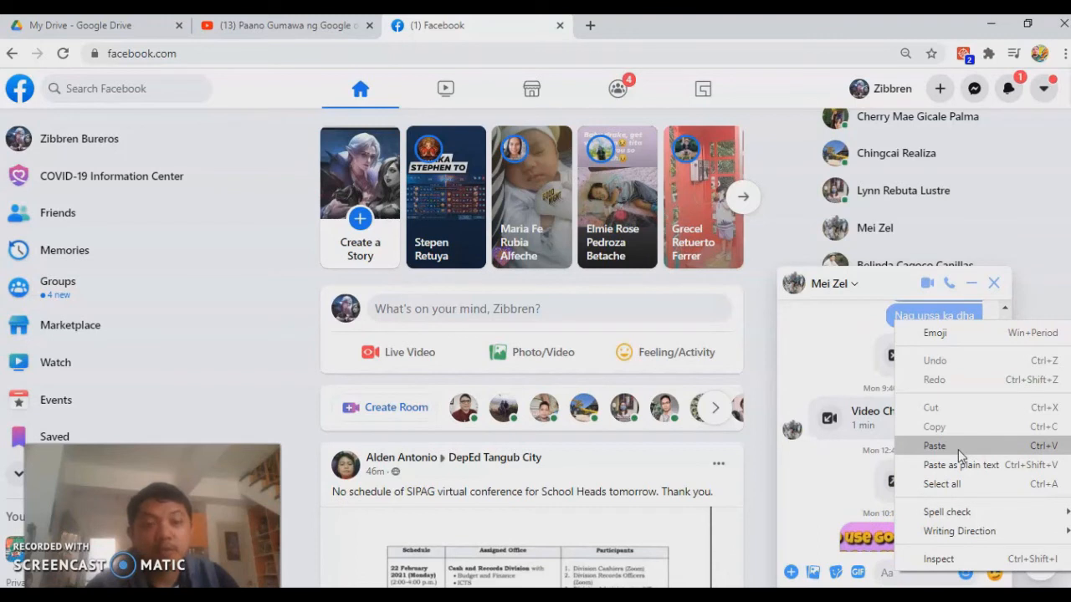
click(934, 445)
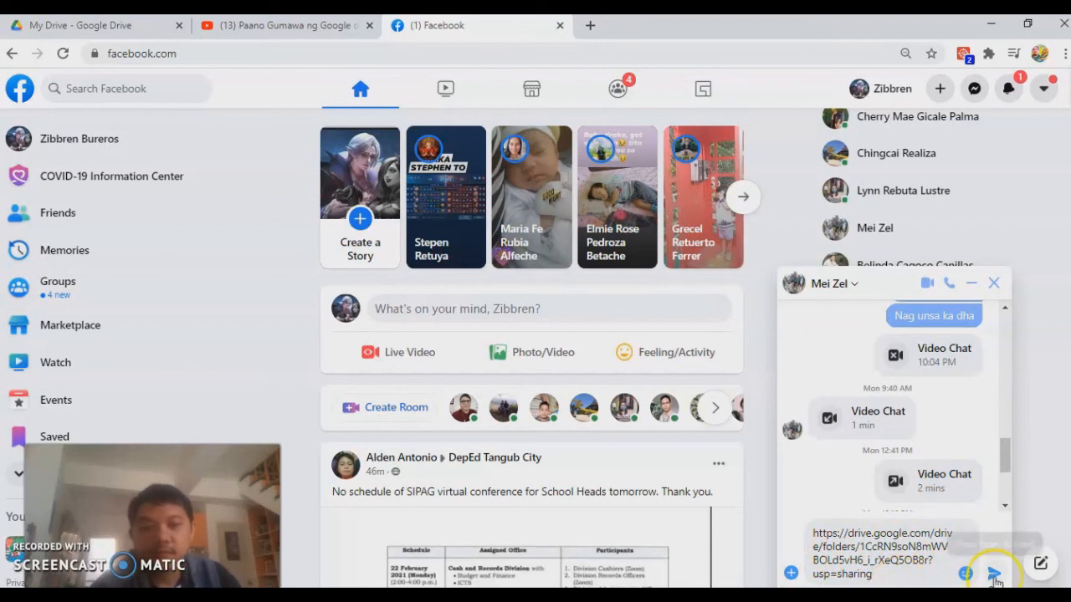
mouse_move(994, 574)
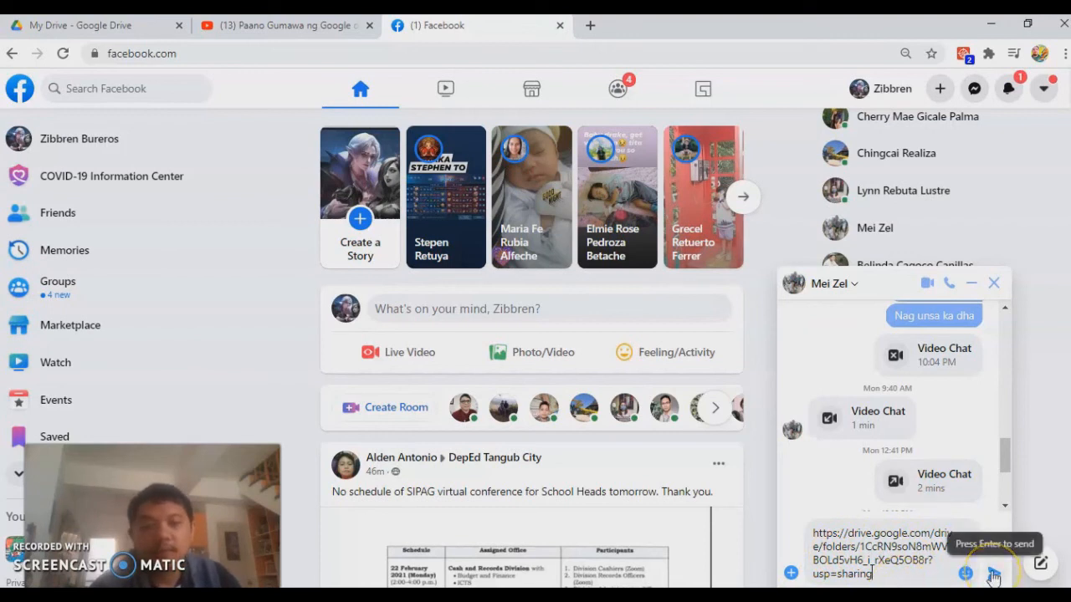
click(991, 572)
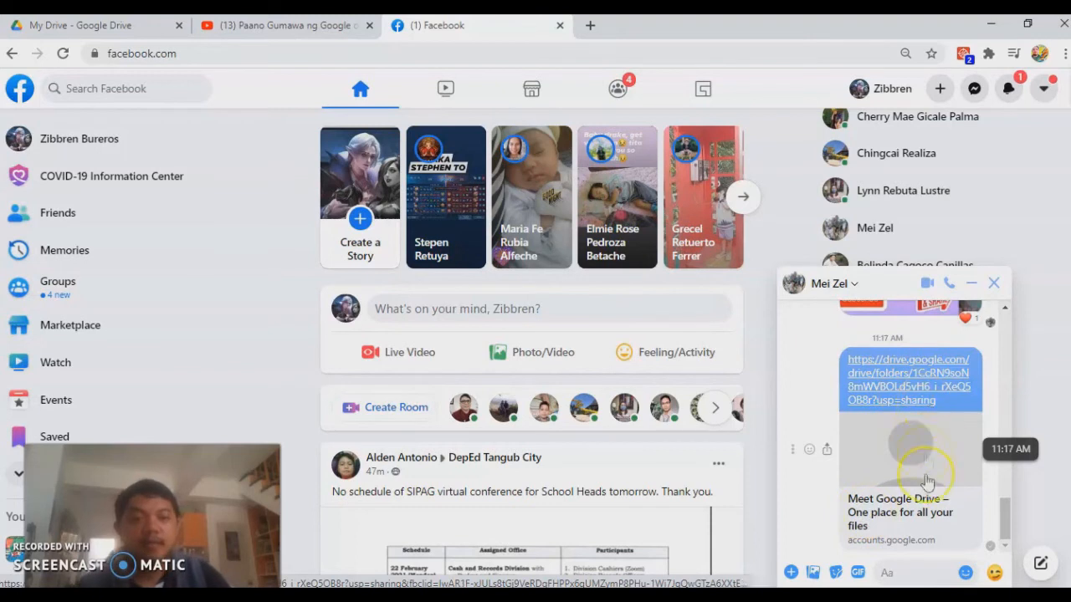
mouse_move(912, 444)
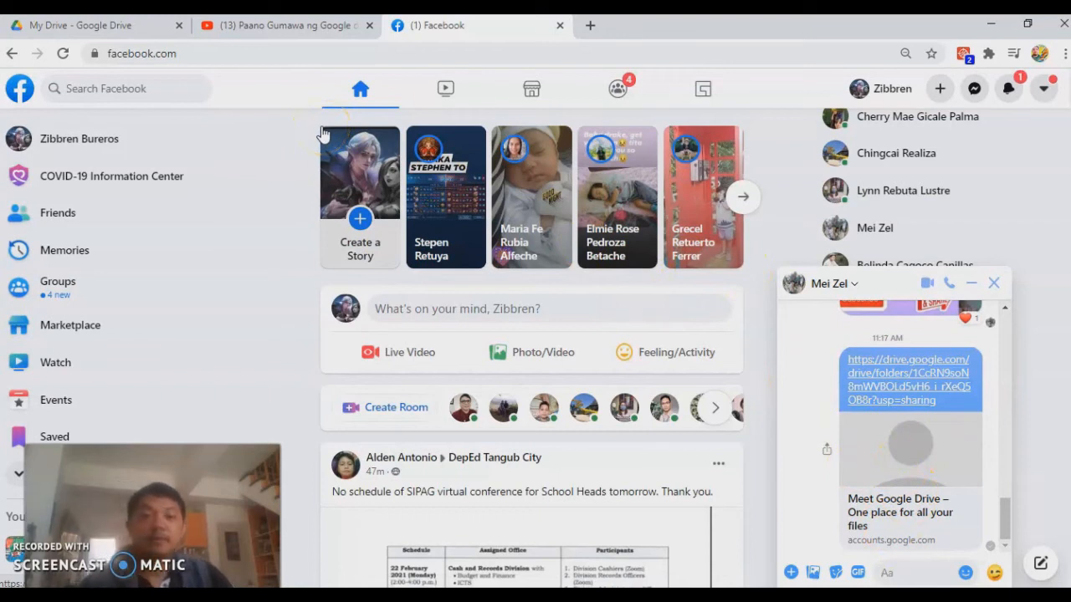
mouse_move(425, 47)
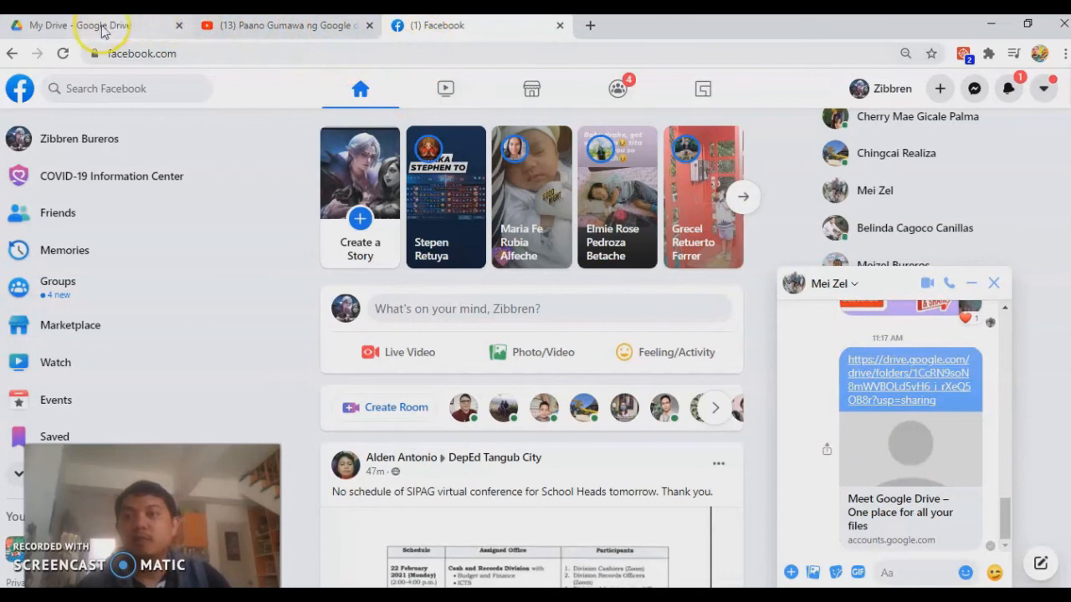
mouse_move(101, 25)
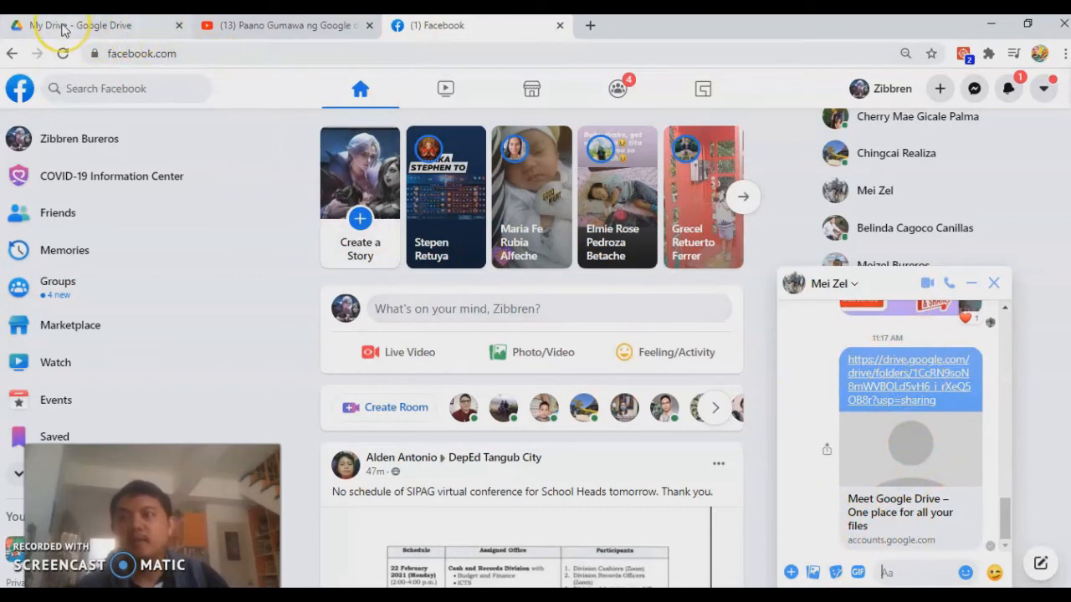
Step: Switch back to My Drive and bring up the New create/upload choices
click(80, 25)
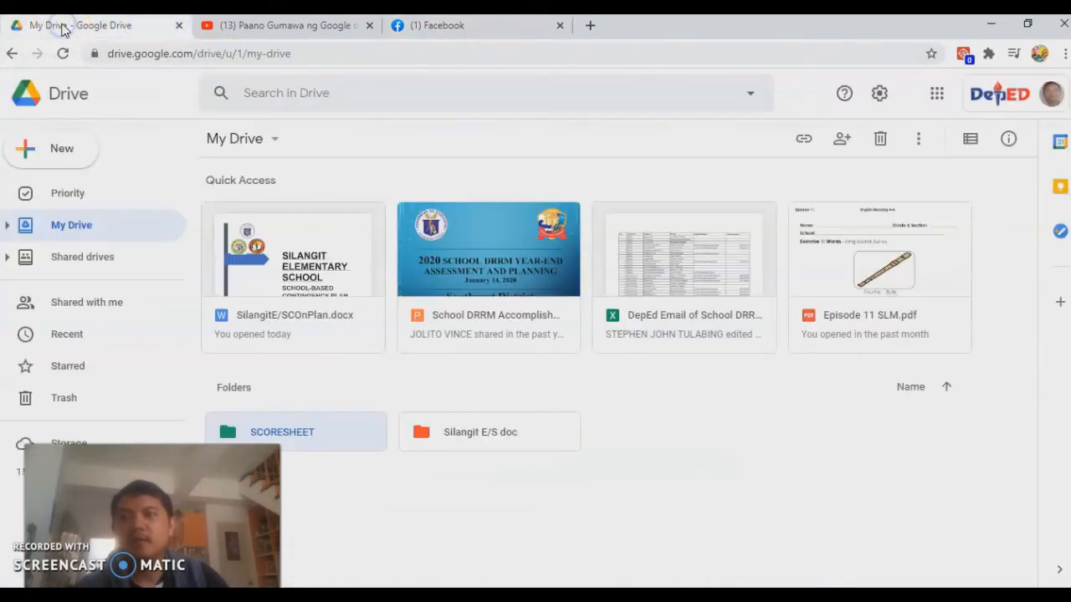
mouse_move(375, 345)
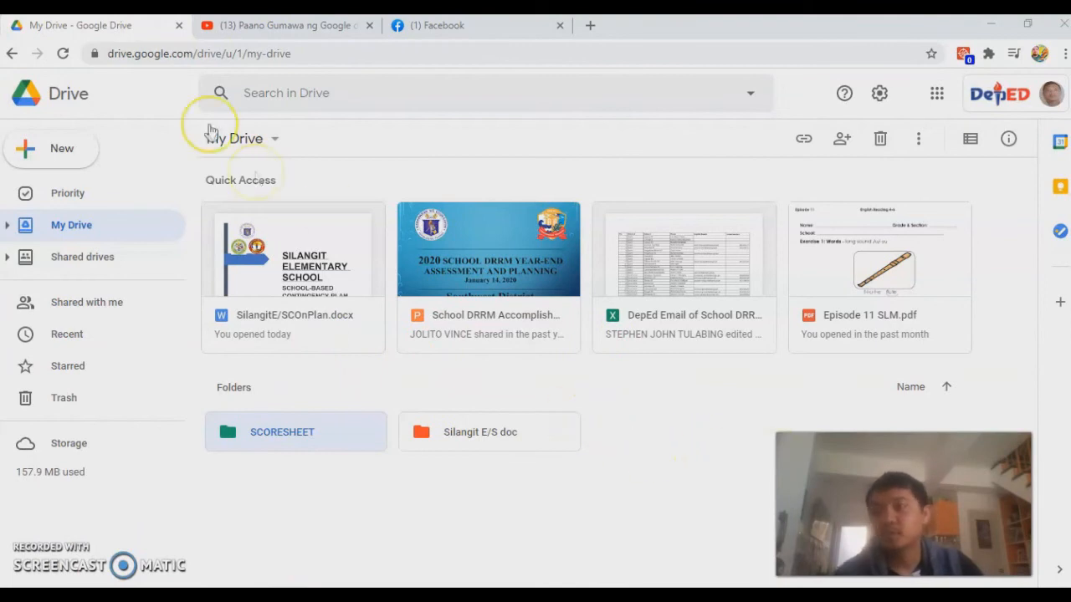
click(51, 147)
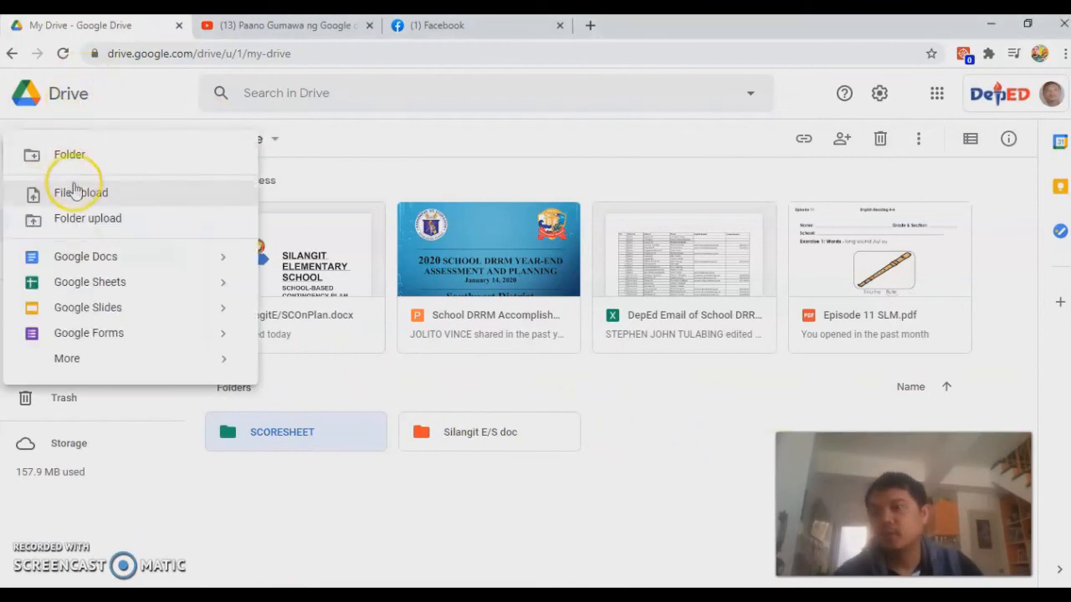
mouse_move(98, 256)
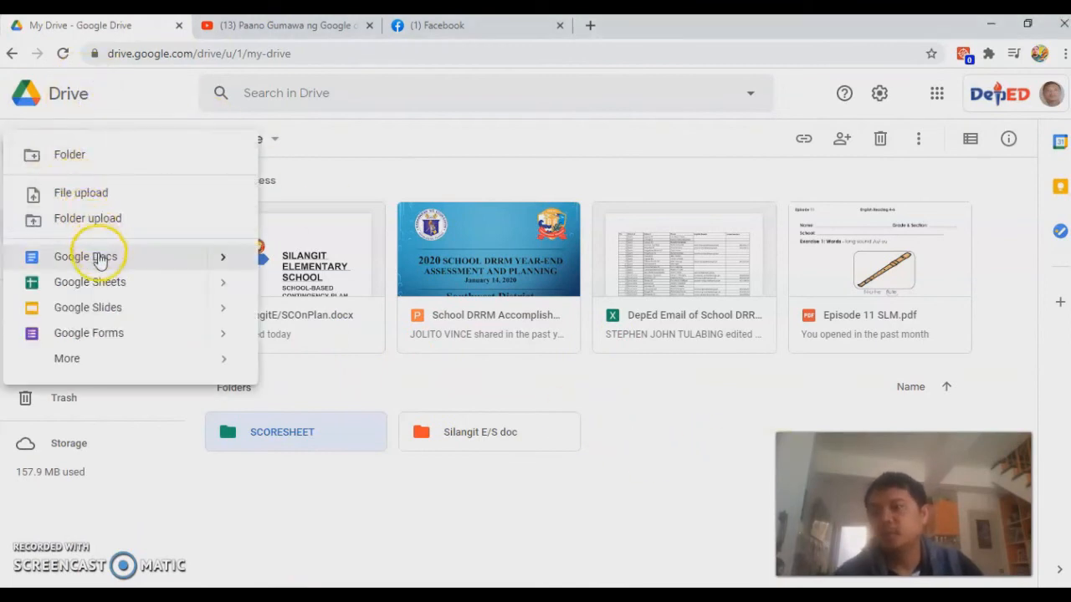
mouse_move(89, 333)
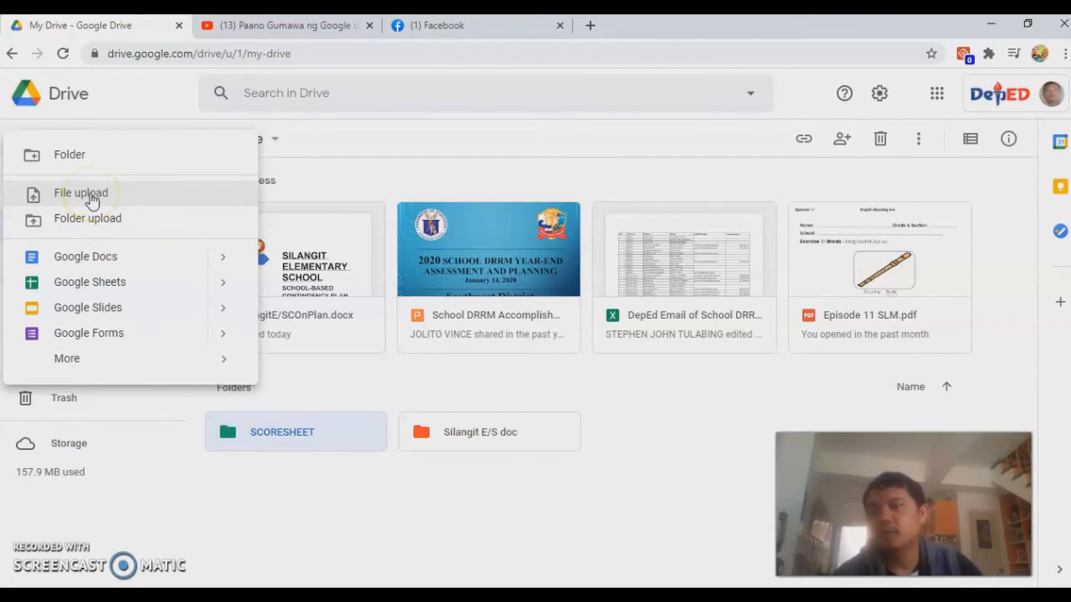
Step: Upload RBIgrade5scoresheet.docx from Desktop > Scoresheet into My Drive
click(80, 195)
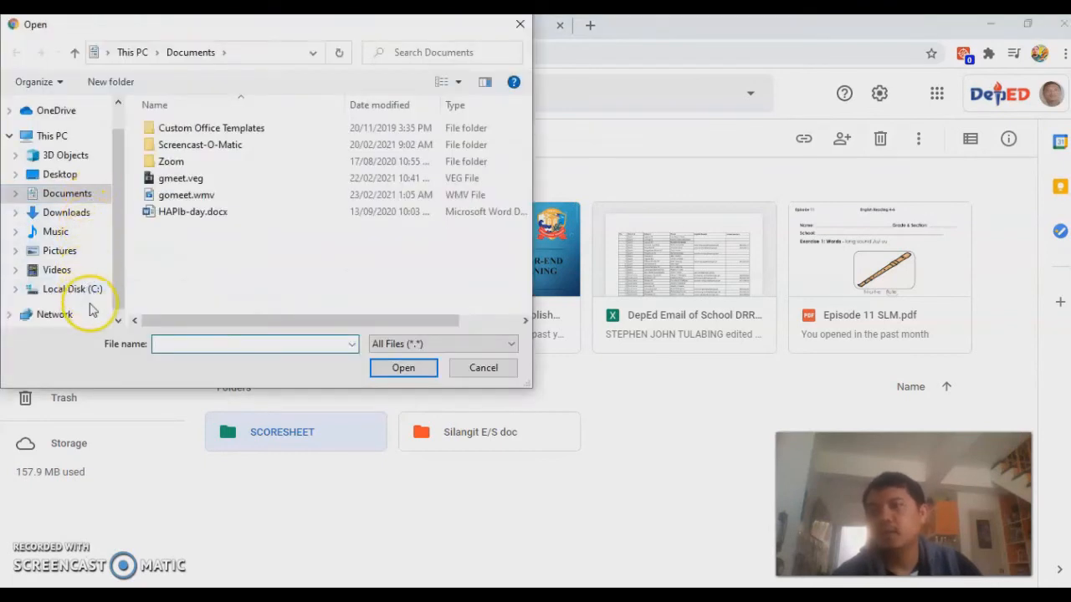
mouse_move(77, 177)
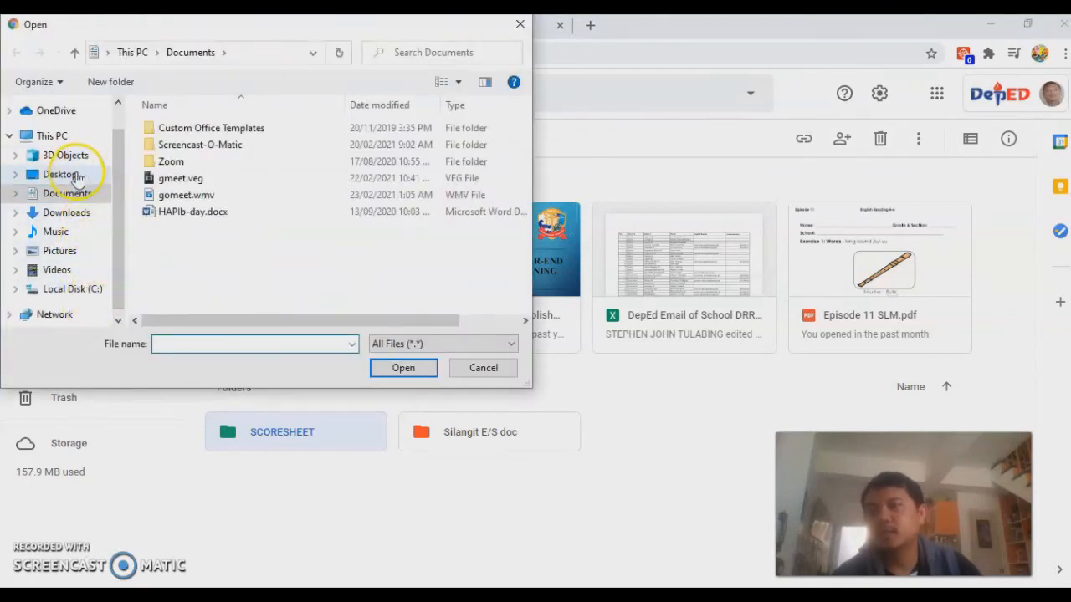
click(61, 174)
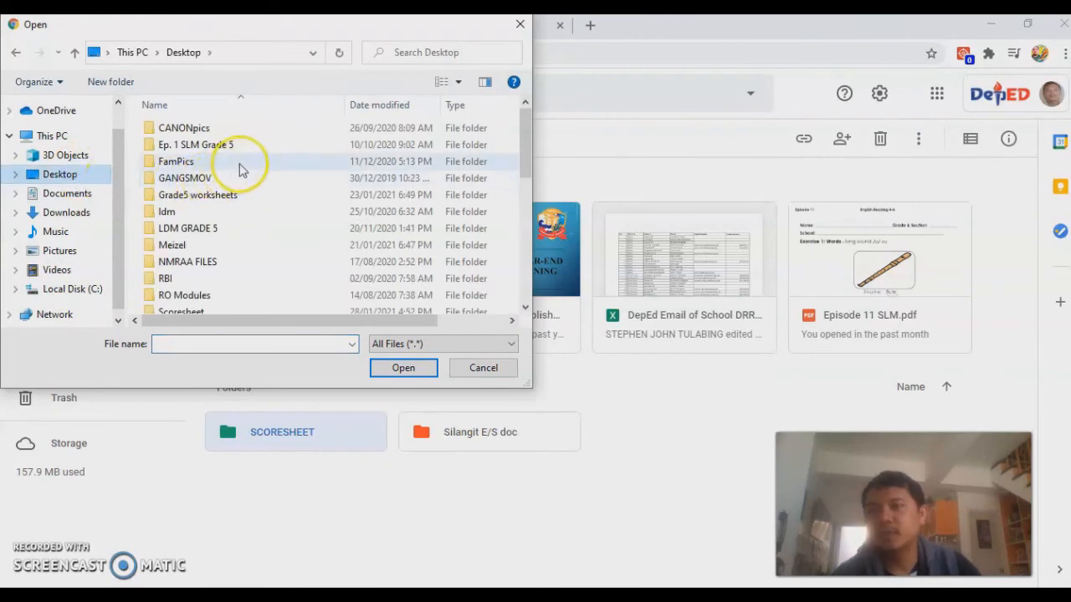
mouse_move(209, 204)
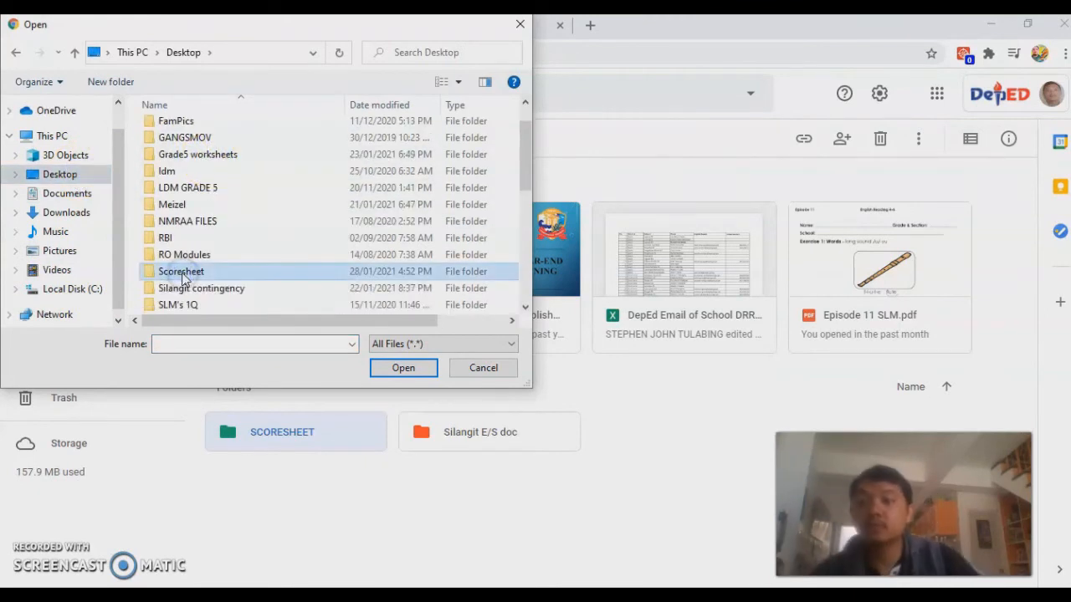
double_click(180, 271)
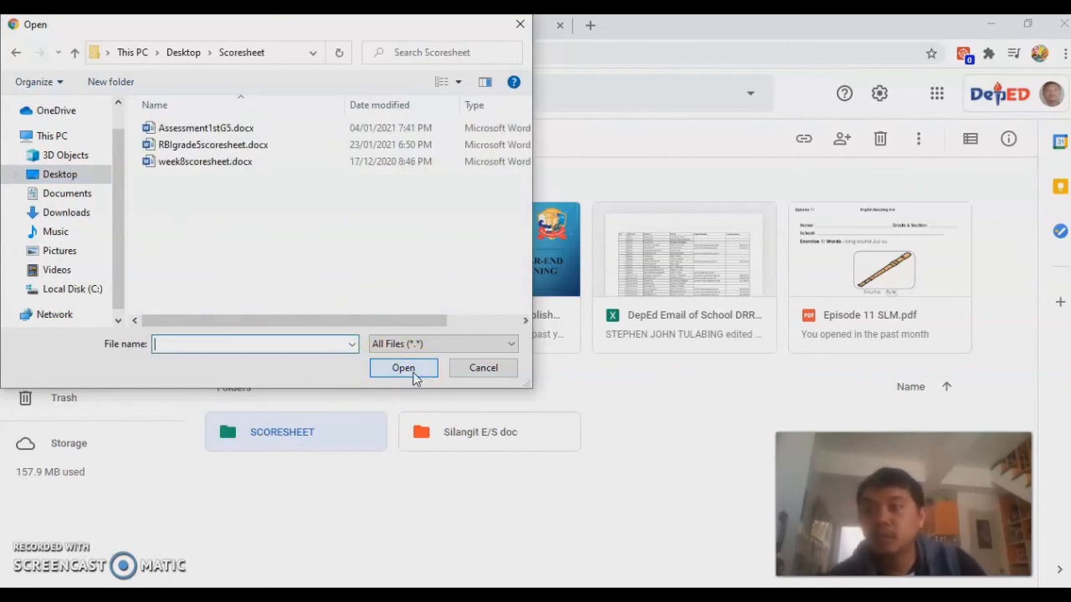
click(213, 144)
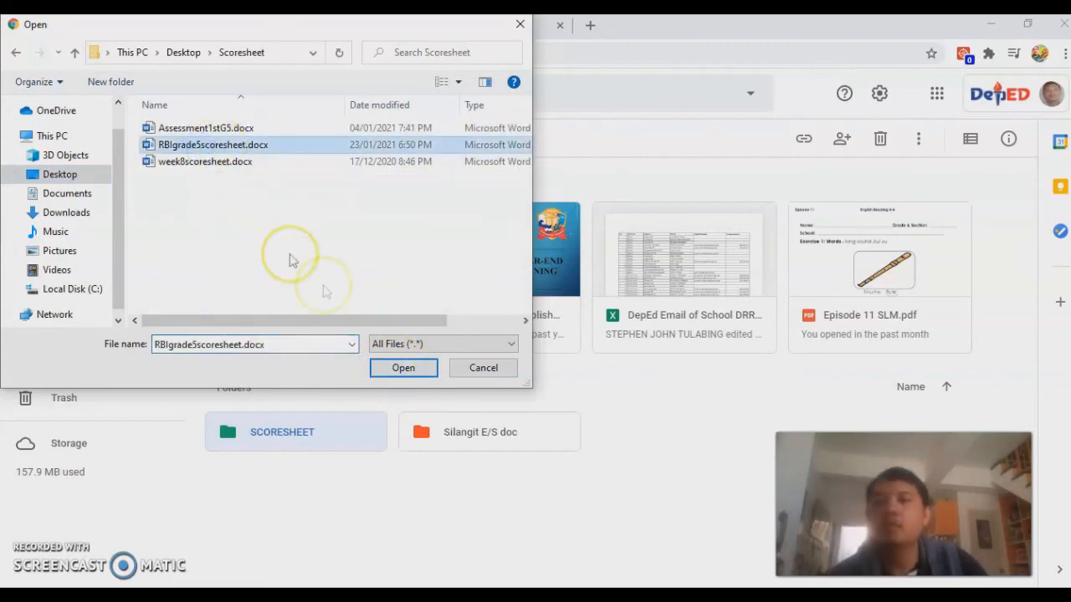
click(482, 368)
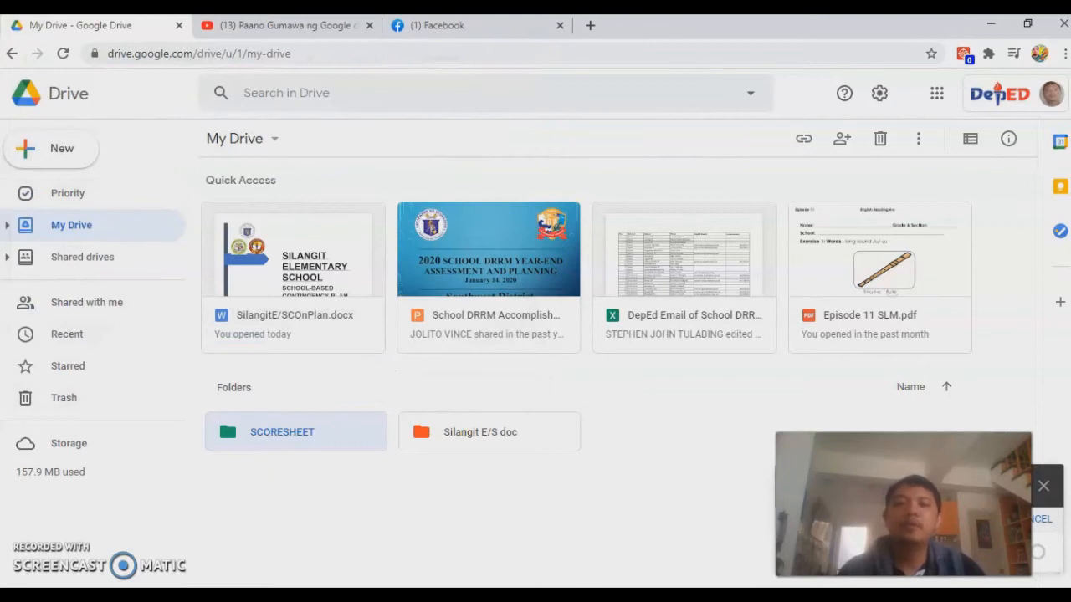
scroll(down, 3)
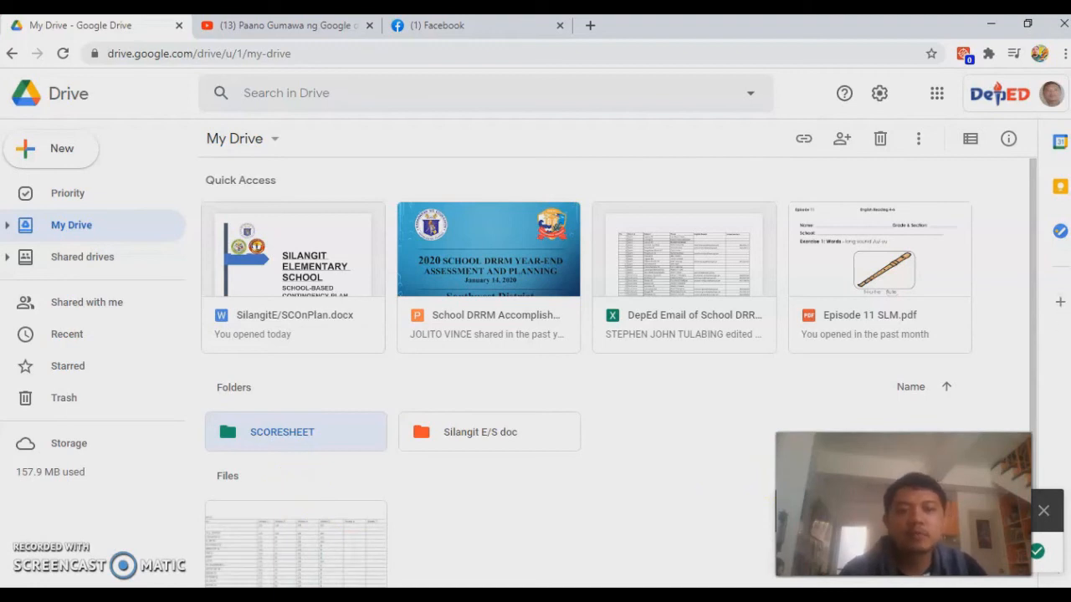
Step: Open SCORESHEET, go back to My Drive, and reopen it now holding RBIgrade5scoresheet.docx
double_click(294, 432)
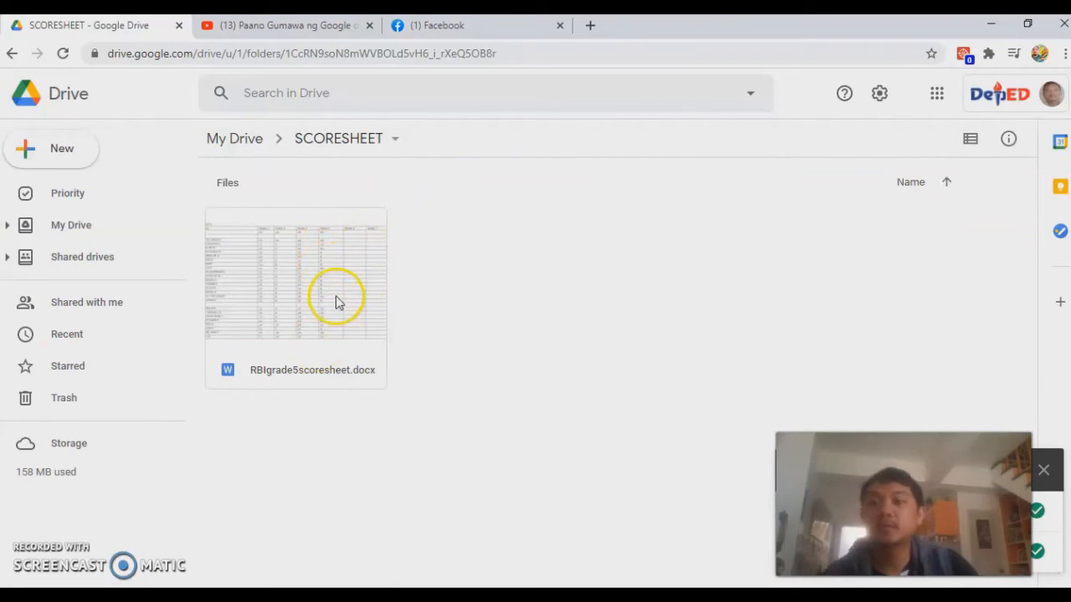
mouse_move(327, 254)
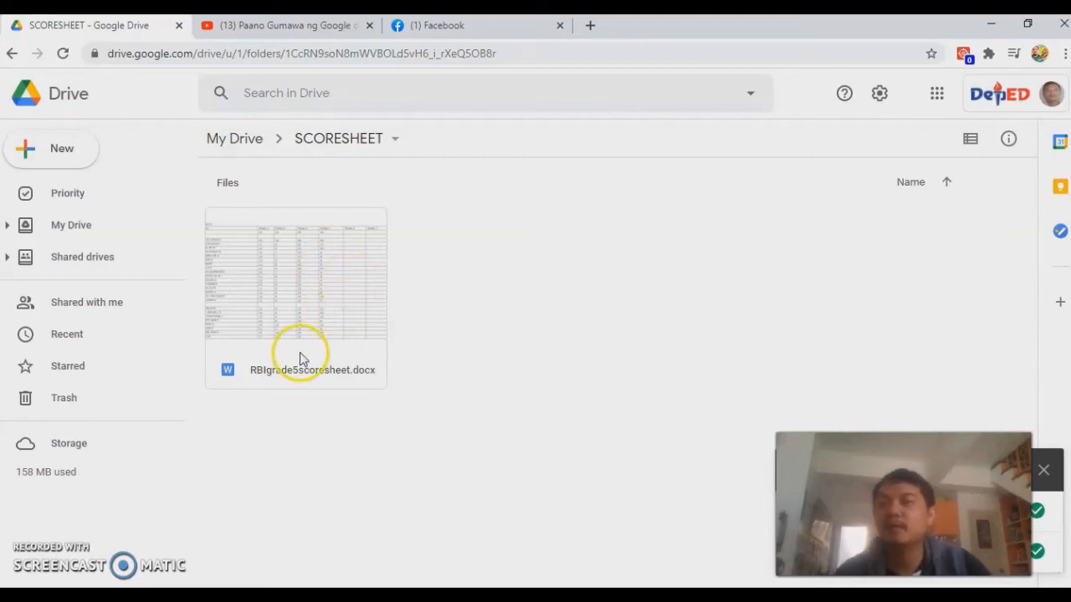
mouse_move(301, 316)
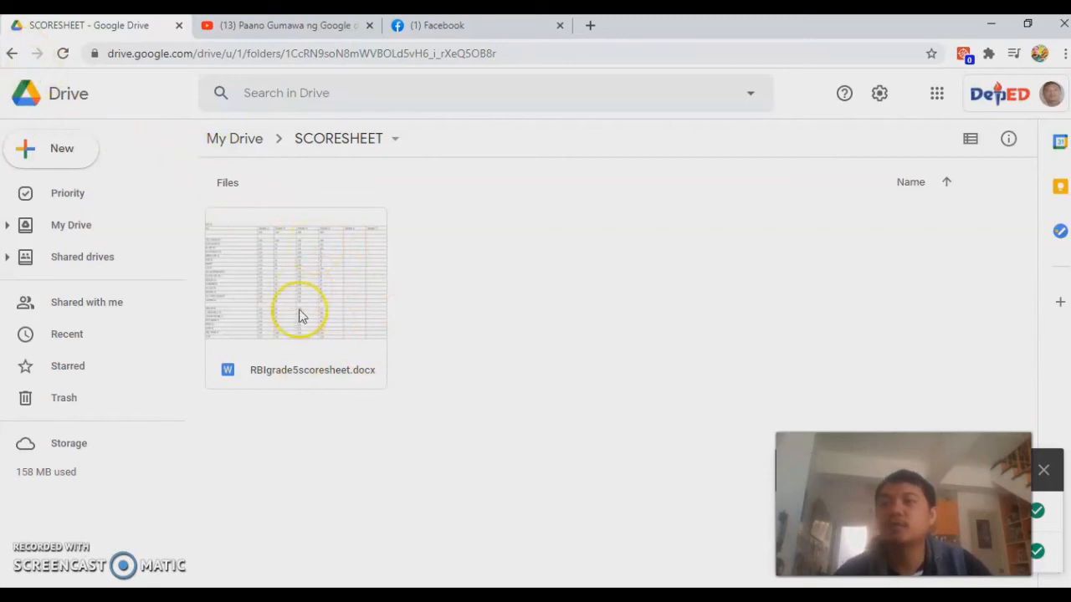
click(12, 51)
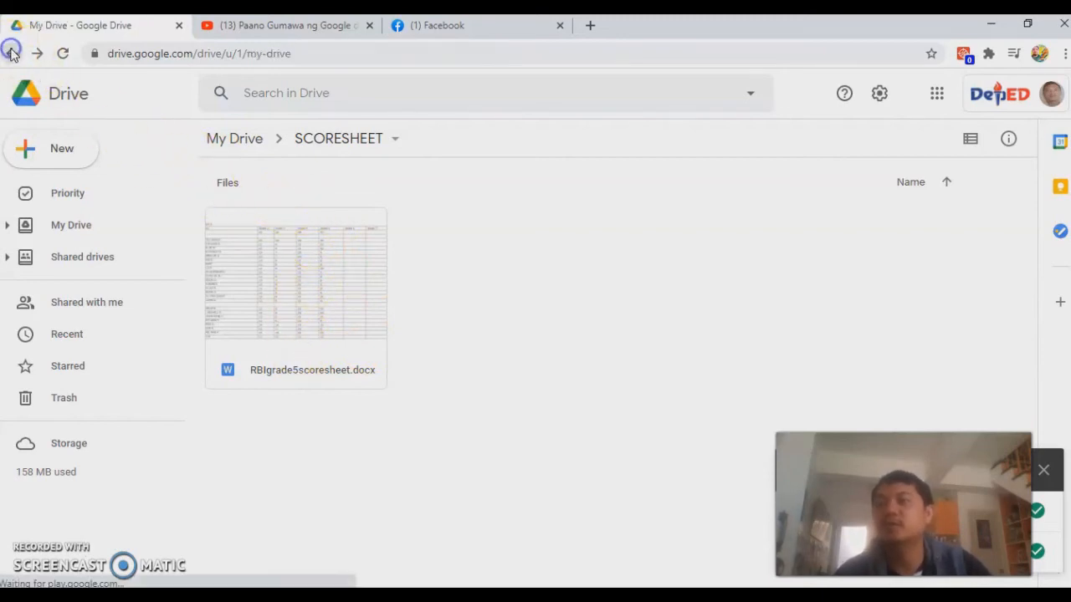
click(11, 51)
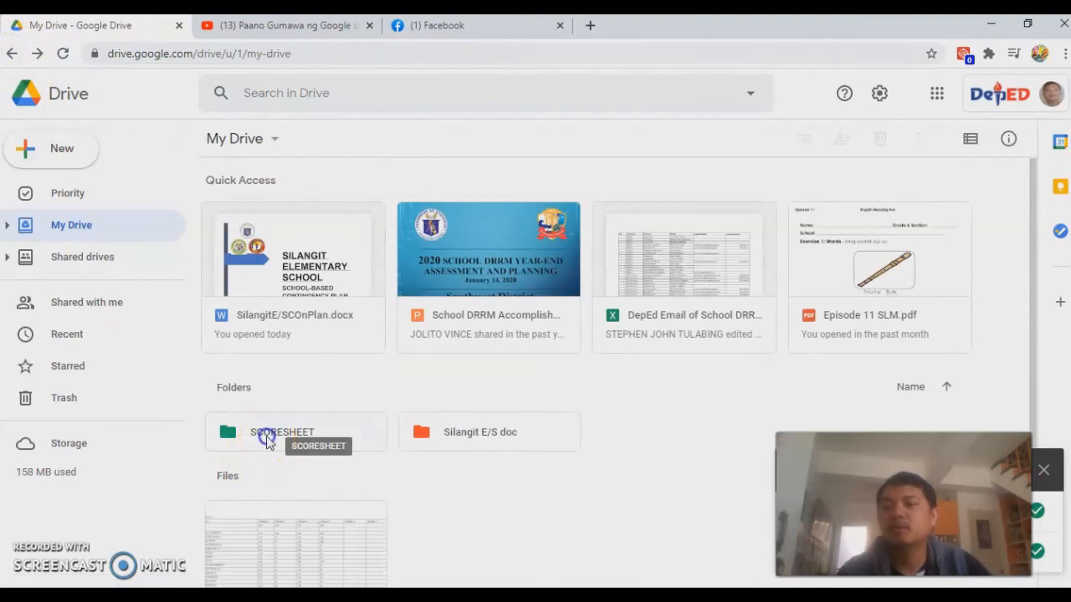
double_click(281, 431)
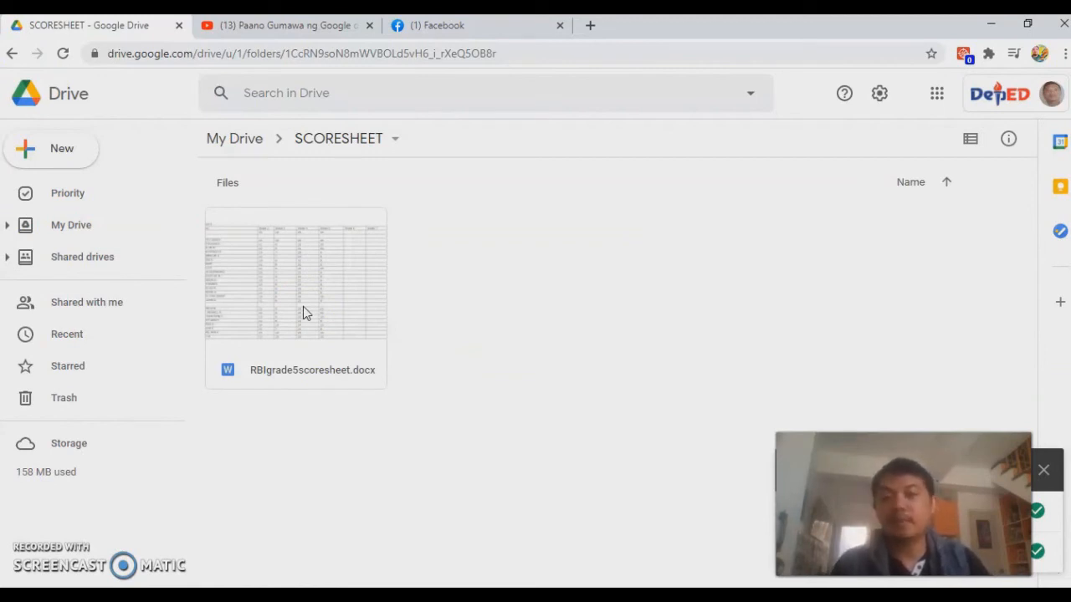
mouse_move(210, 242)
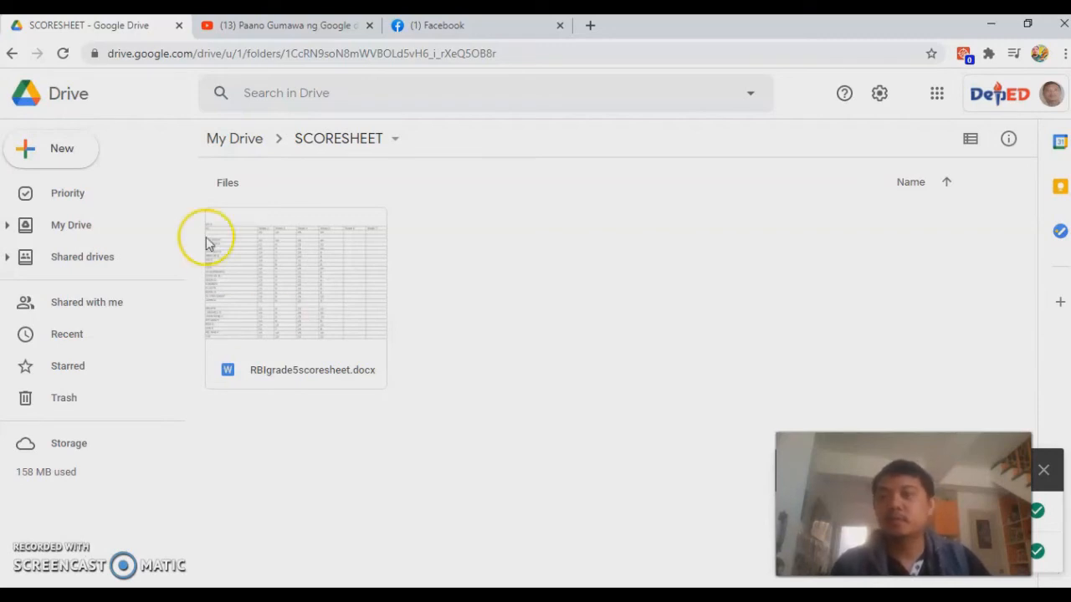
mouse_move(326, 254)
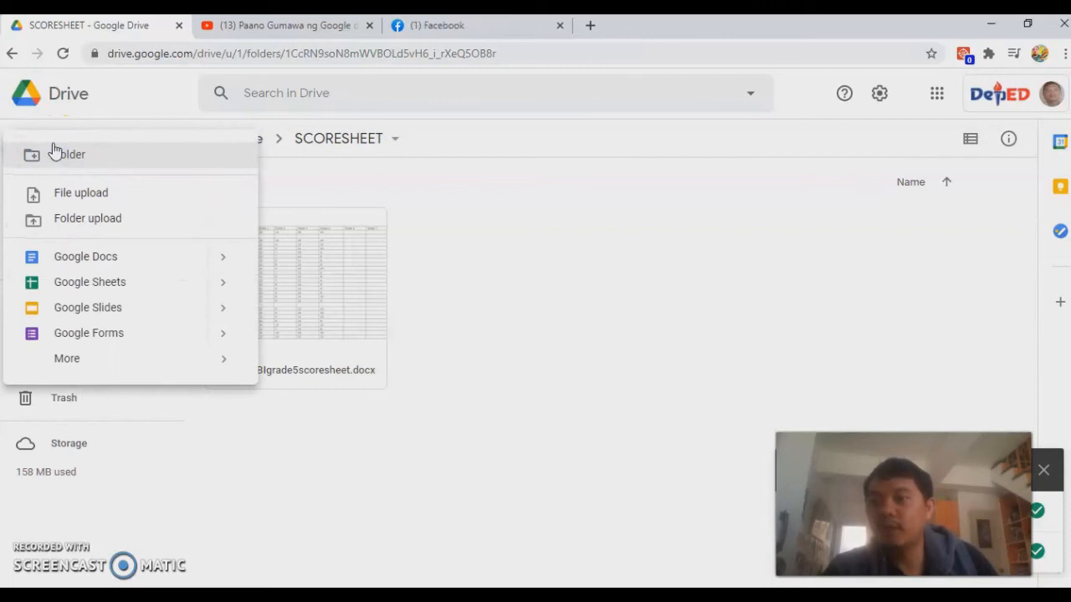
mouse_move(85, 258)
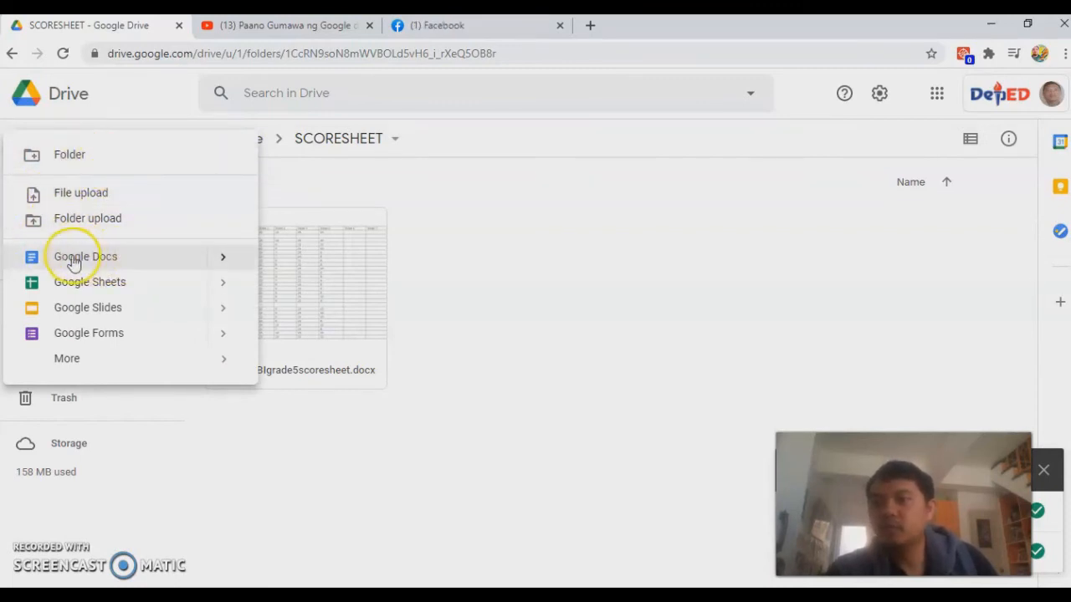
mouse_move(46, 288)
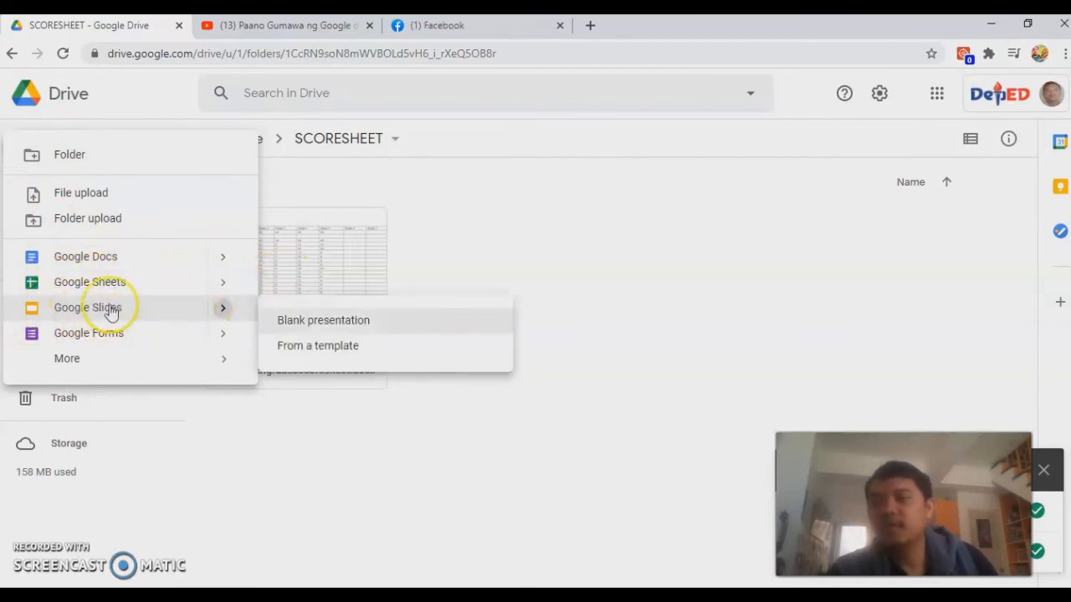
mouse_move(141, 315)
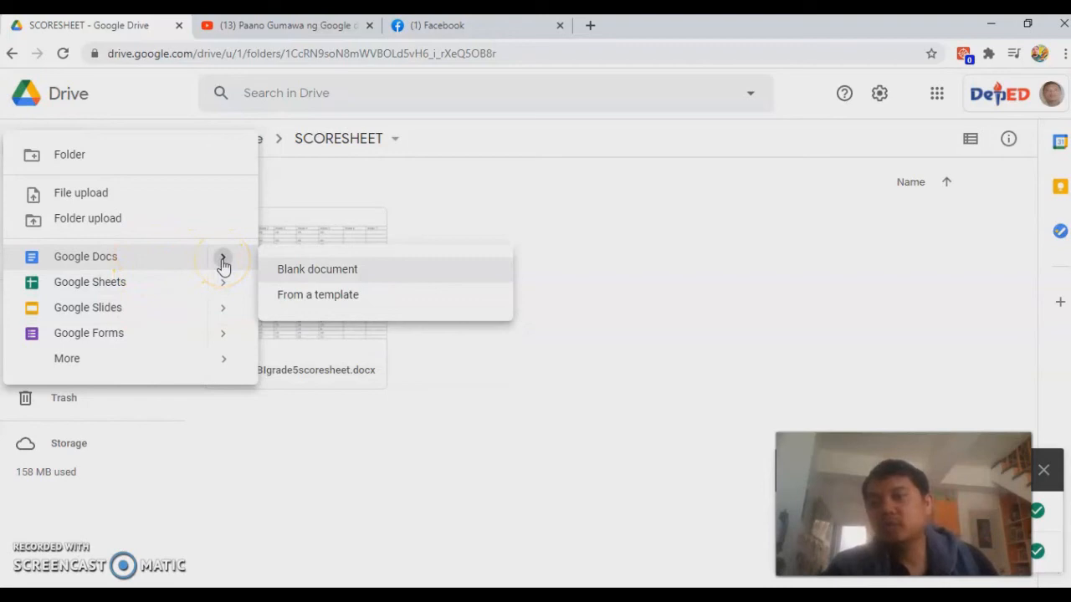
Step: Create a new blank Google Doc inside the SCORESHEET folder
click(318, 268)
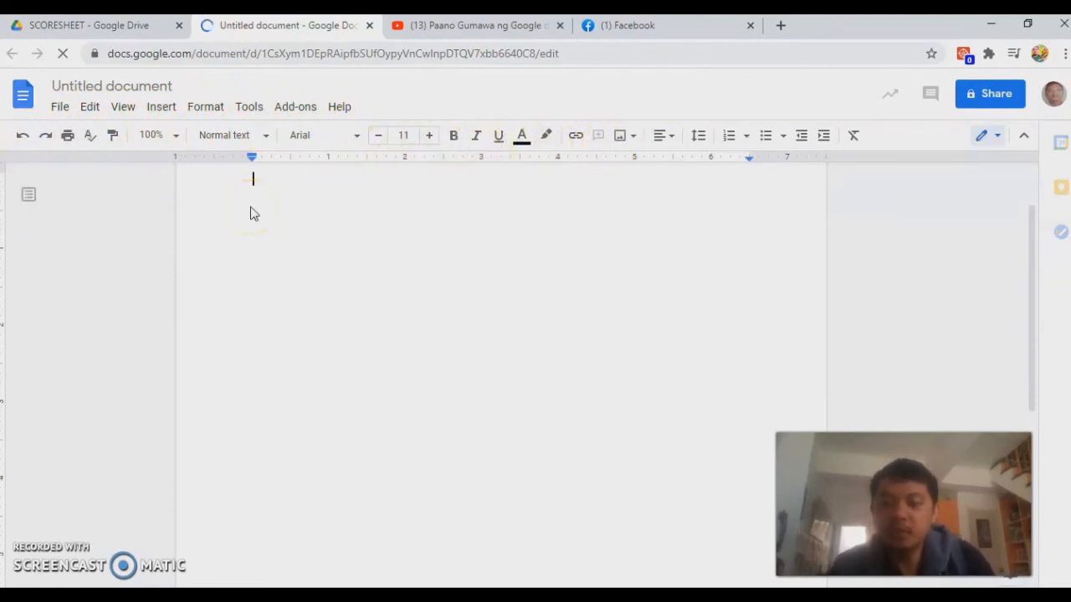
Step: Enter the line 'Silangit Elementary School' in the new untitled document
text(S)
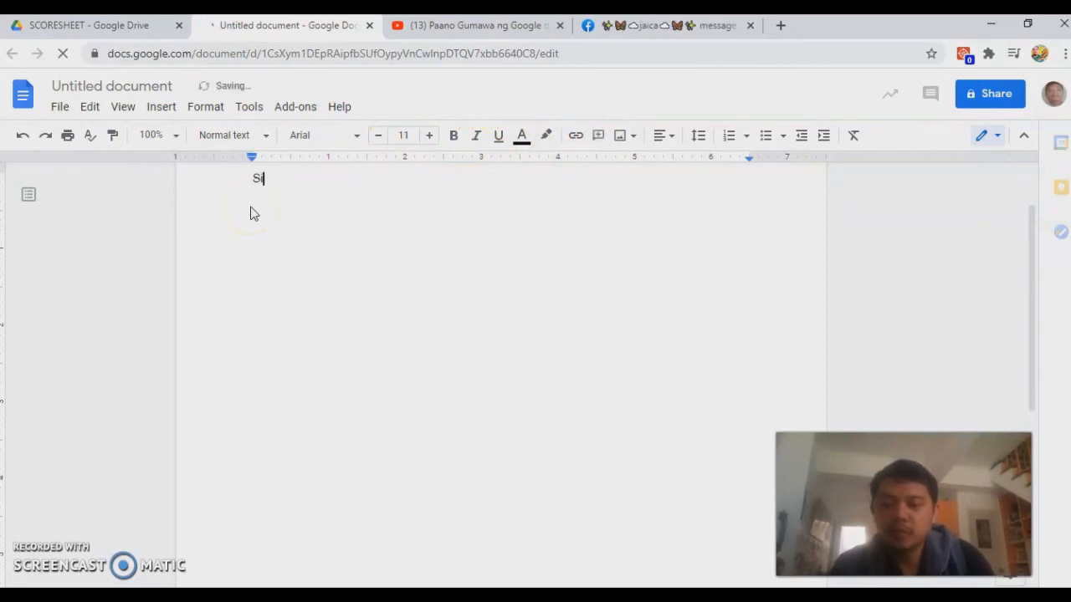
text(langit)
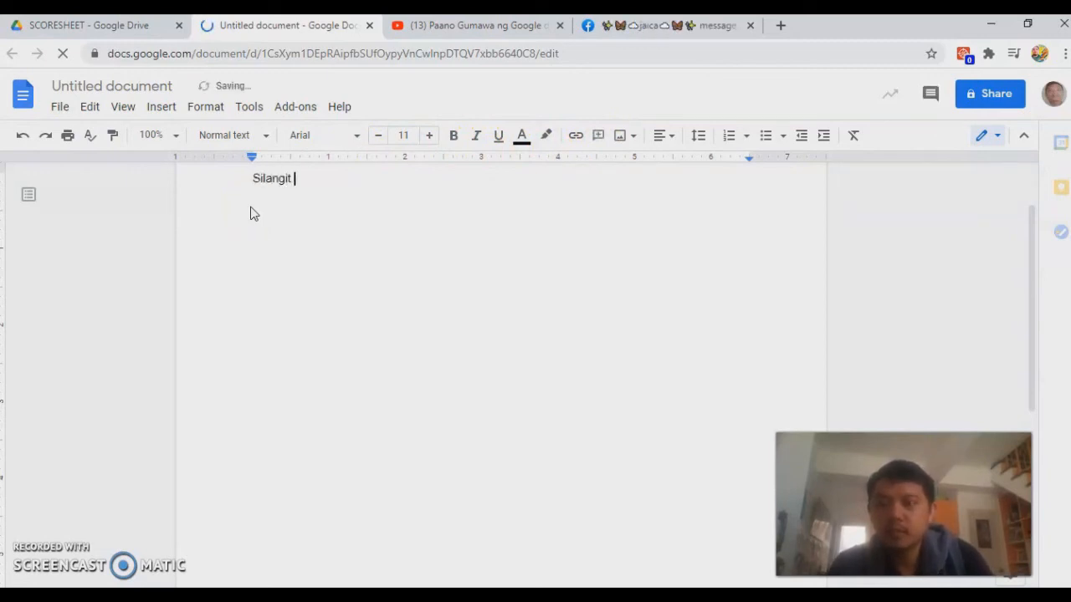
text(Ele)
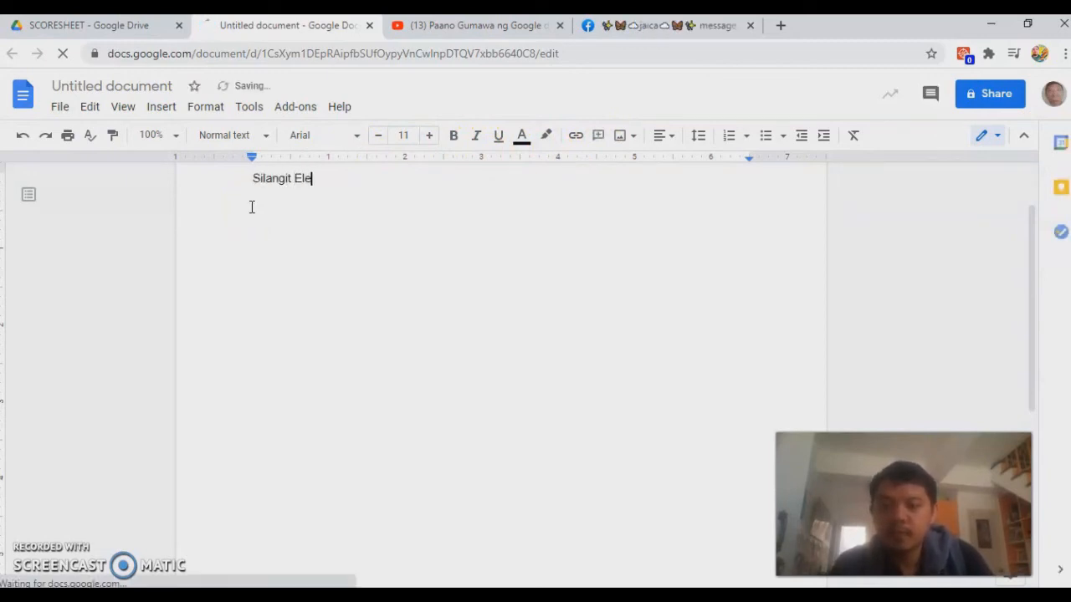
text(mentary)
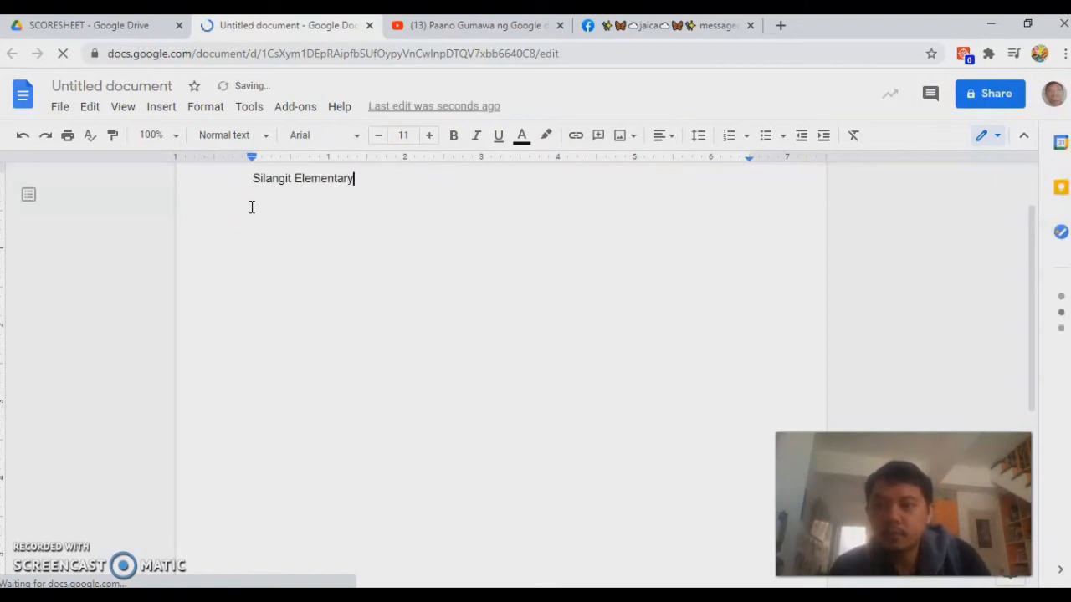
text(School)
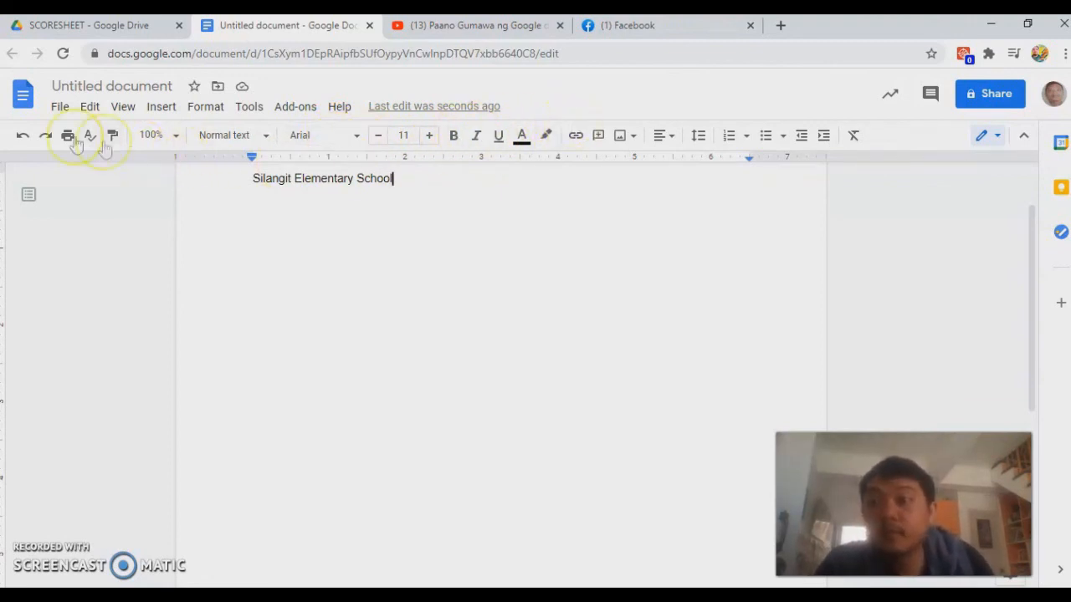
mouse_move(293, 120)
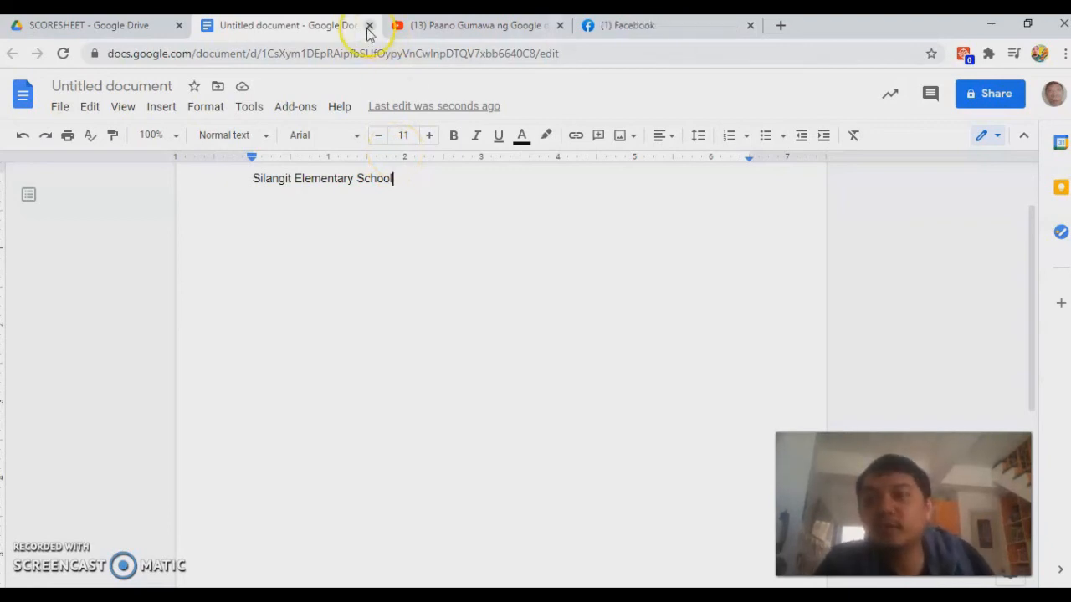
Step: Close the untitled Doc and create a blank Google Sheets spreadsheet in the SCORESHEET folder
click(370, 25)
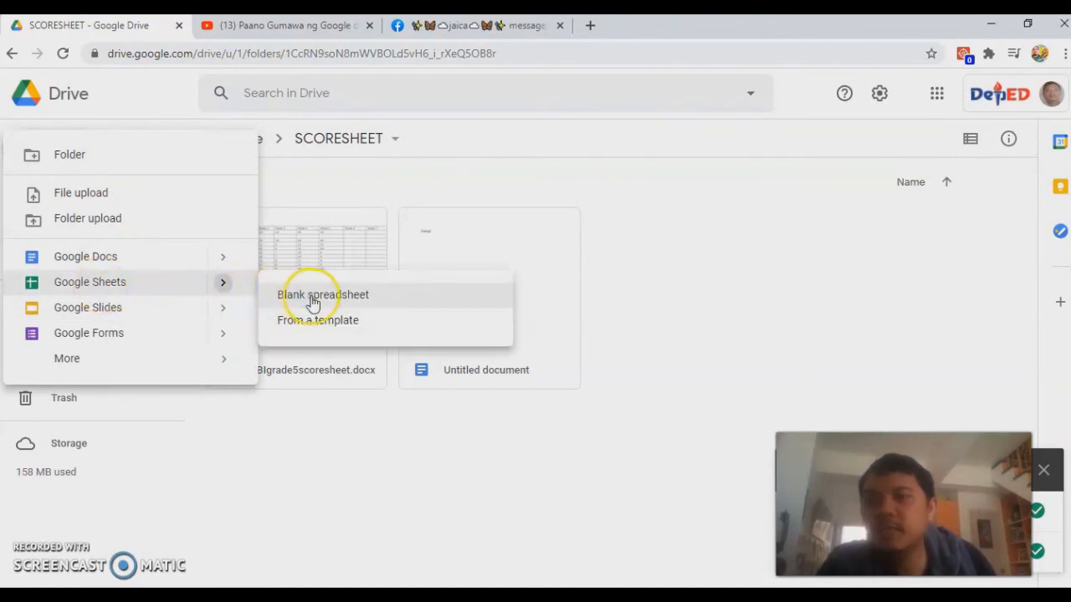
click(323, 295)
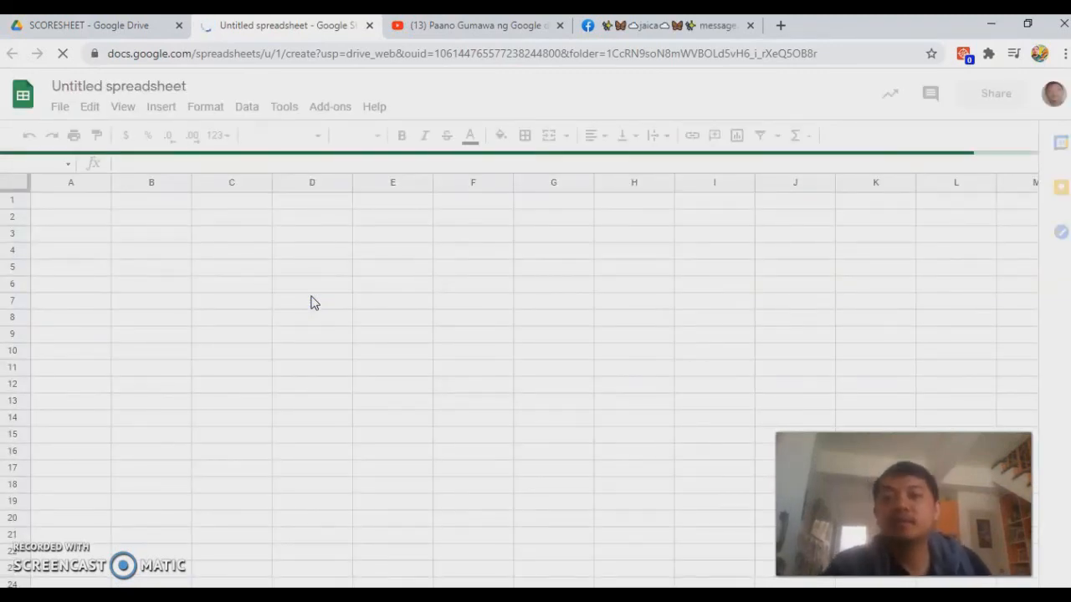
click(299, 281)
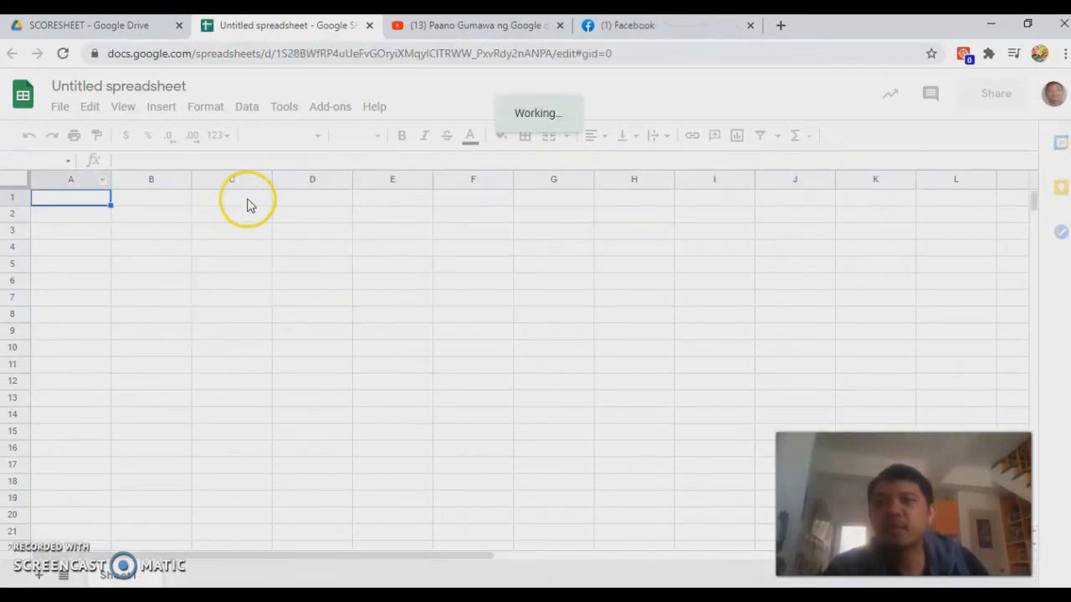
mouse_move(455, 185)
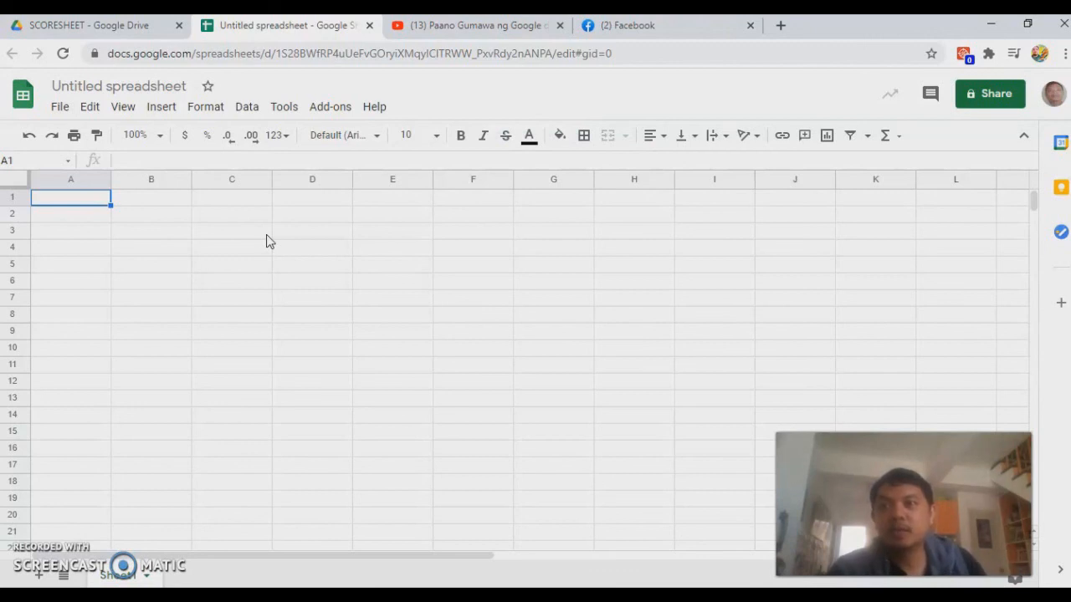
mouse_move(461, 179)
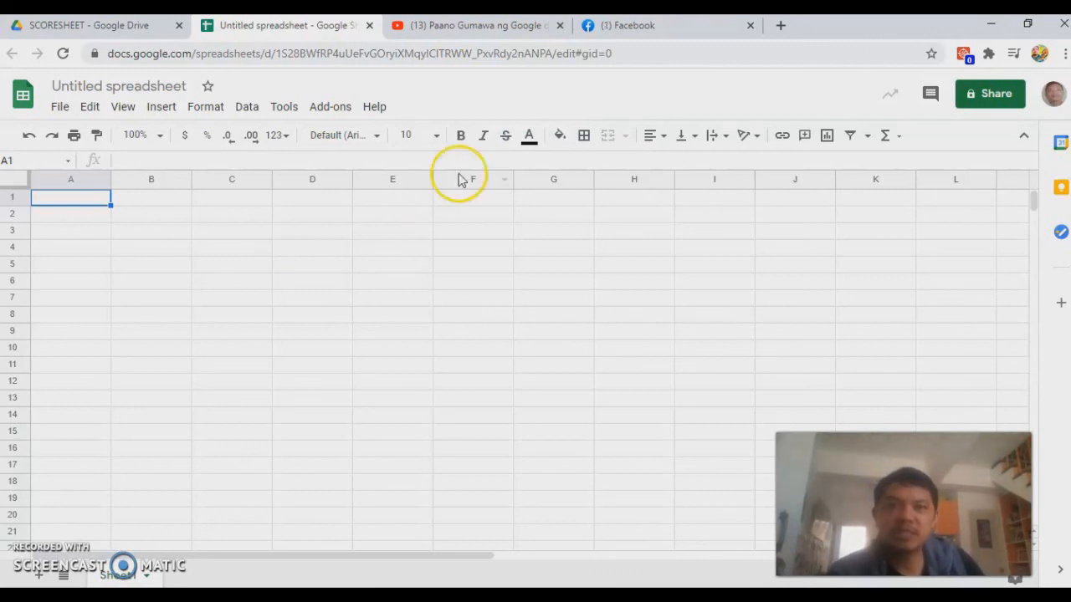
mouse_move(338, 275)
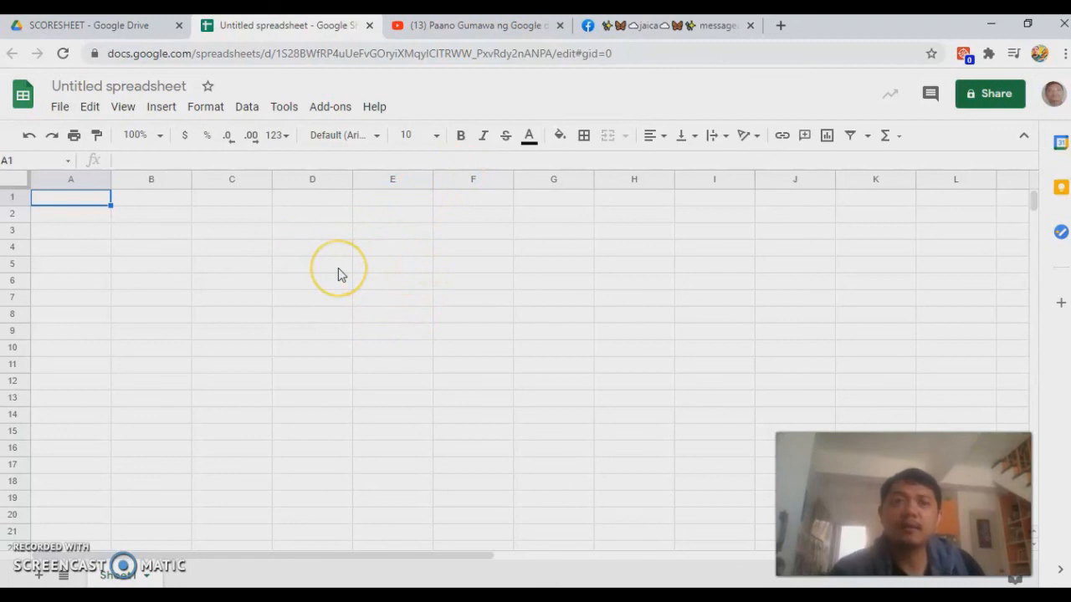
mouse_move(400, 241)
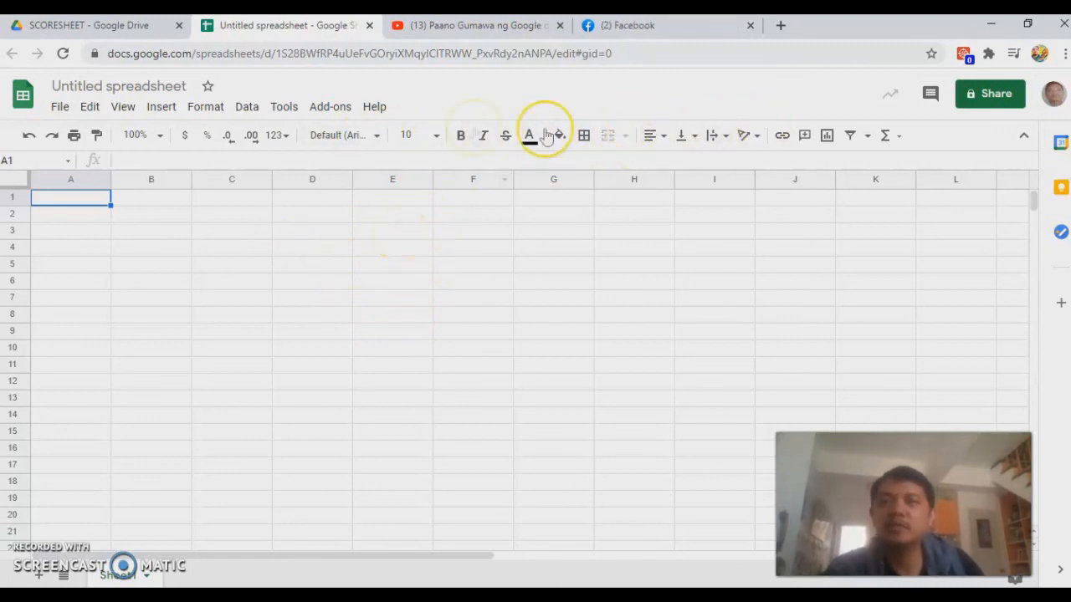
mouse_move(284, 25)
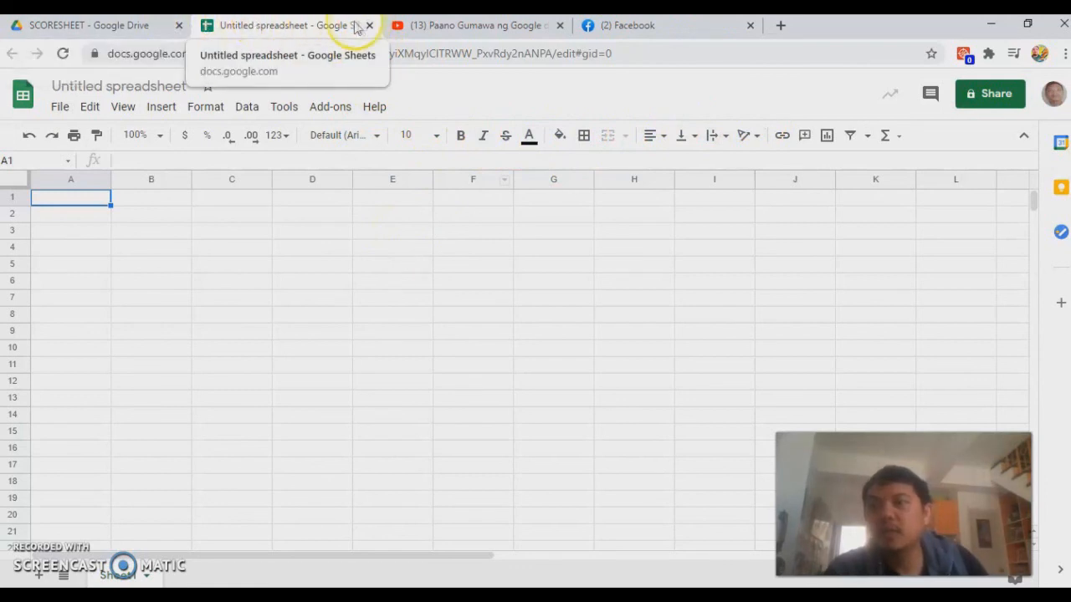
Step: Close the spreadsheet and start a blank Google Slides presentation from New > Google Slides
click(91, 25)
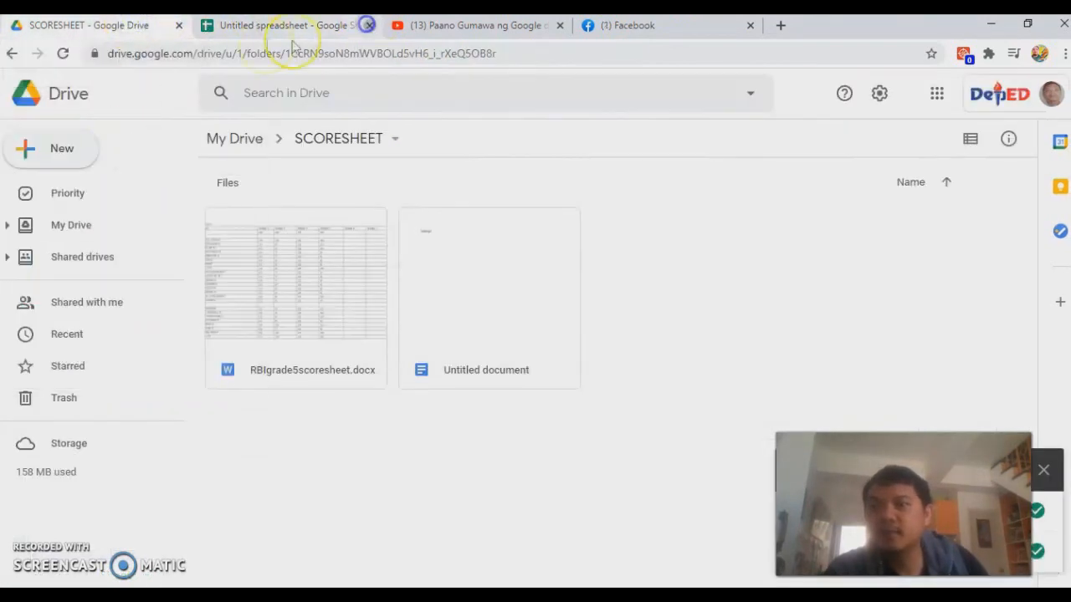
click(51, 147)
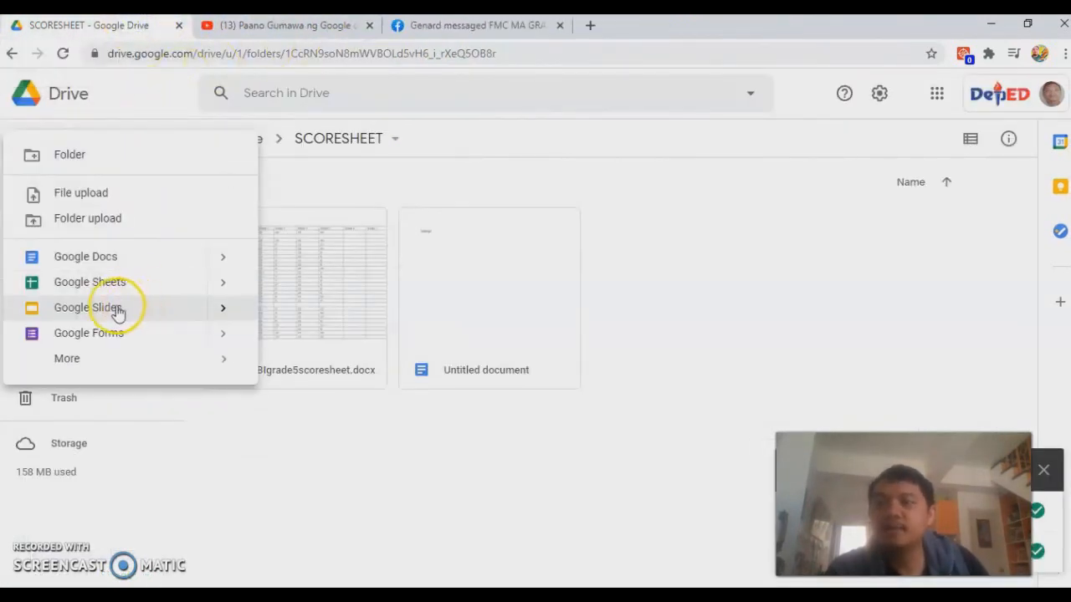
click(87, 308)
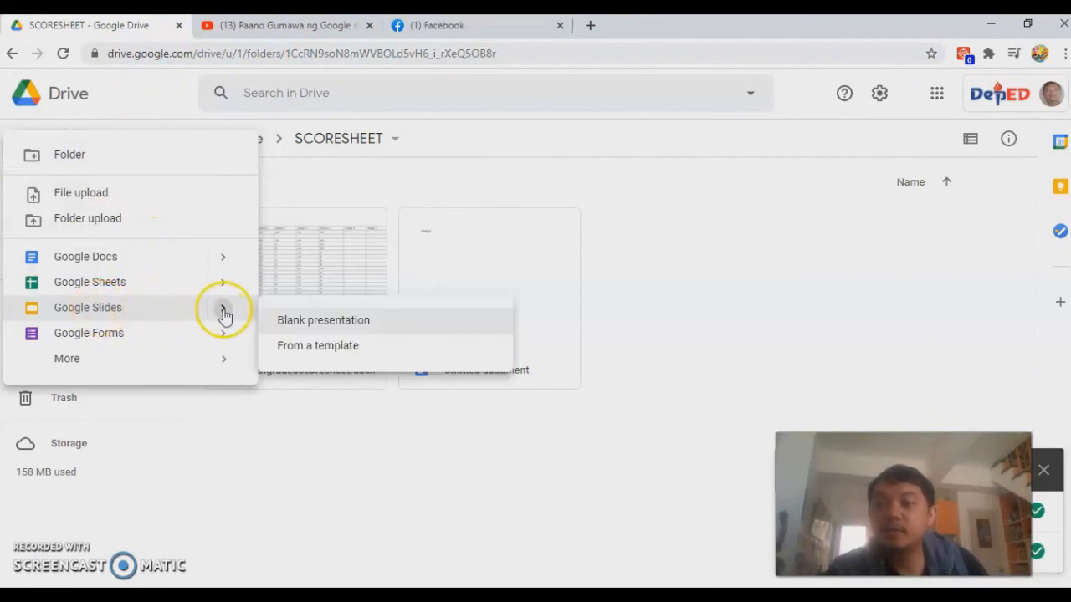
click(323, 320)
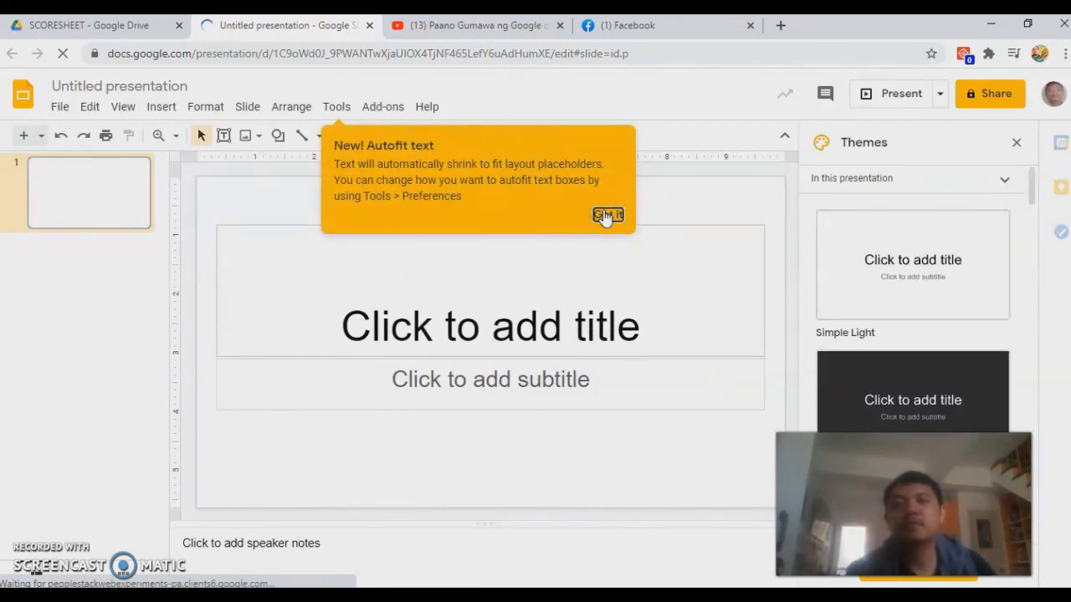
Step: Dismiss the Autofit notice, close the untitled presentation and return to the SCORESHEET folder listing
click(608, 214)
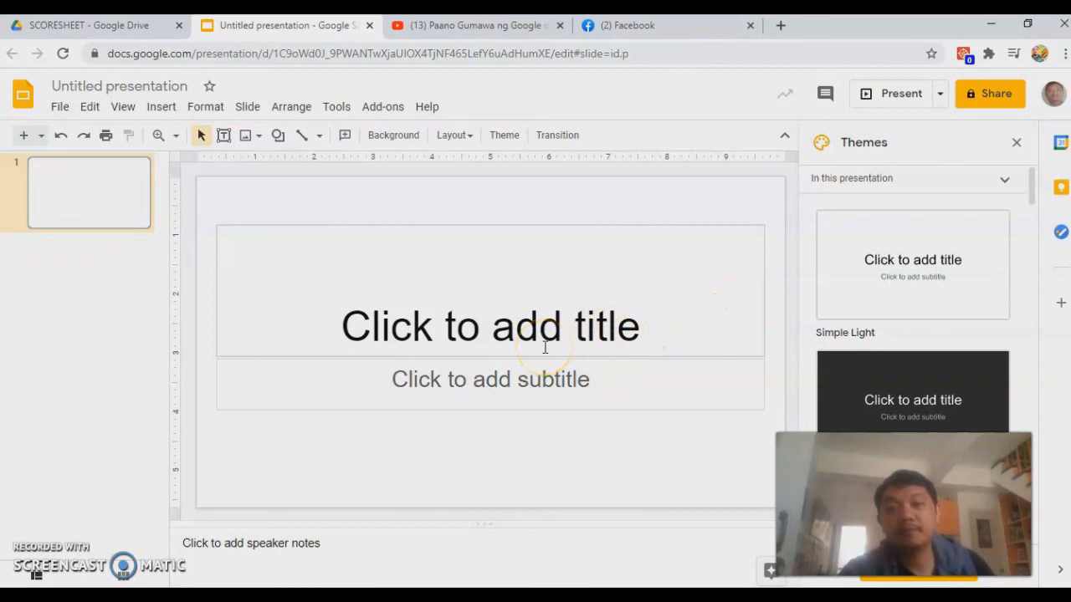
mouse_move(897, 264)
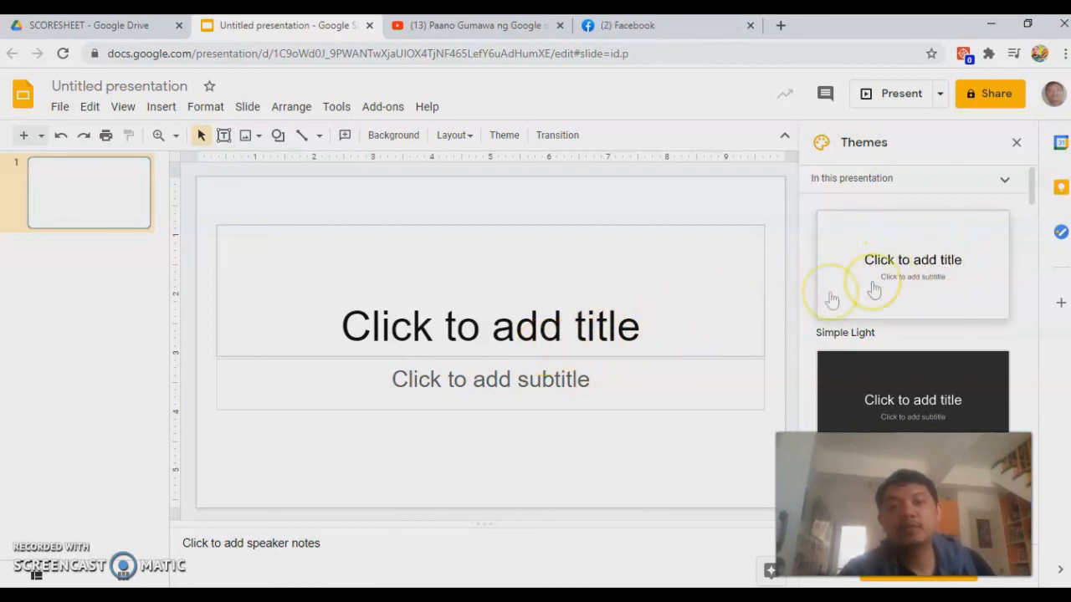
mouse_move(907, 284)
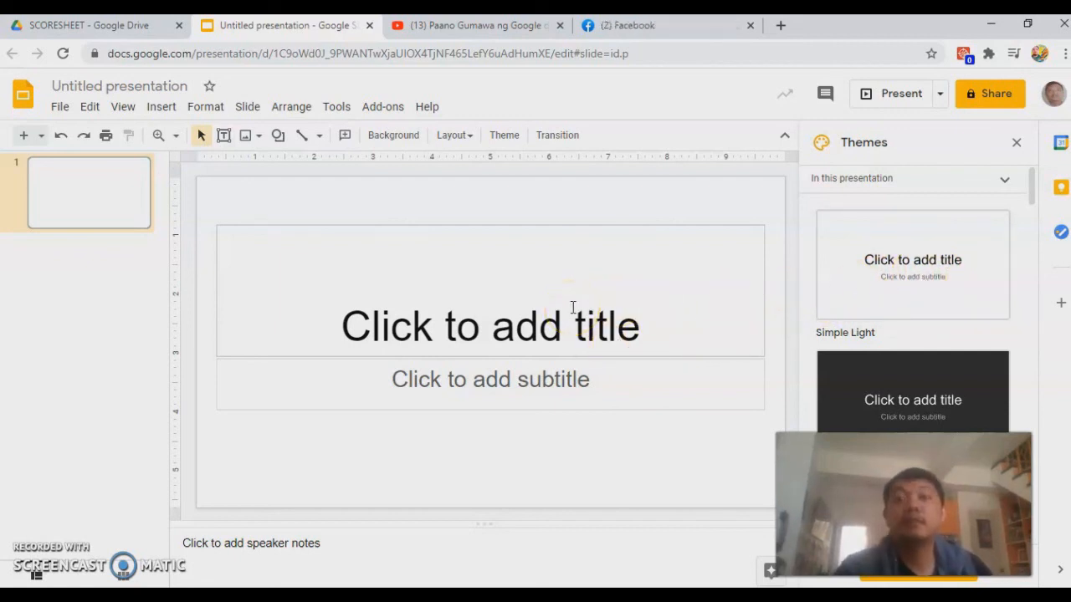
mouse_move(945, 316)
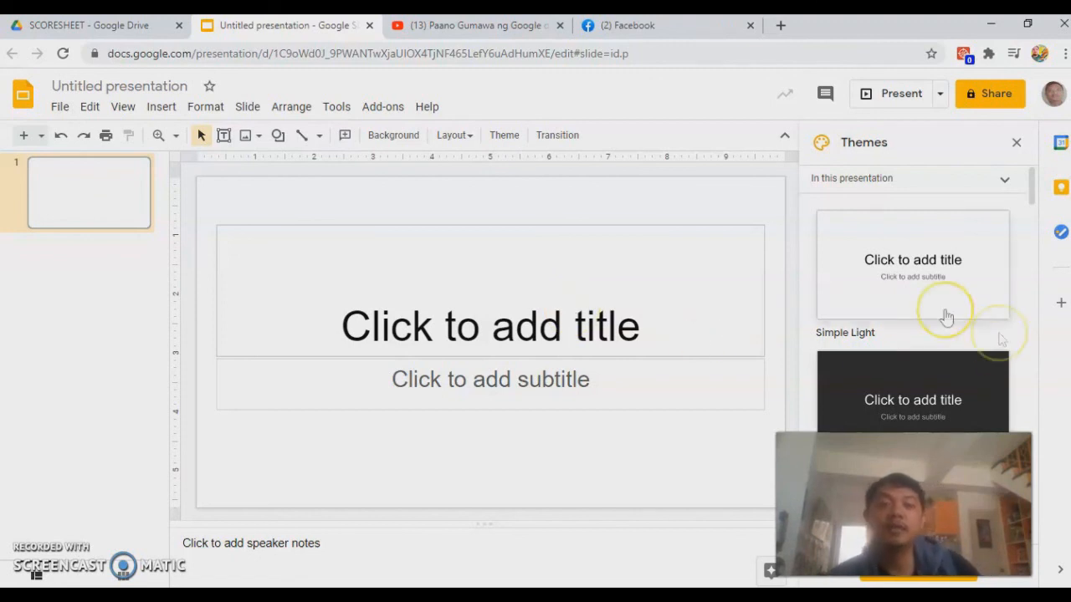
mouse_move(616, 408)
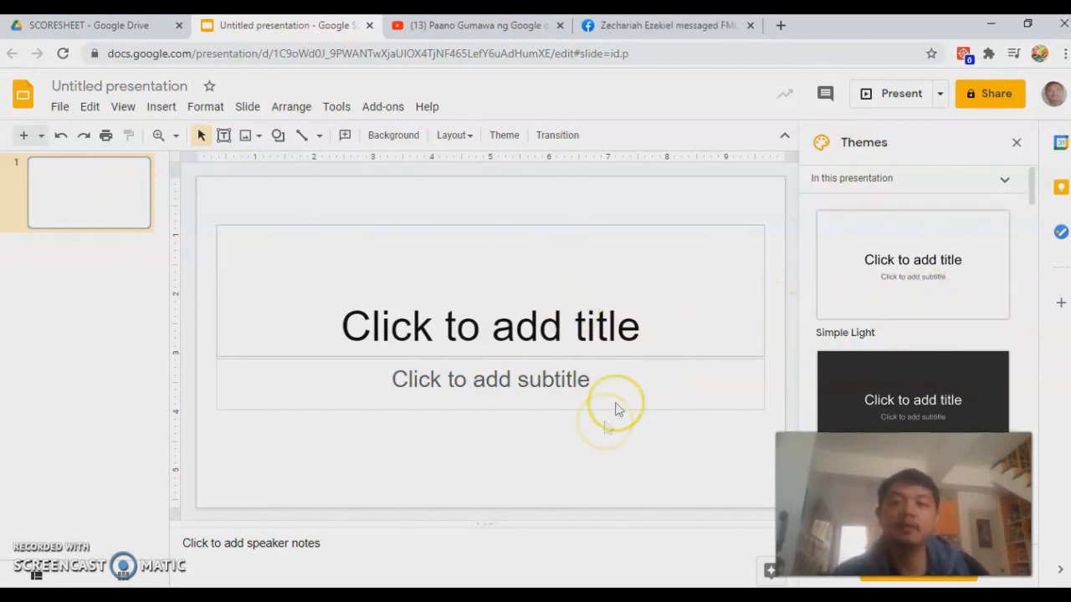
click(368, 25)
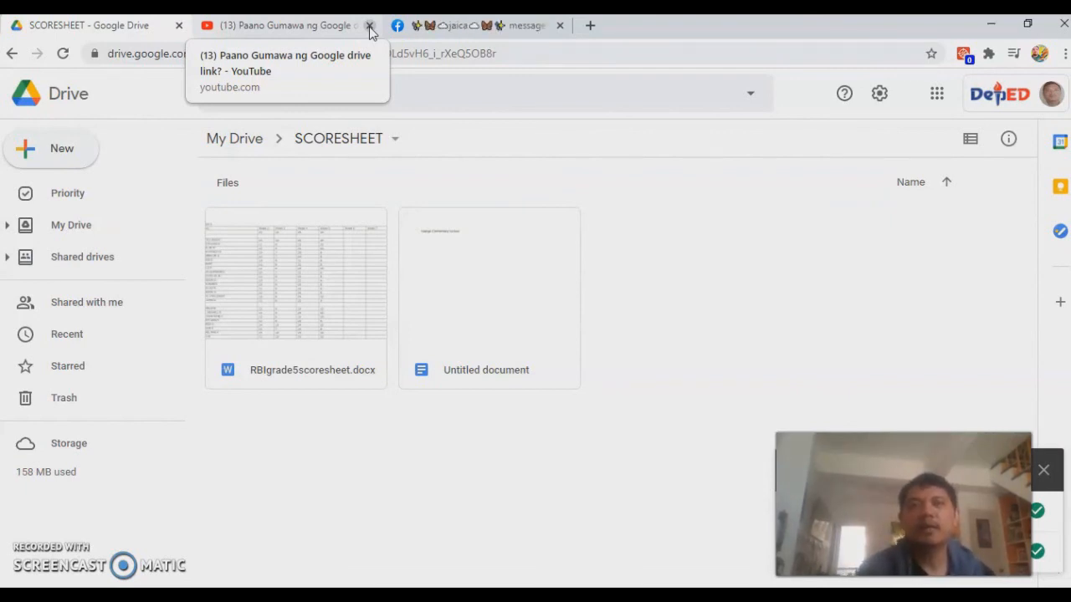
click(558, 25)
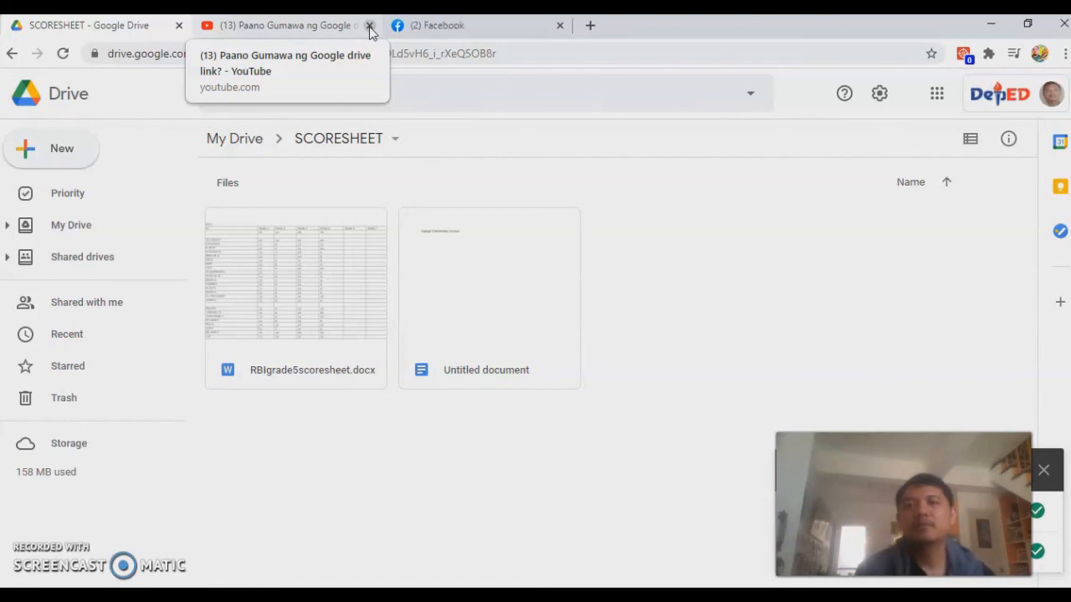